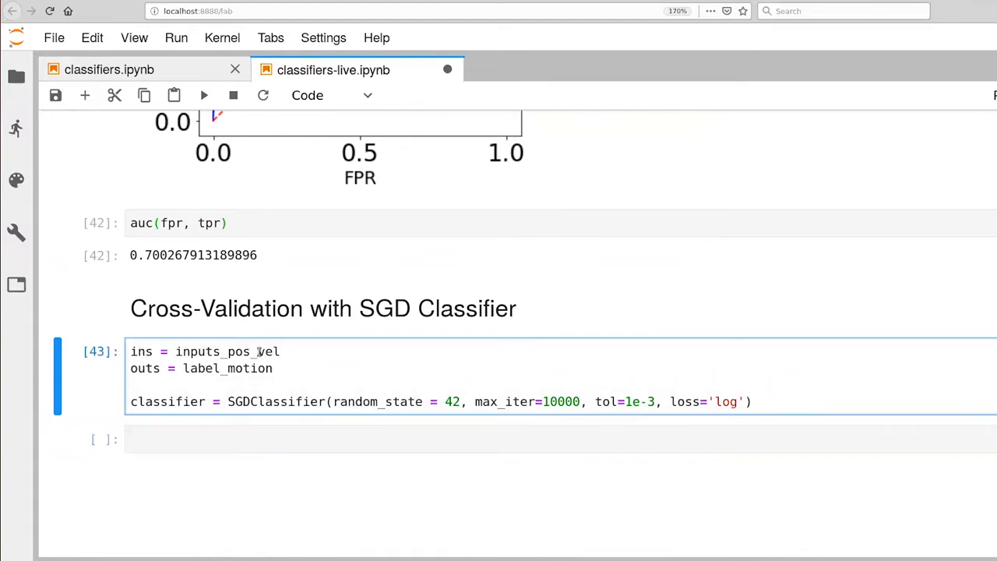
mouse_move(261, 350)
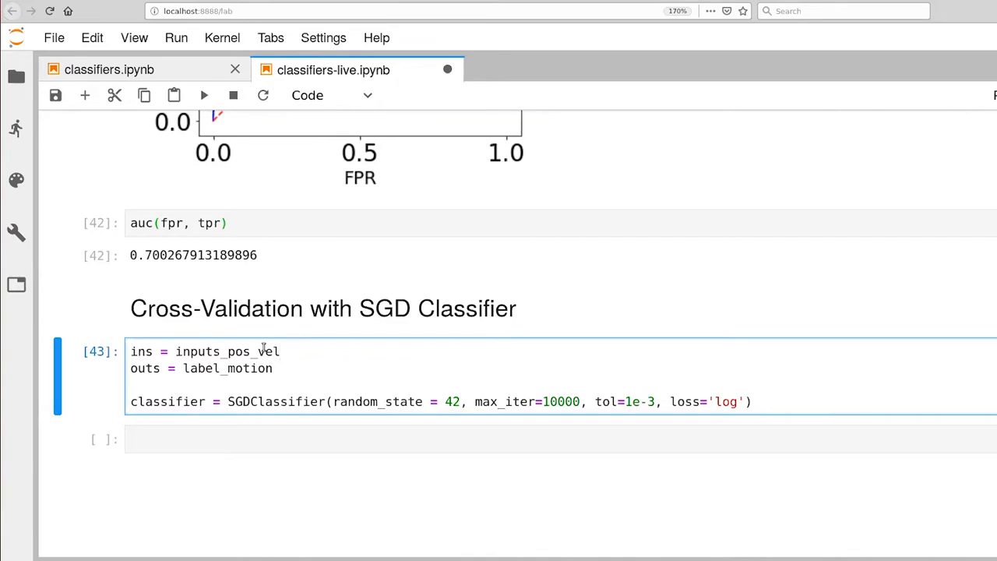
Rename the SGDClassifier variable to classifier2 and run the cell.
double_click(202, 368)
type("2")
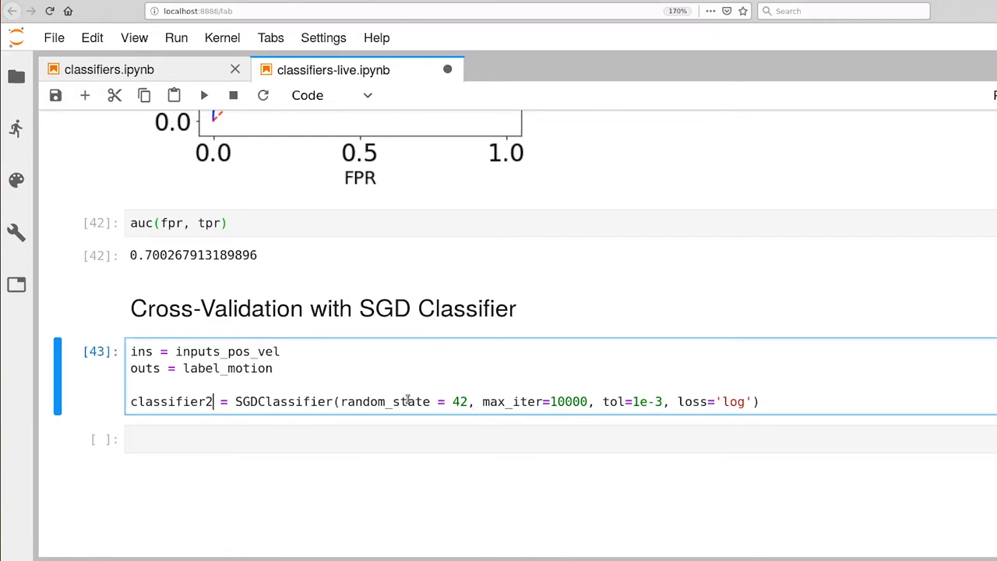
mouse_move(620, 390)
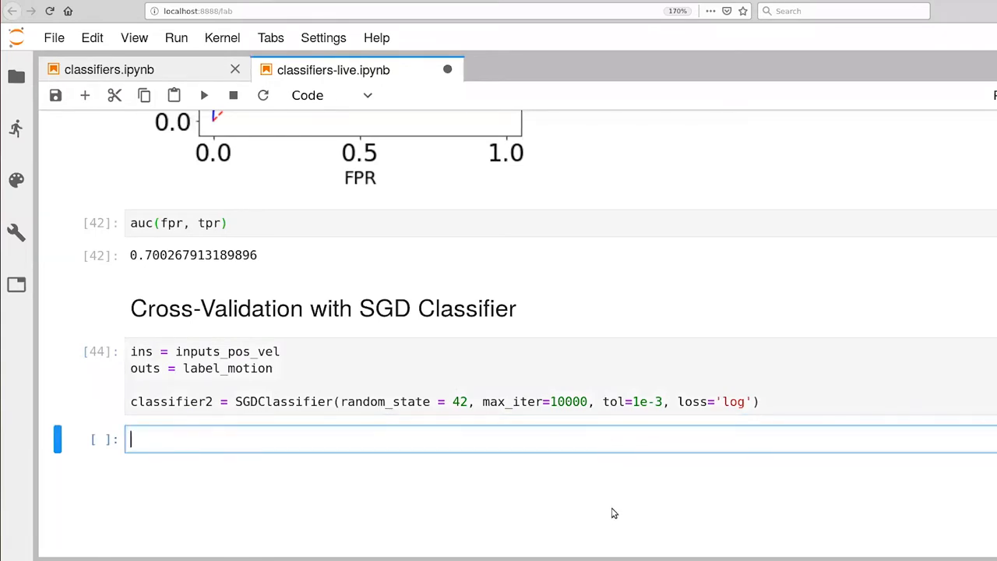
Begin scores2 = cross_val_predict(classifier2, ...) in the new cell.
type("scores2 =")
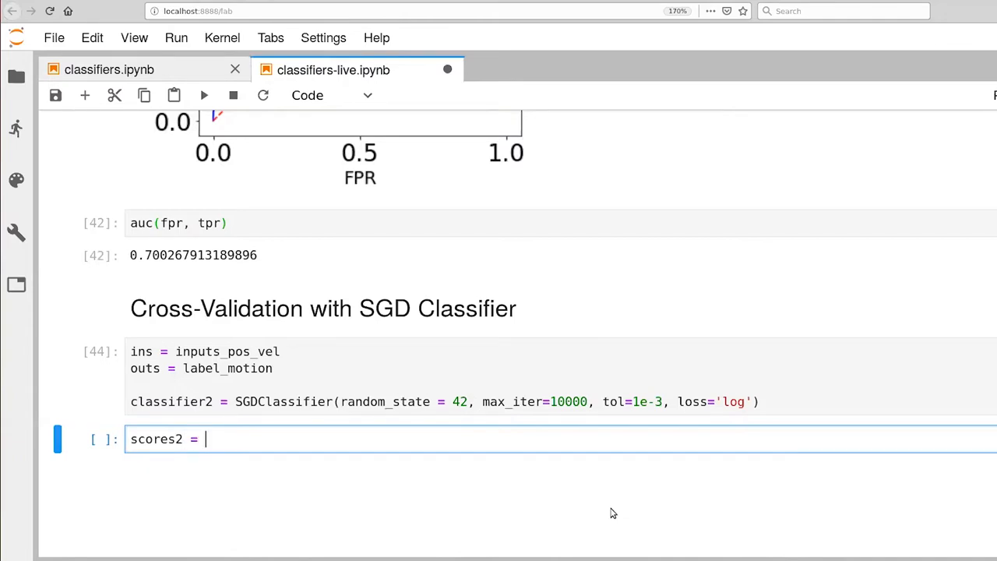
type("c")
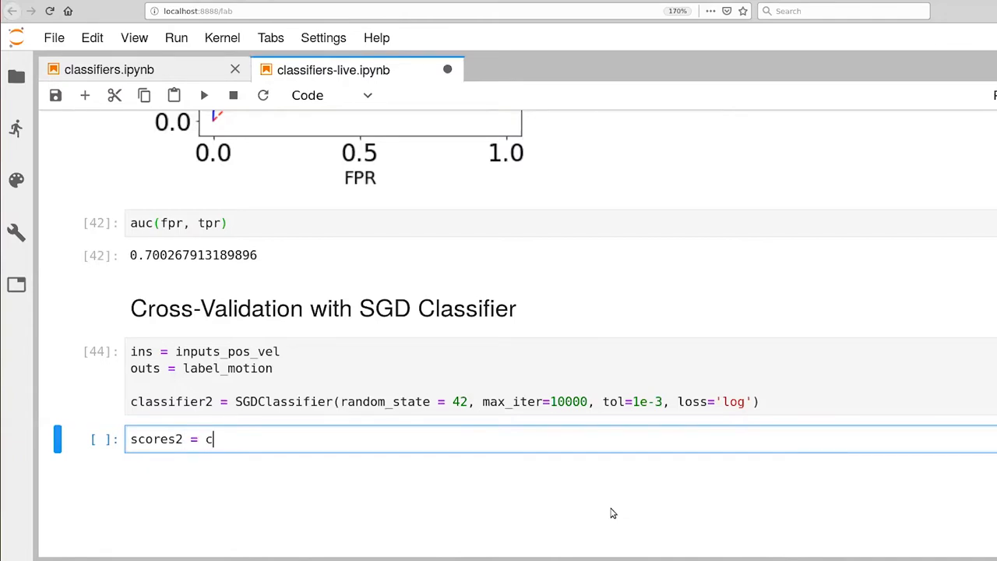
type("ross_val_pre")
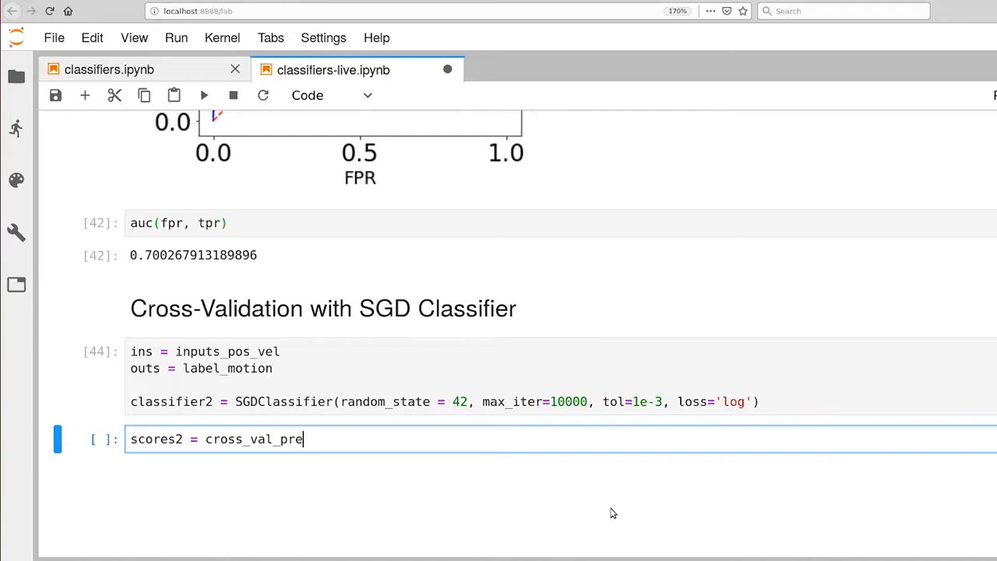
type("dict()")
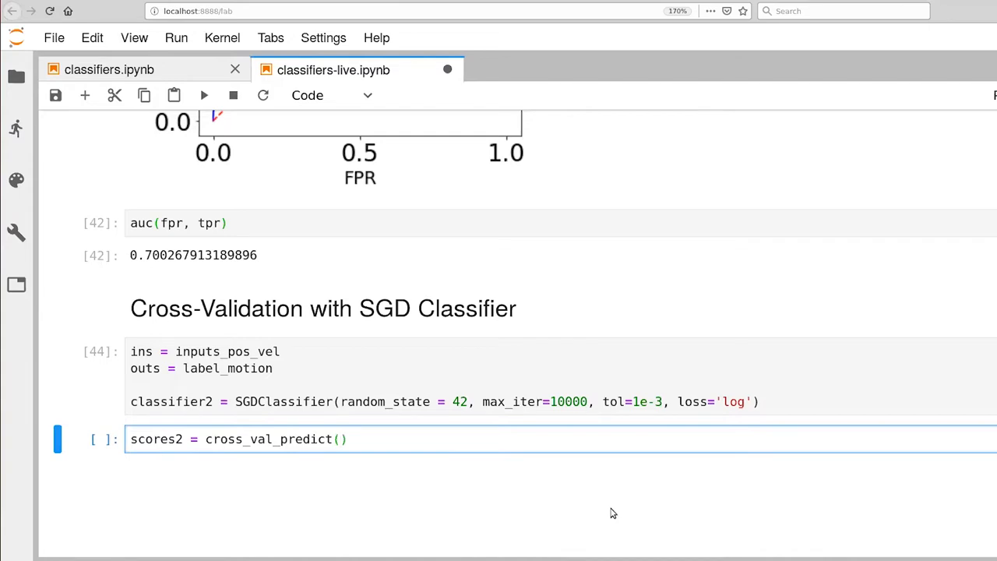
mouse_move(612, 503)
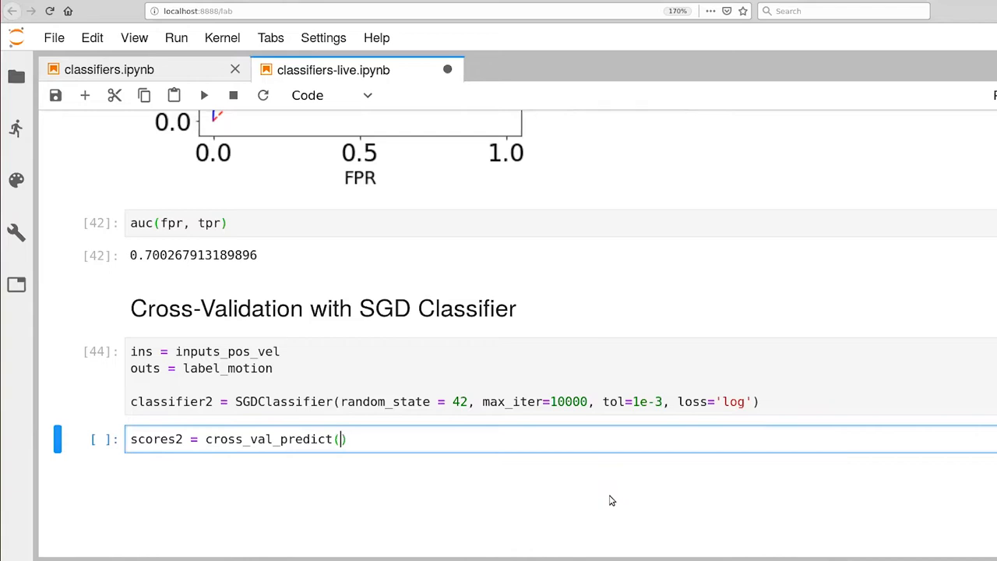
type("cla")
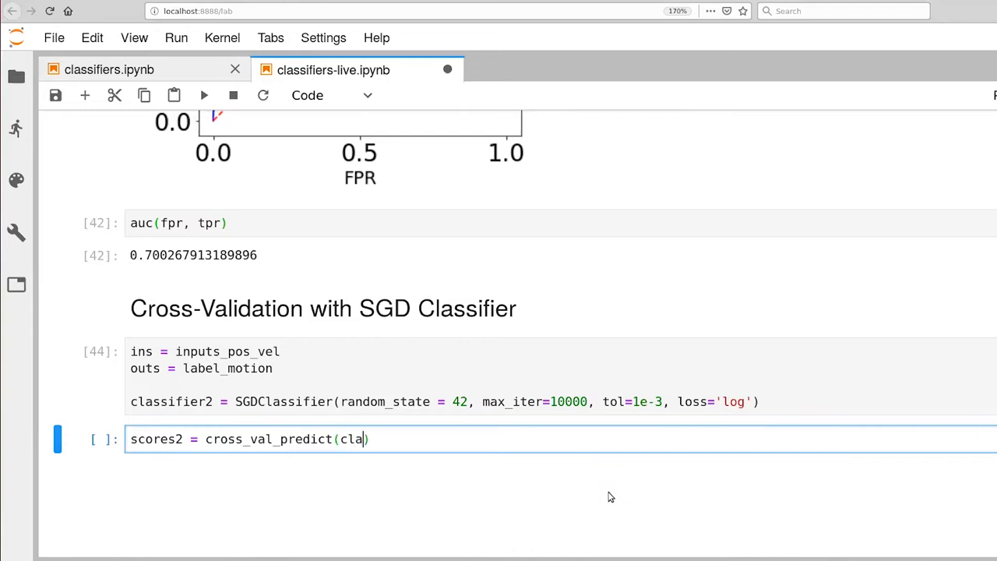
type("ssifier2,")
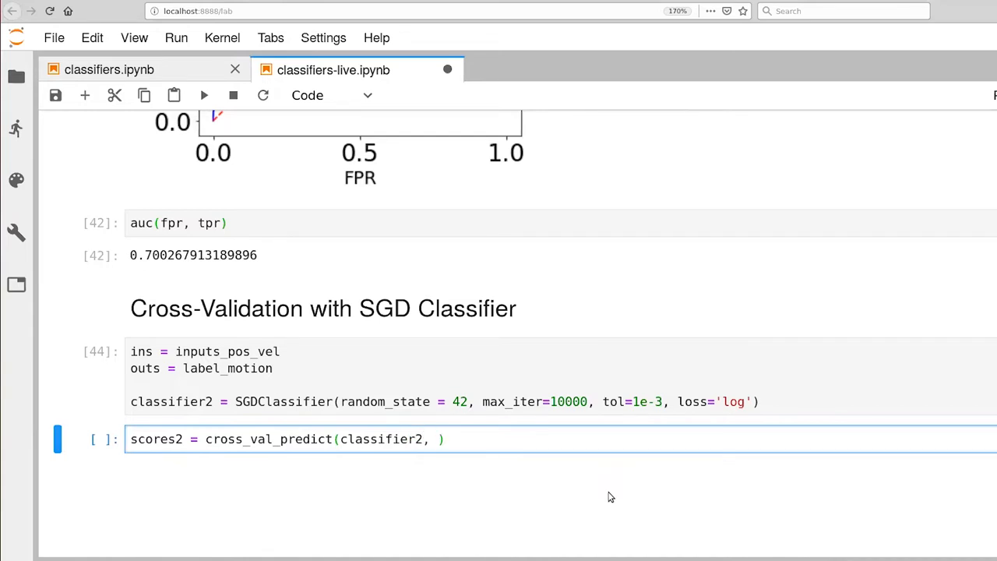
Complete the call with ins, outs, cv=20 and method='decision_function'.
type("ins,")
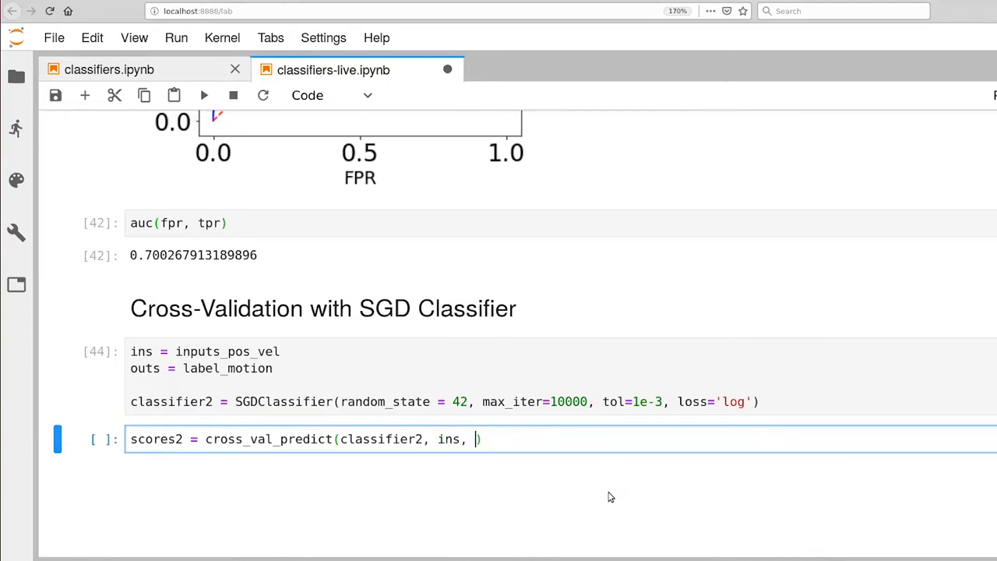
type("out")
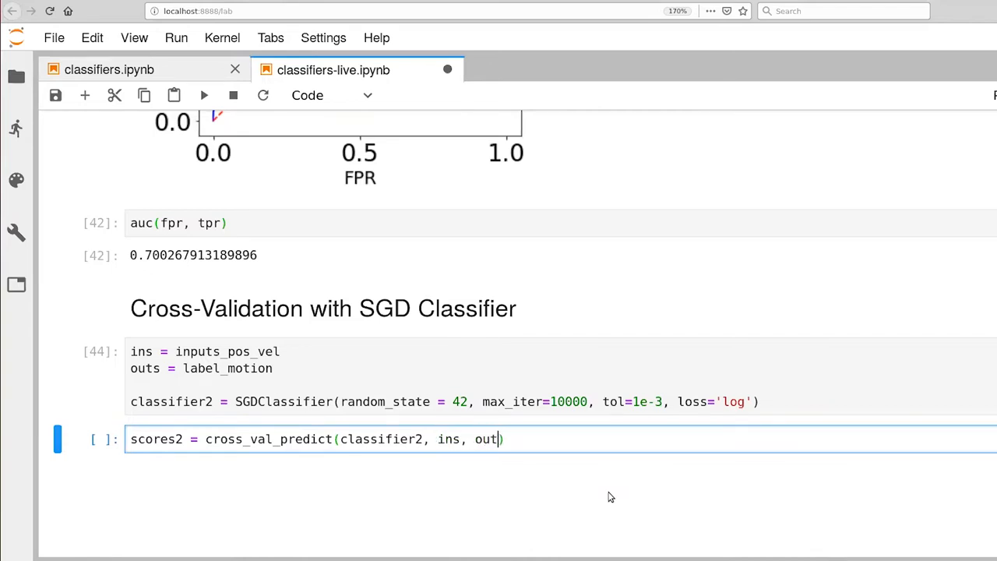
type("s,")
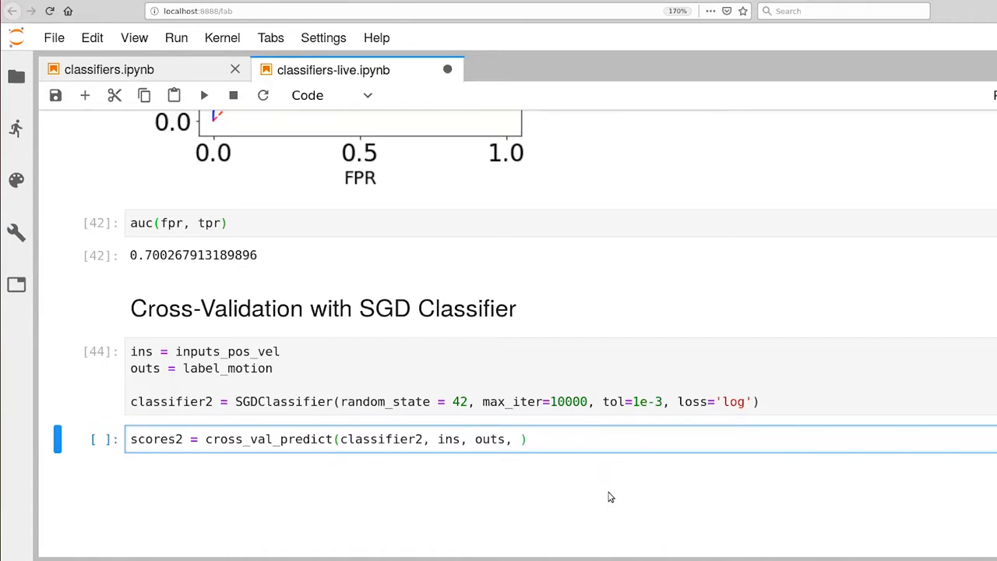
type("cv")
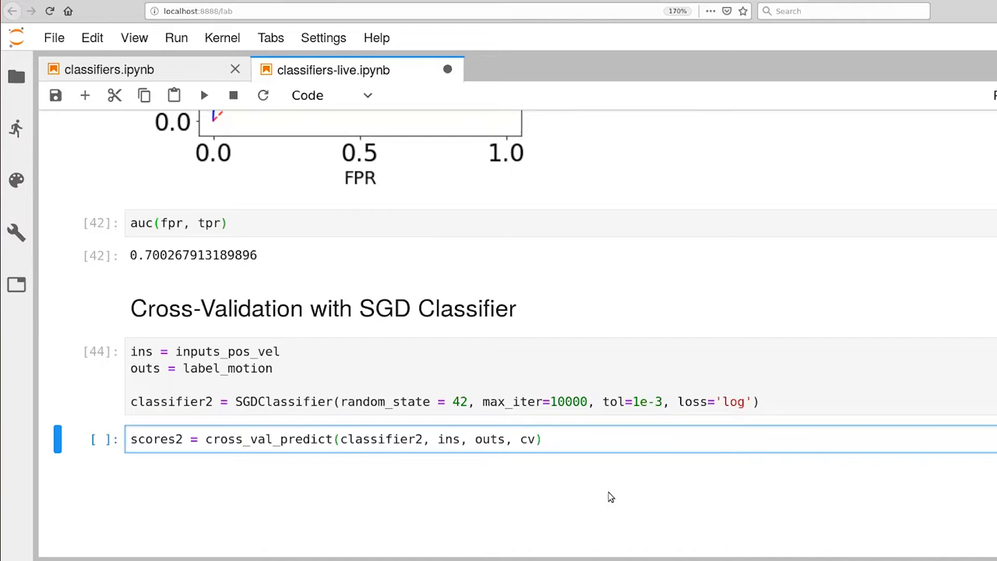
type("=20")
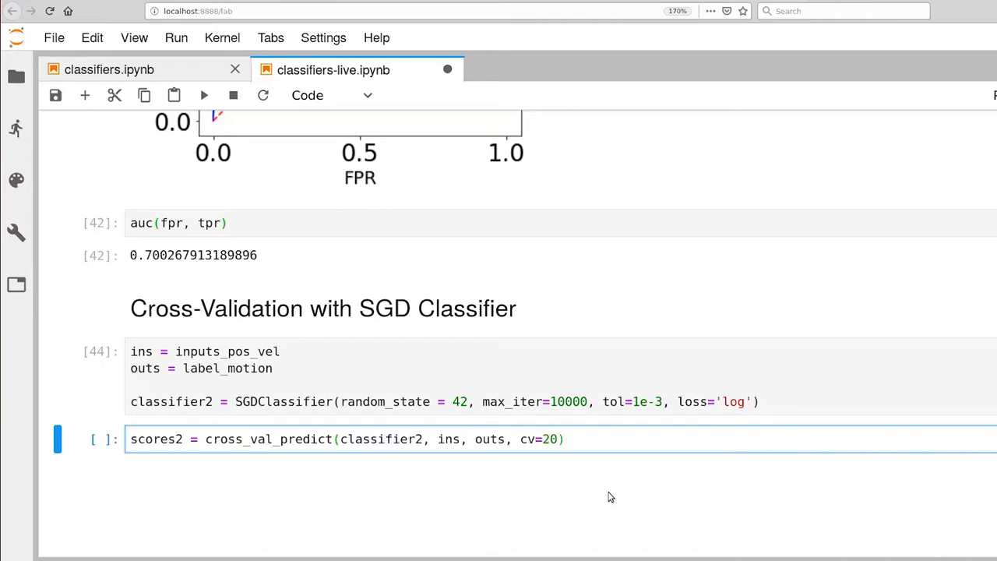
left_click(553, 440)
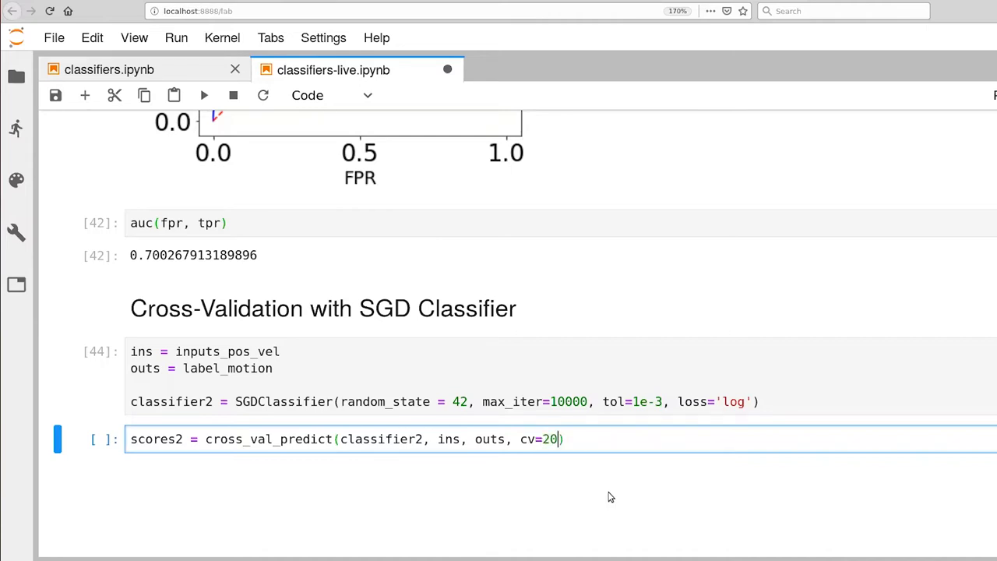
type(", method = 'decision_function'")
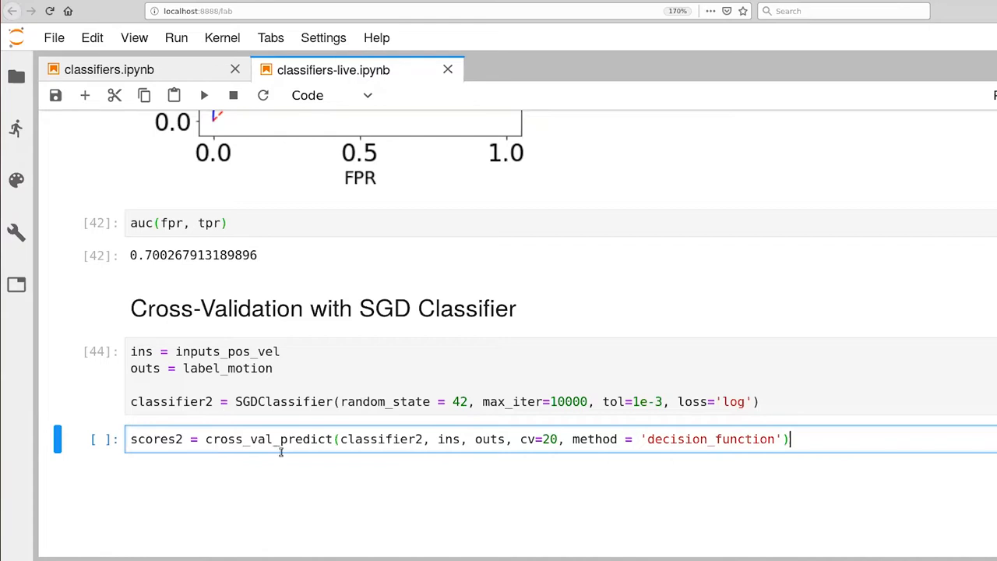
mouse_move(460, 464)
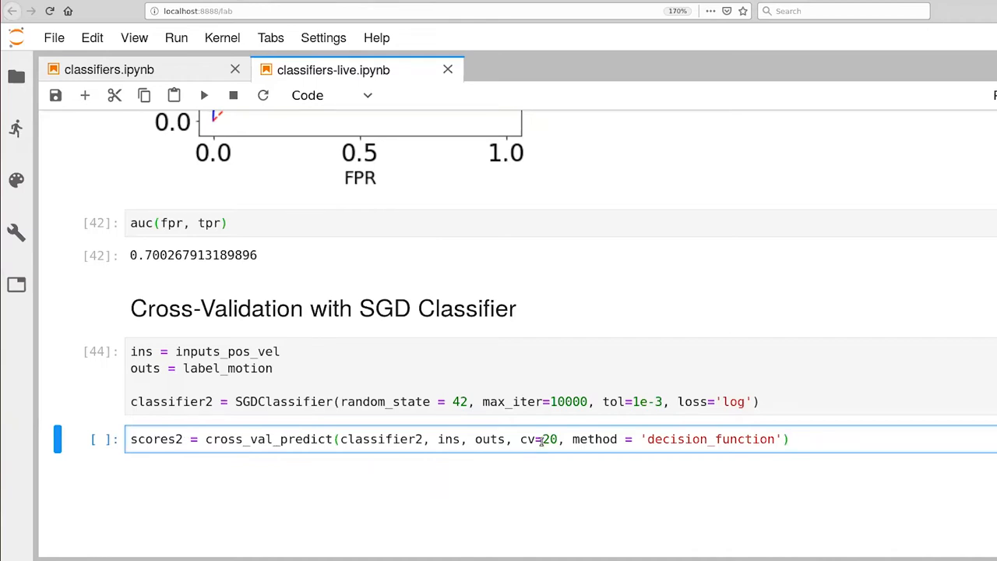
double_click(550, 439)
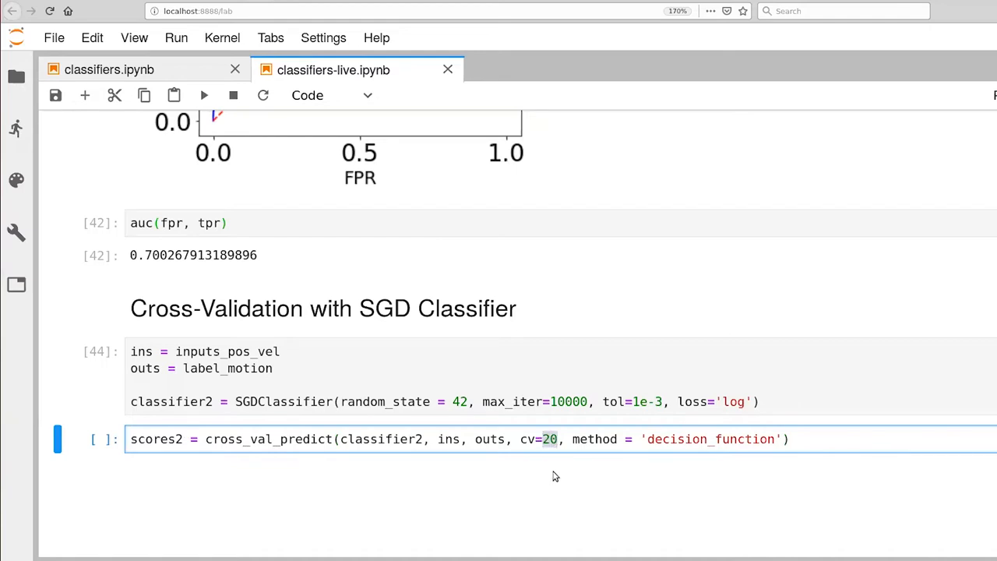
mouse_move(537, 467)
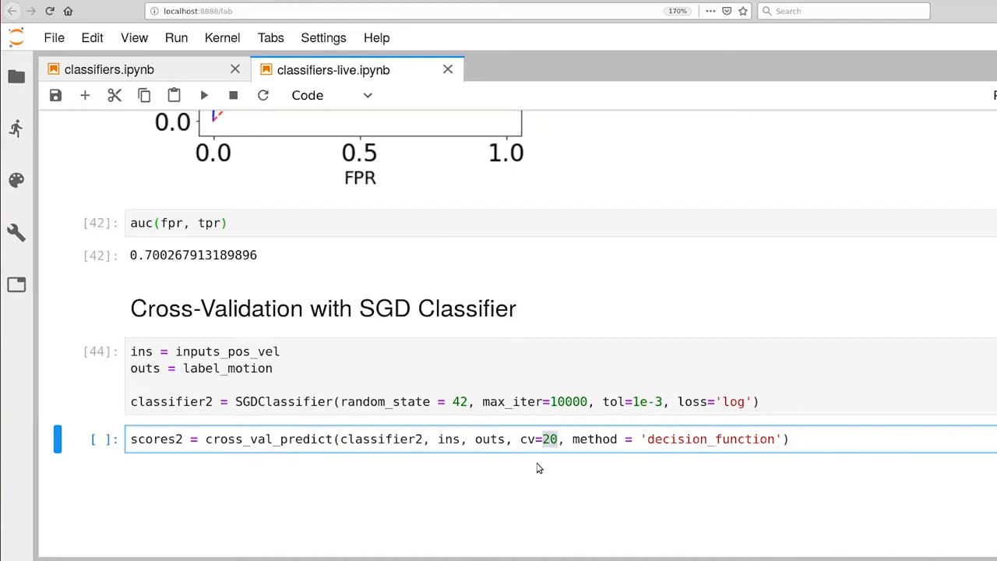
mouse_move(230, 483)
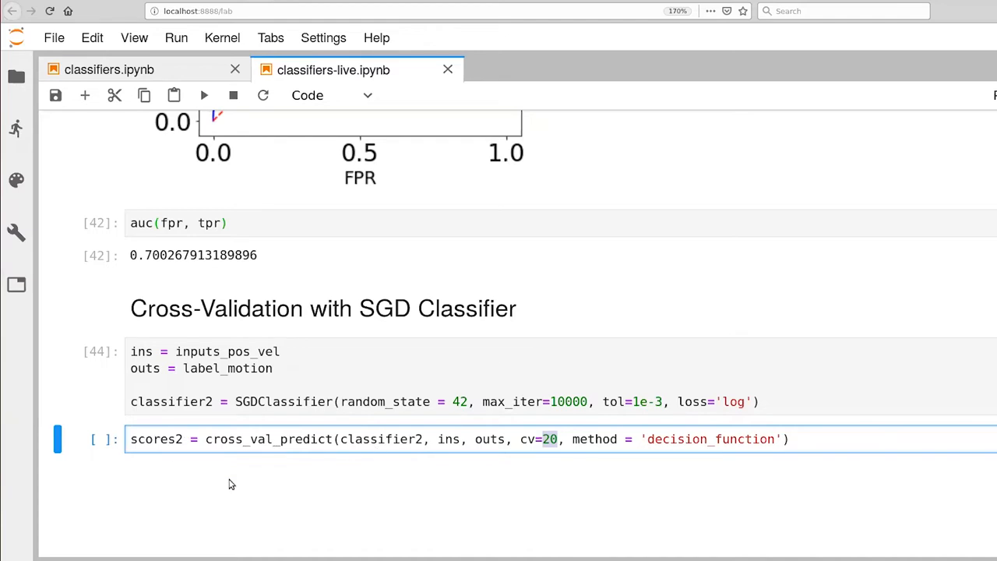
Run the scores2 cross_val_predict cell.
double_click(156, 439)
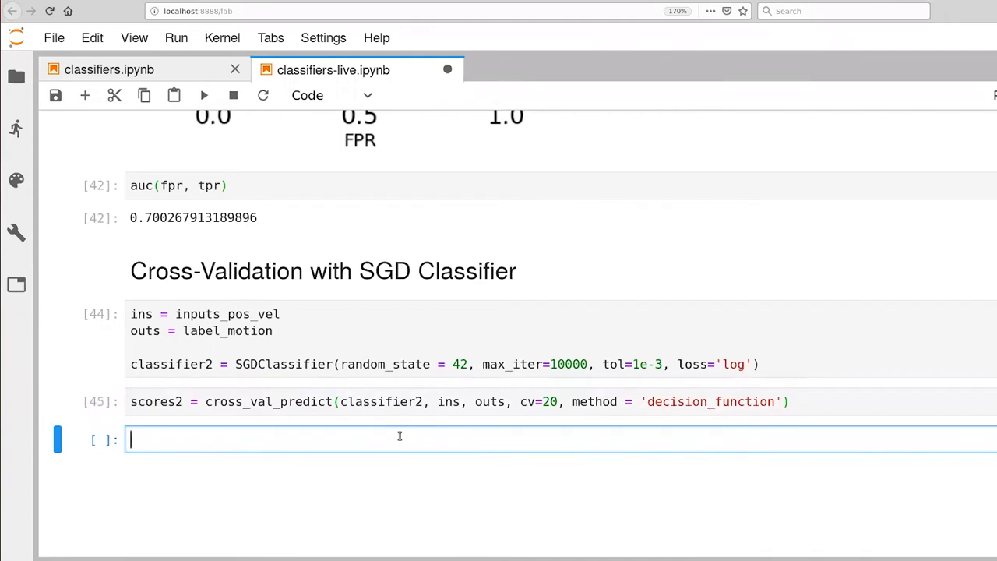
Display the scores2 array of decision-function scores.
type("sc")
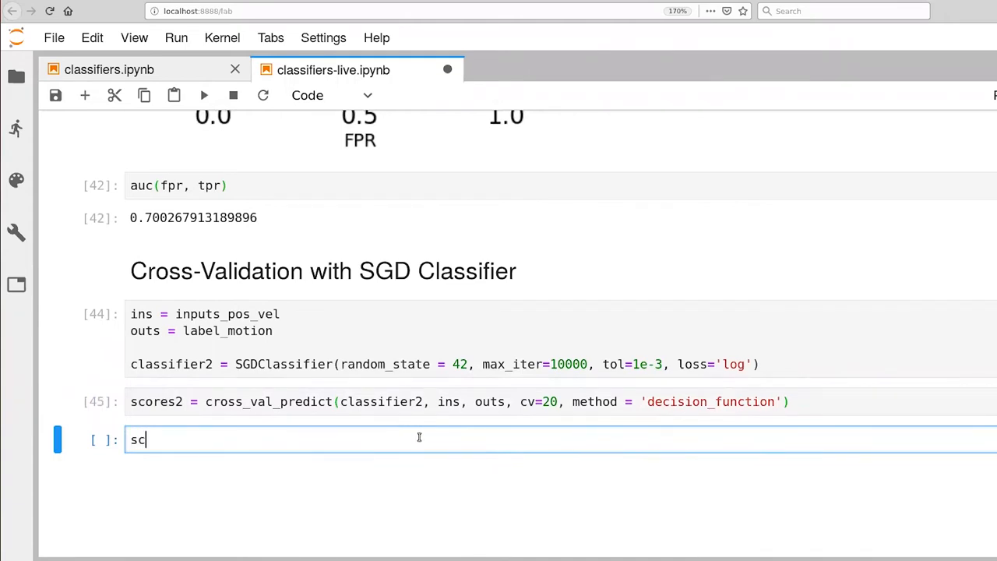
type("ores2")
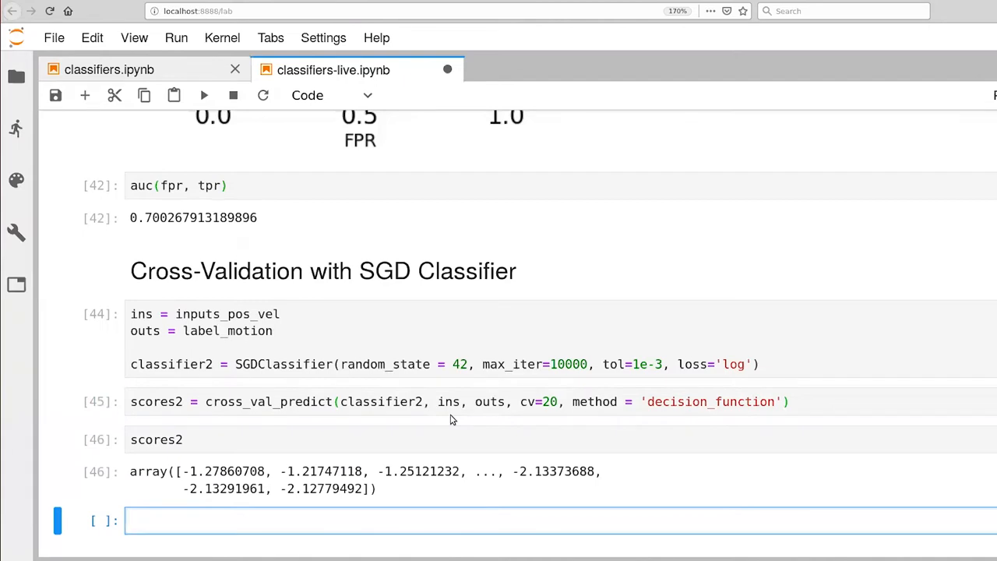
mouse_move(436, 411)
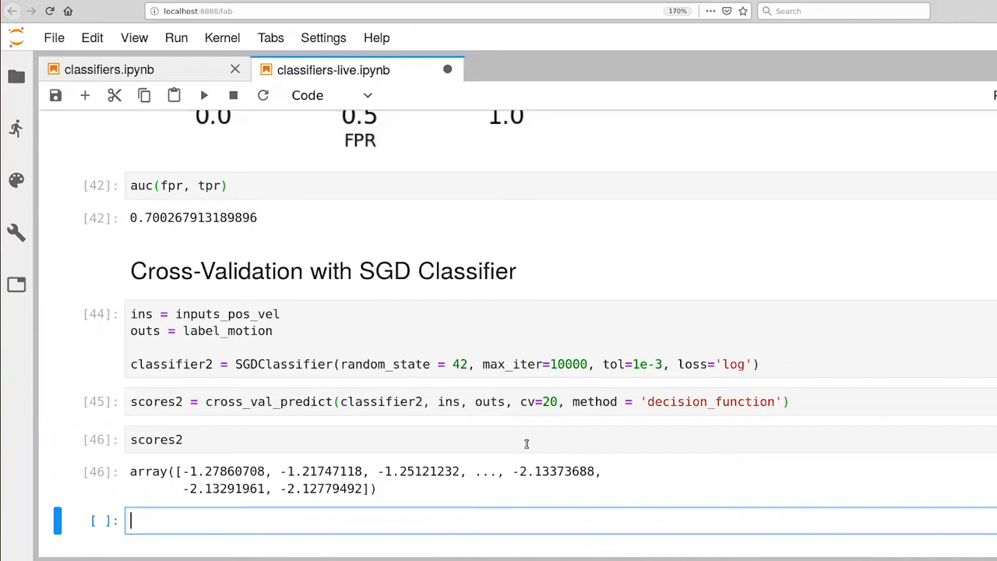
Compute fpr2, tpr2, thresholds2 = roc_curve(outs, scores2) and run it.
type("fpr2, tpr")
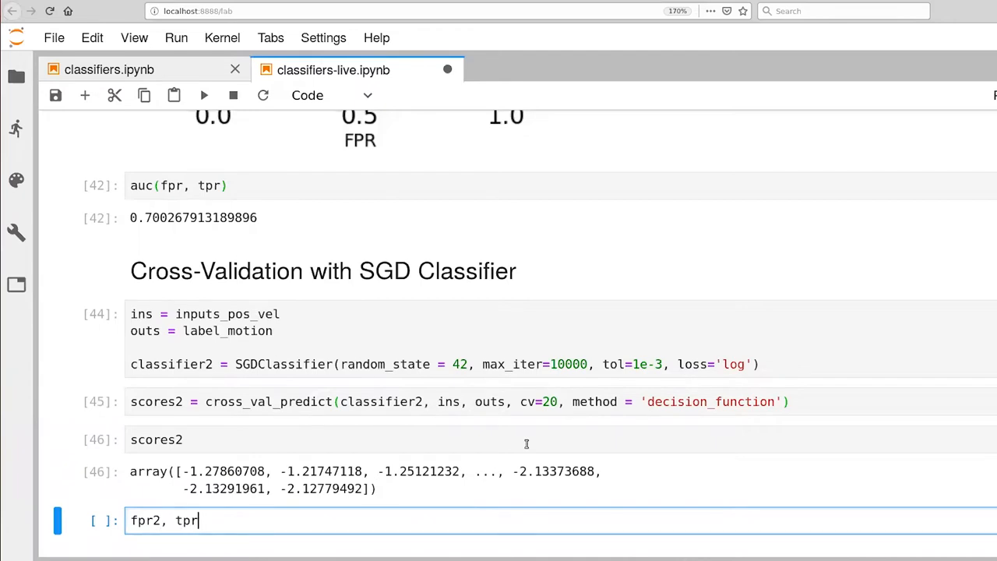
type(", thresholds2 = roc")
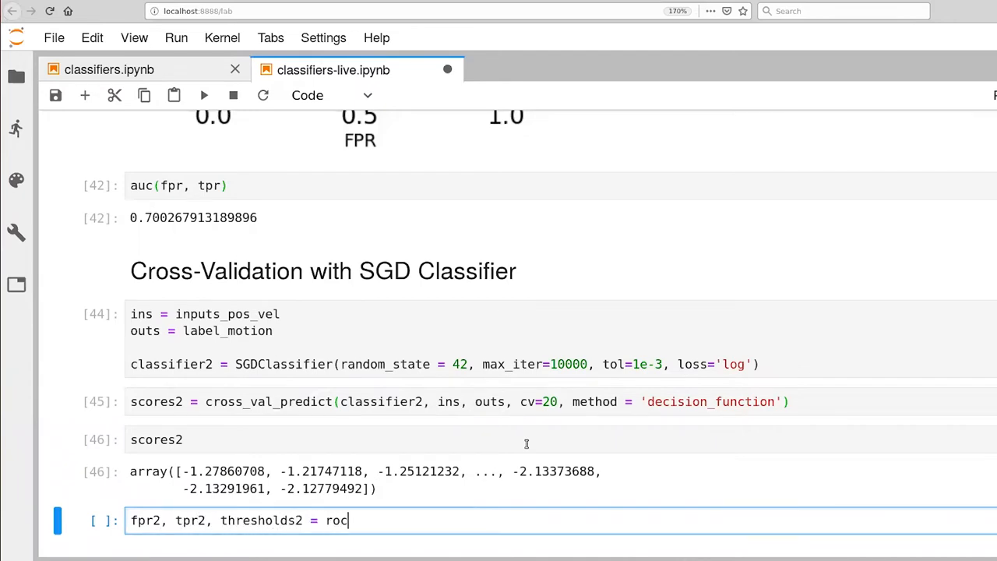
type("()")
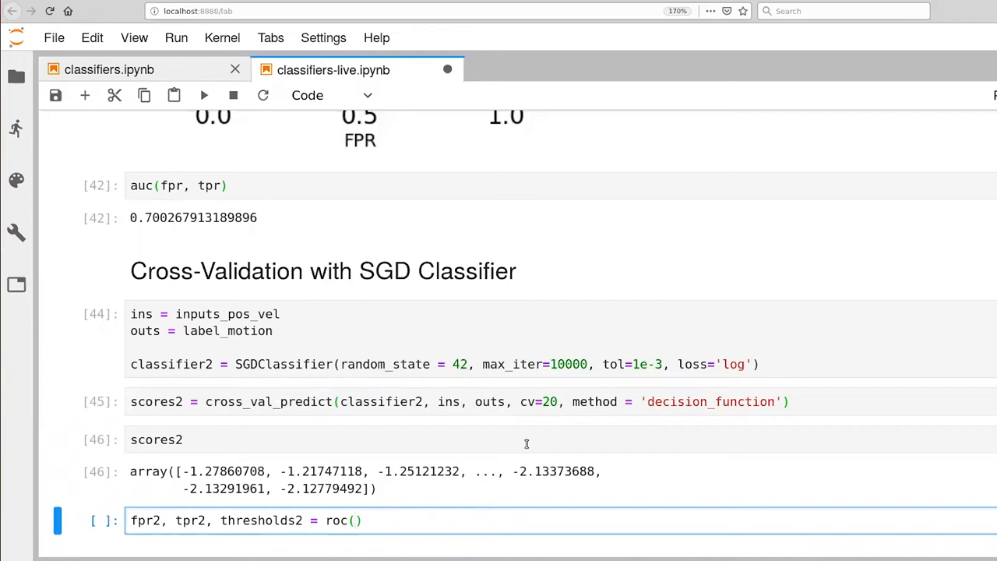
type("_curve")
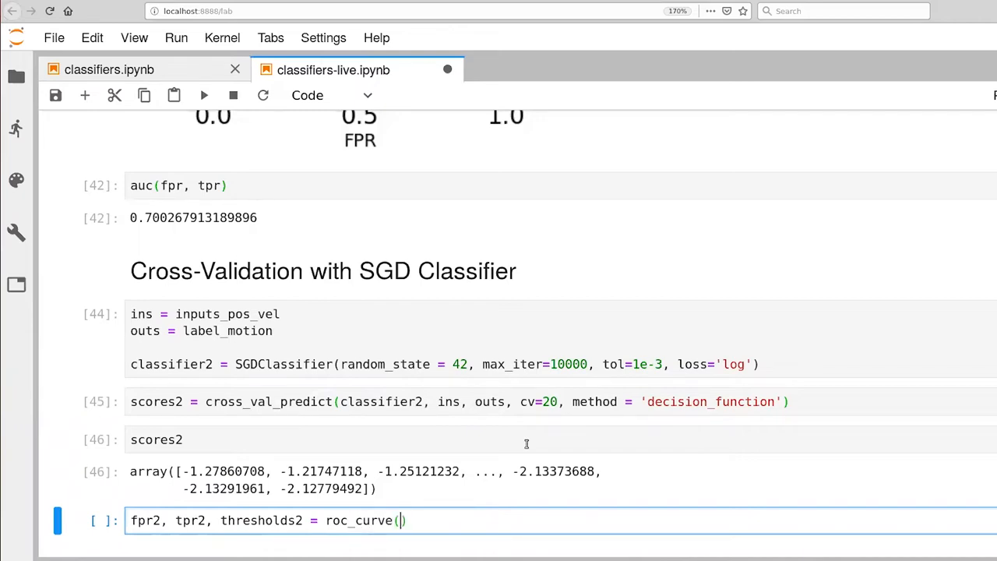
type("outs,")
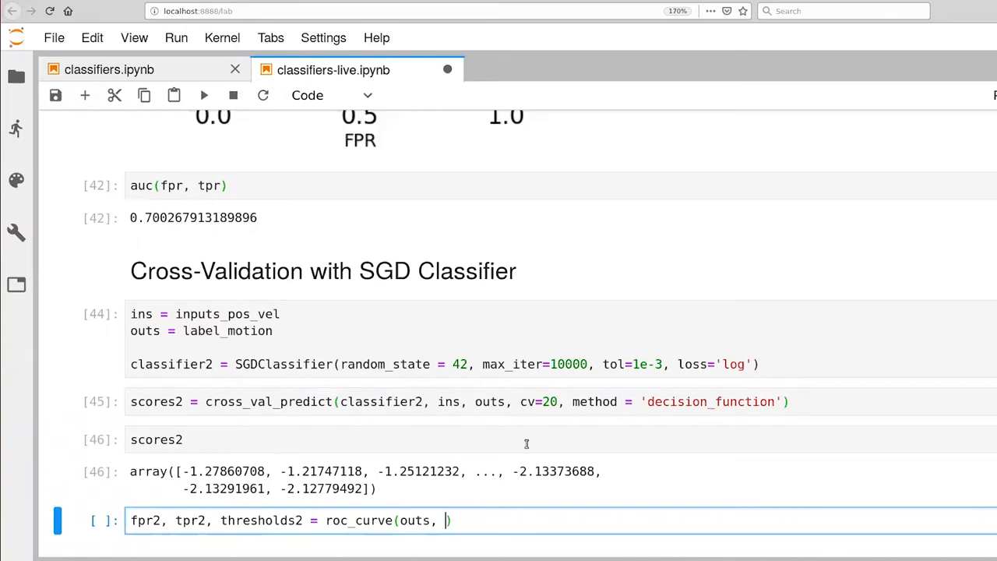
type("sco")
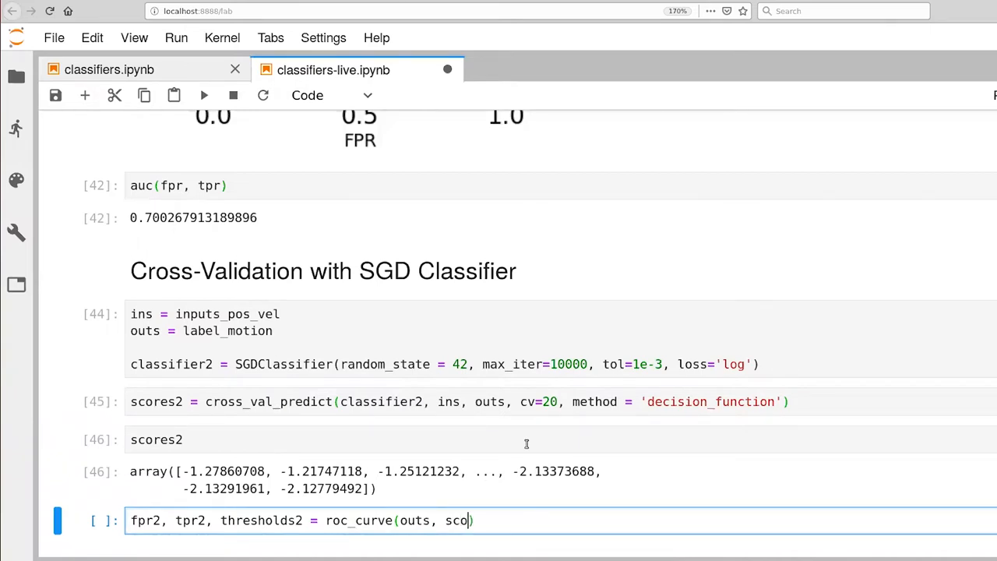
type("res2")
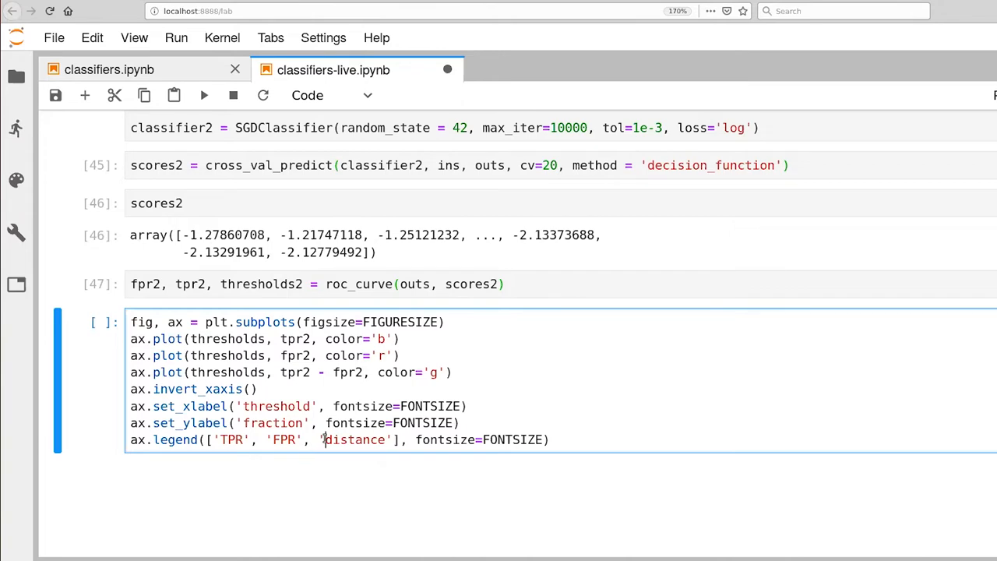
double_click(355, 439)
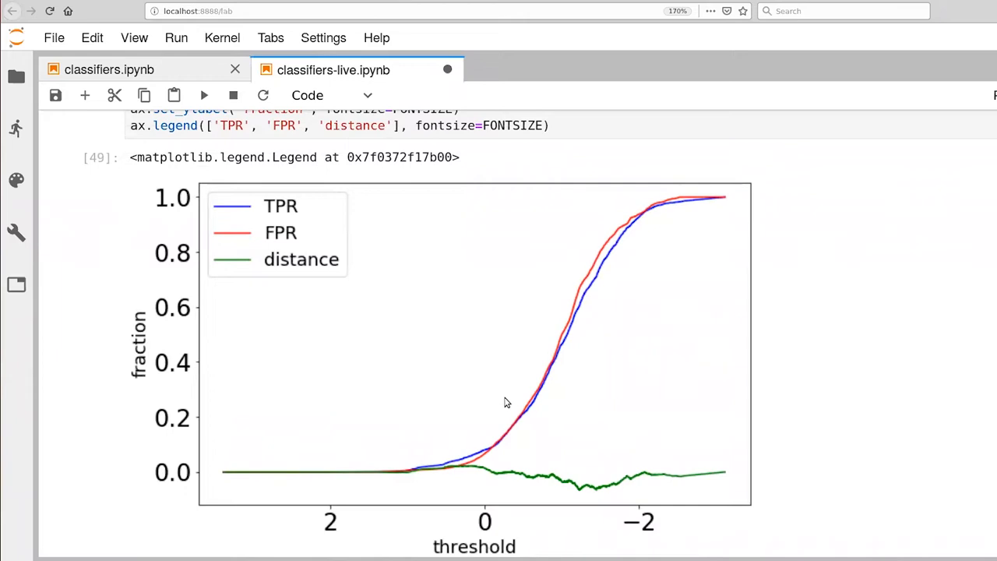
mouse_move(519, 411)
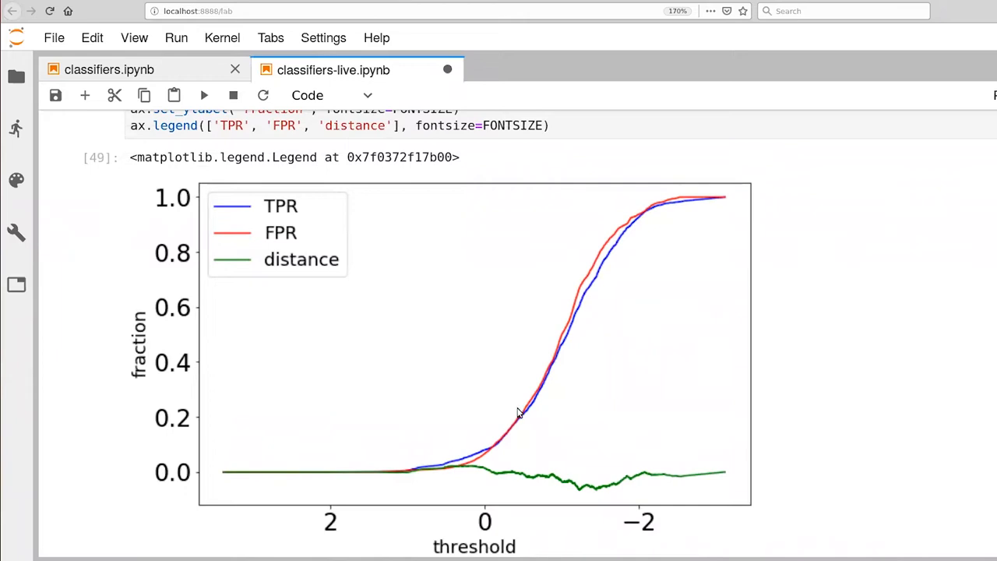
mouse_move(423, 475)
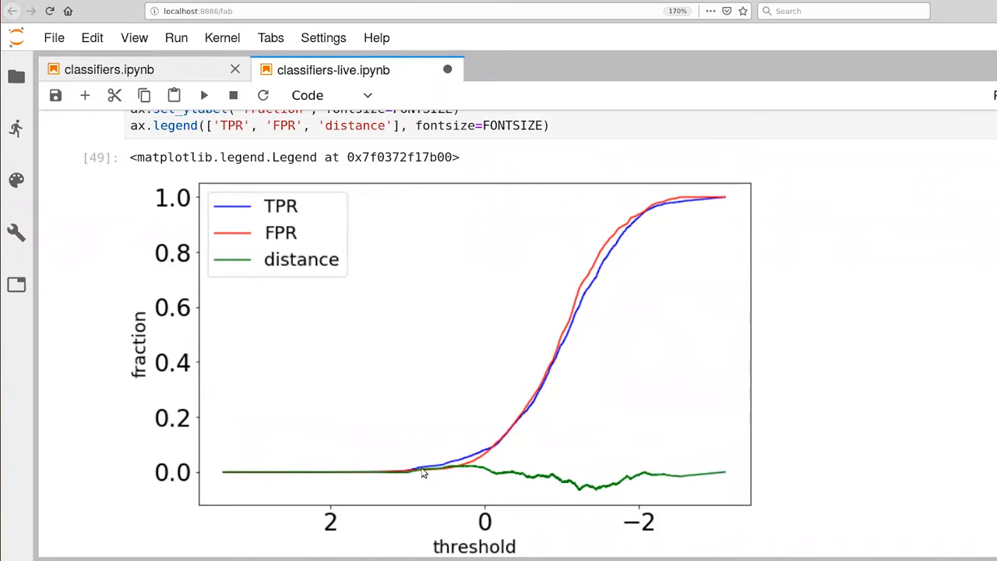
mouse_move(626, 473)
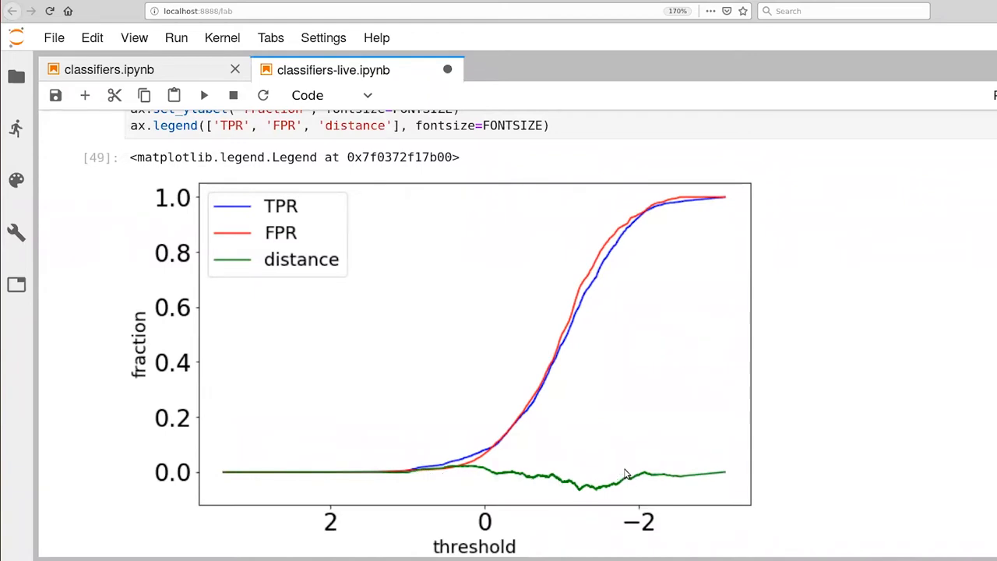
mouse_move(610, 492)
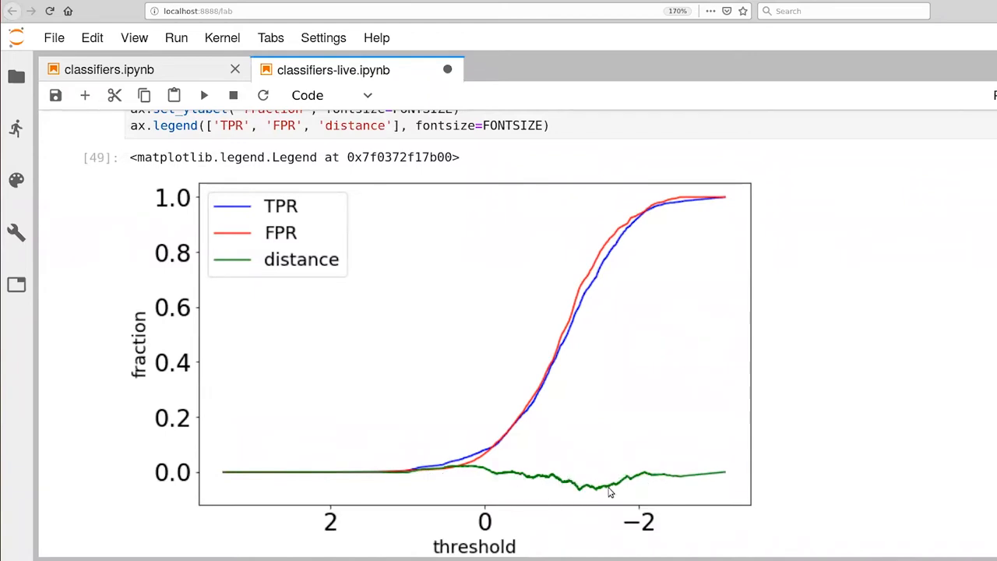
mouse_move(558, 480)
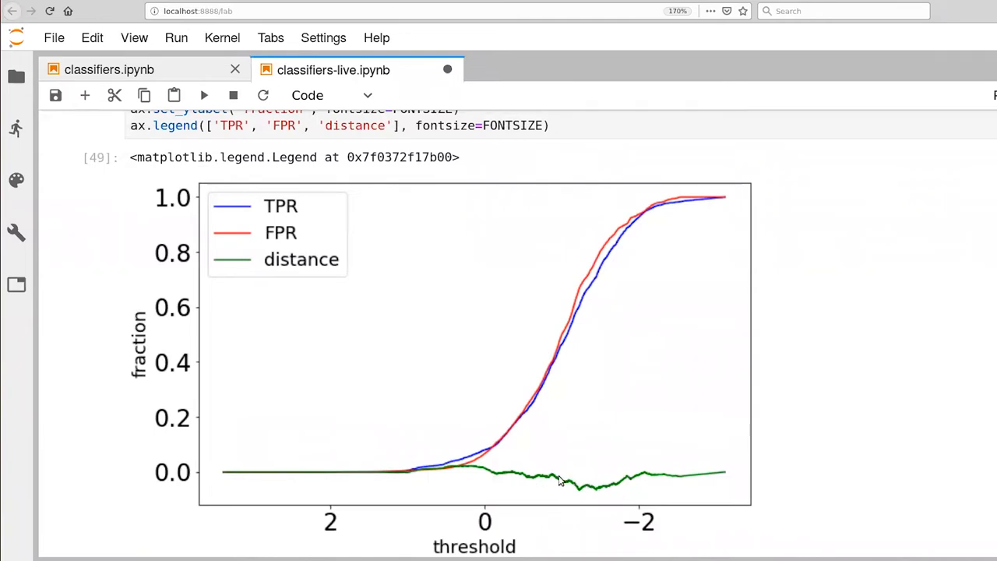
mouse_move(623, 486)
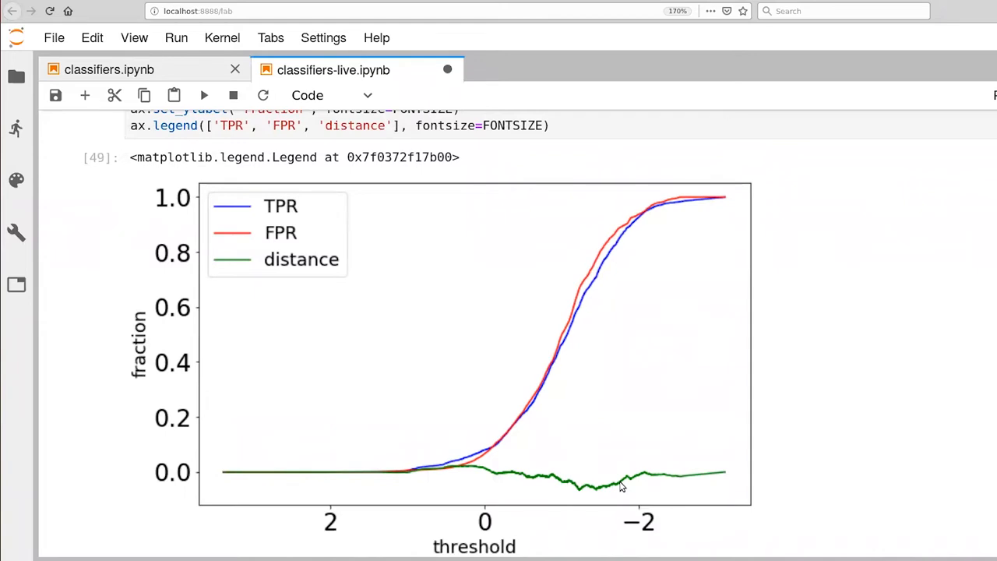
mouse_move(281, 268)
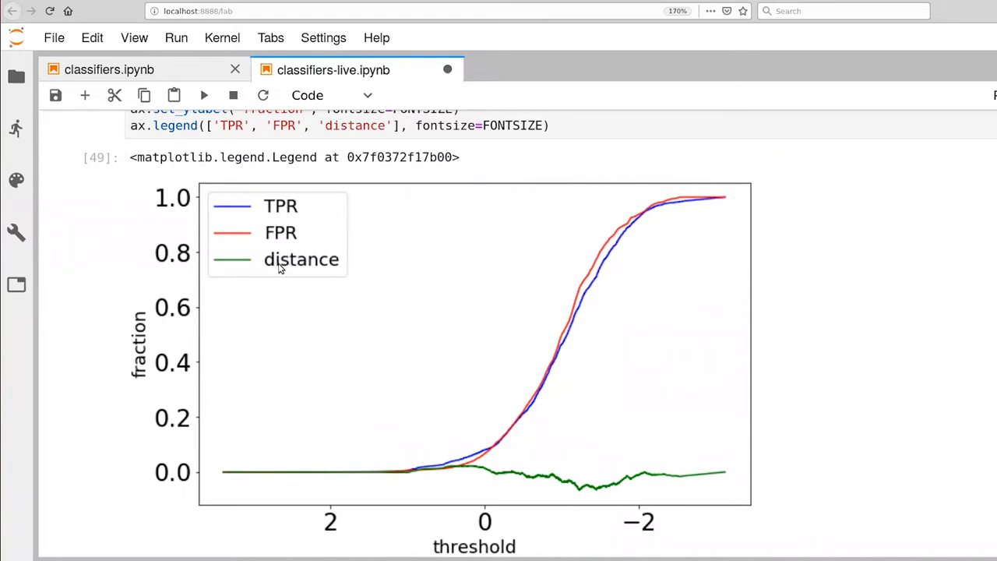
mouse_move(279, 268)
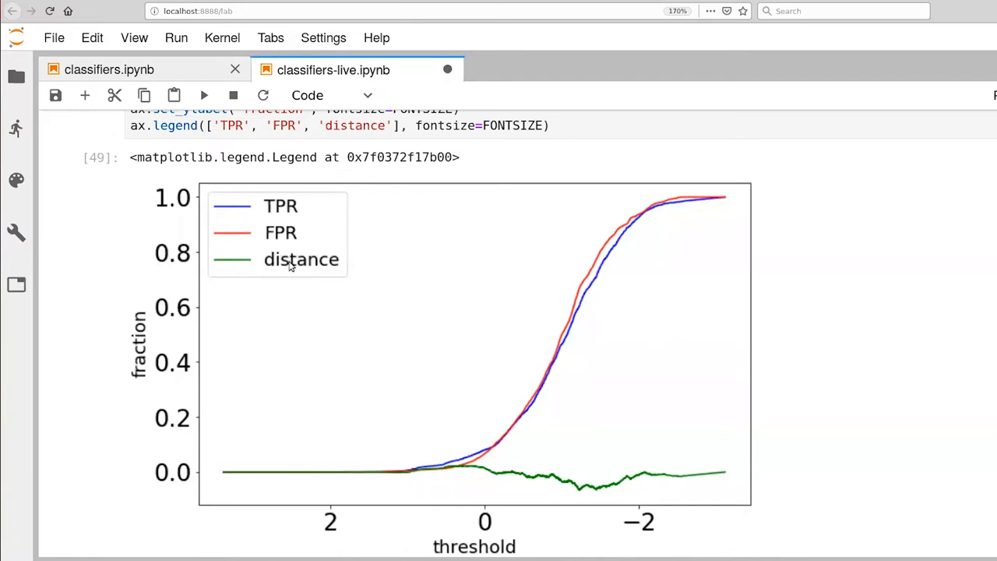
mouse_move(271, 271)
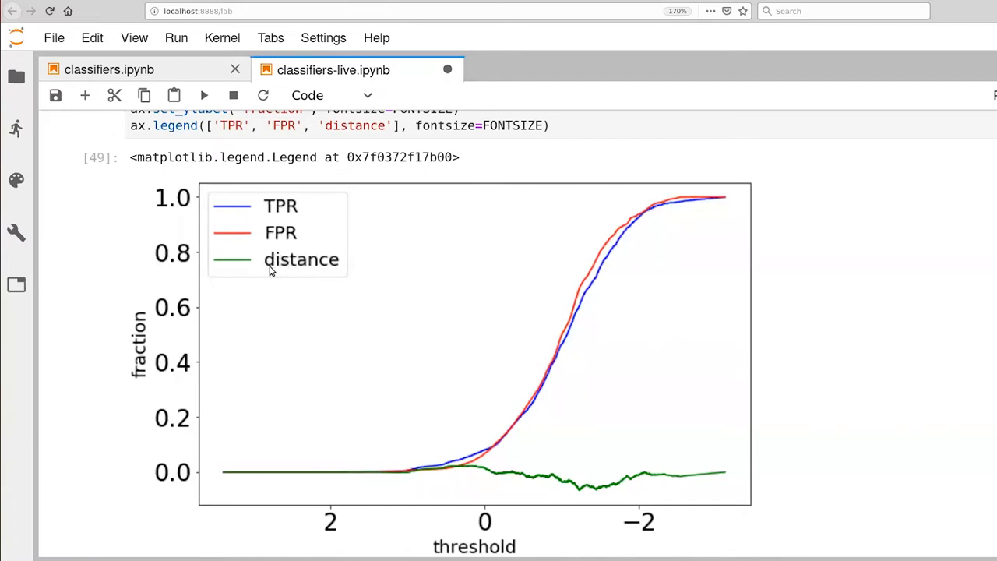
mouse_move(269, 278)
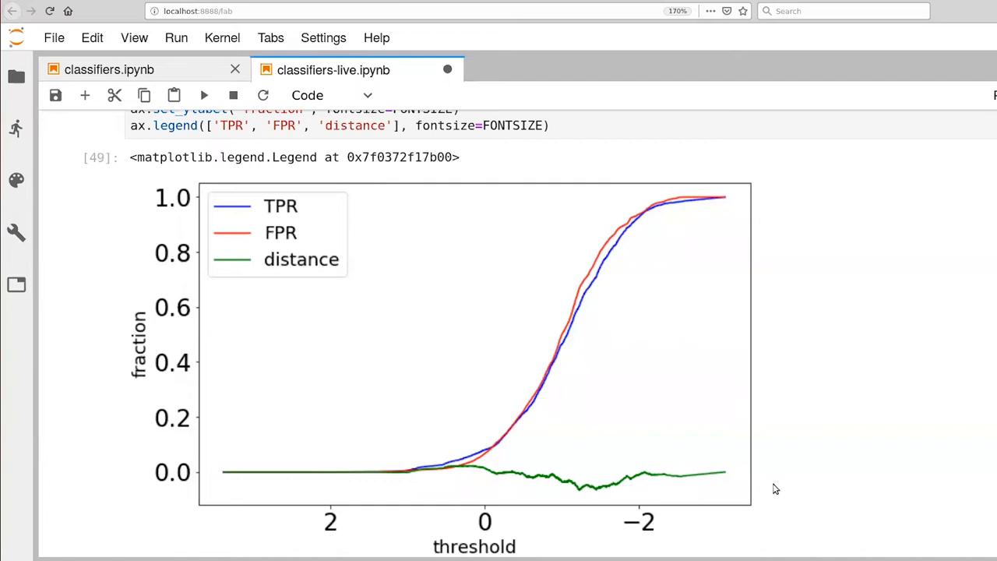
mouse_move(372, 274)
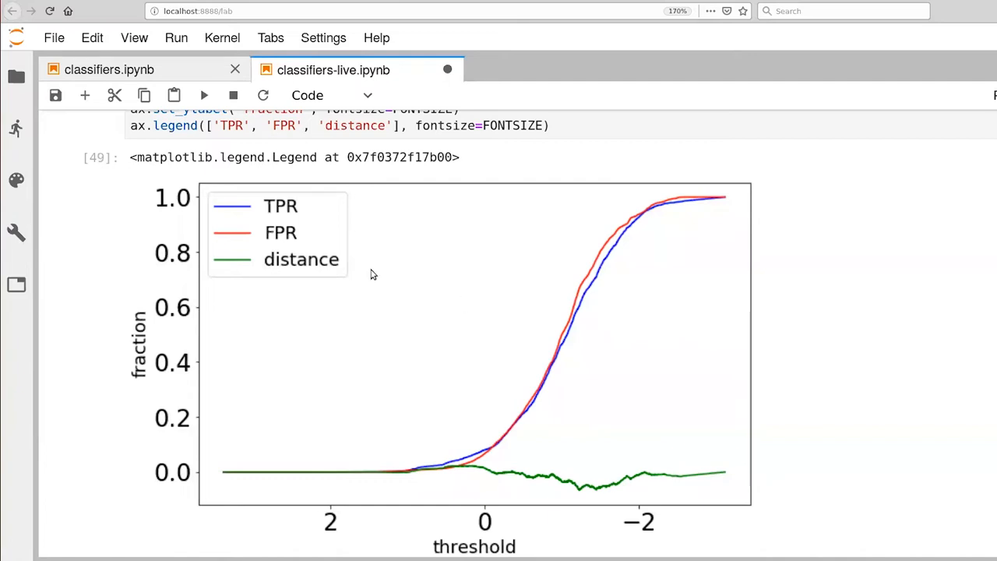
mouse_move(359, 271)
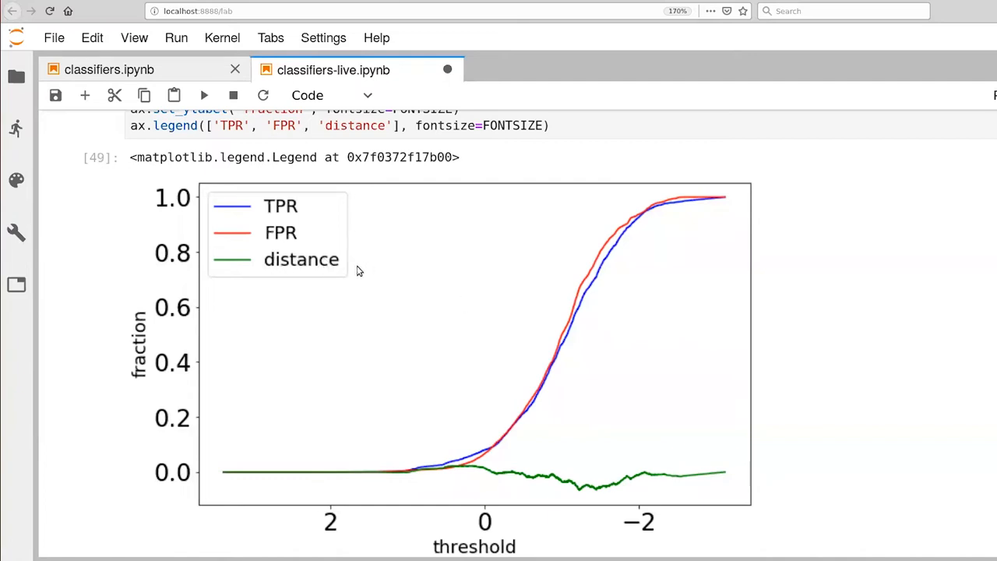
mouse_move(355, 274)
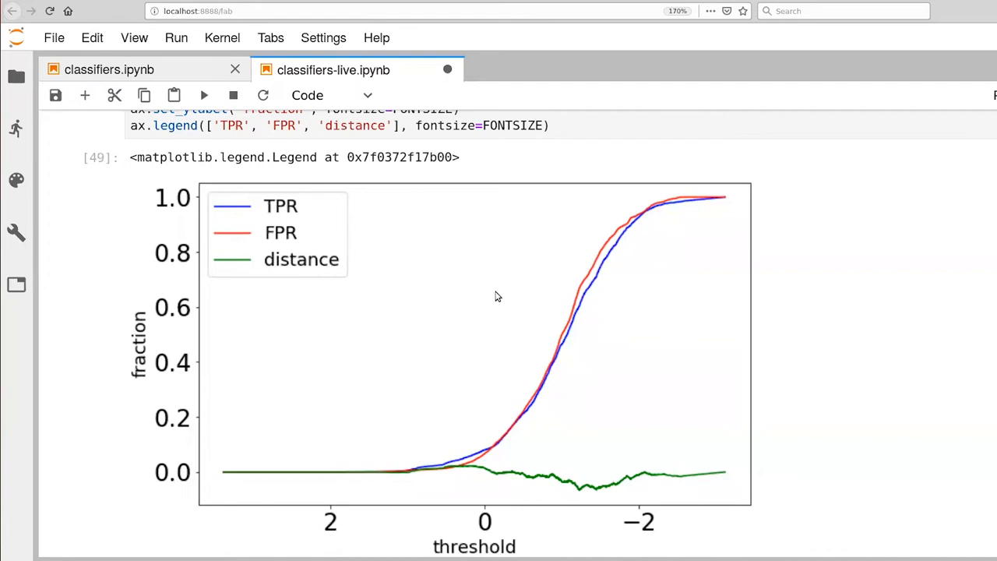
mouse_move(499, 296)
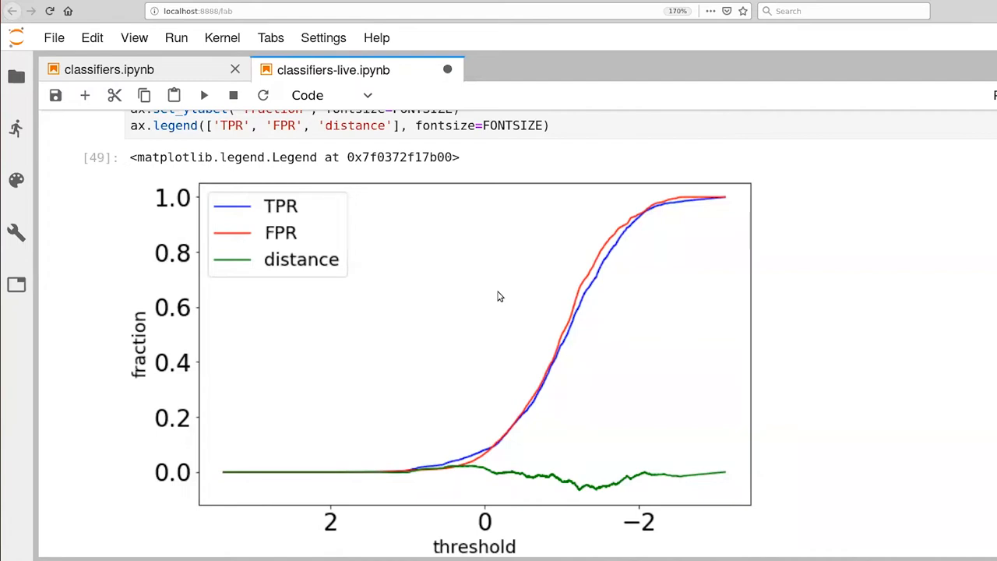
Add a cell plotting tpr2 against fpr2 with a dashed diagonal reference line.
scroll("down", 3)
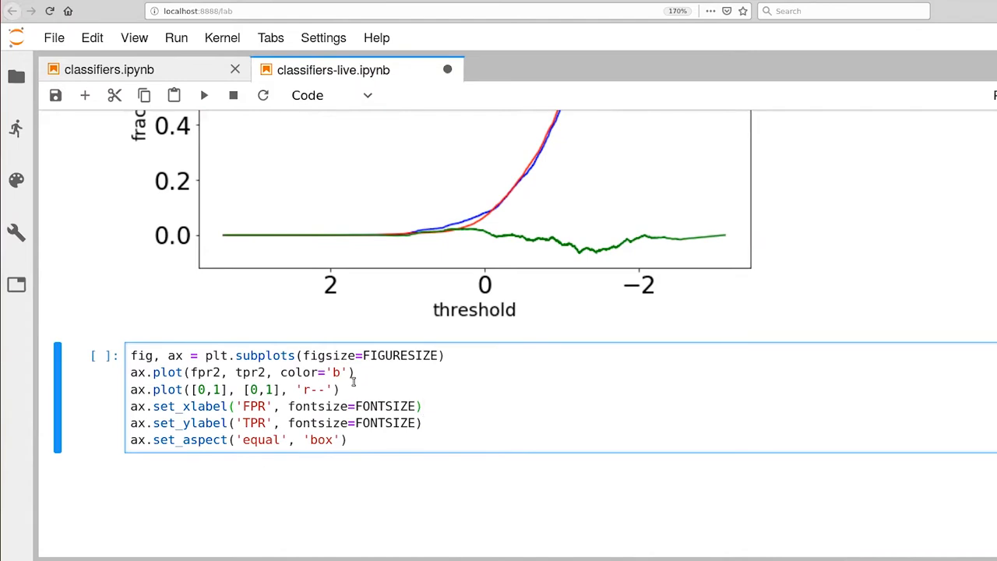
key("Shift+Enter")
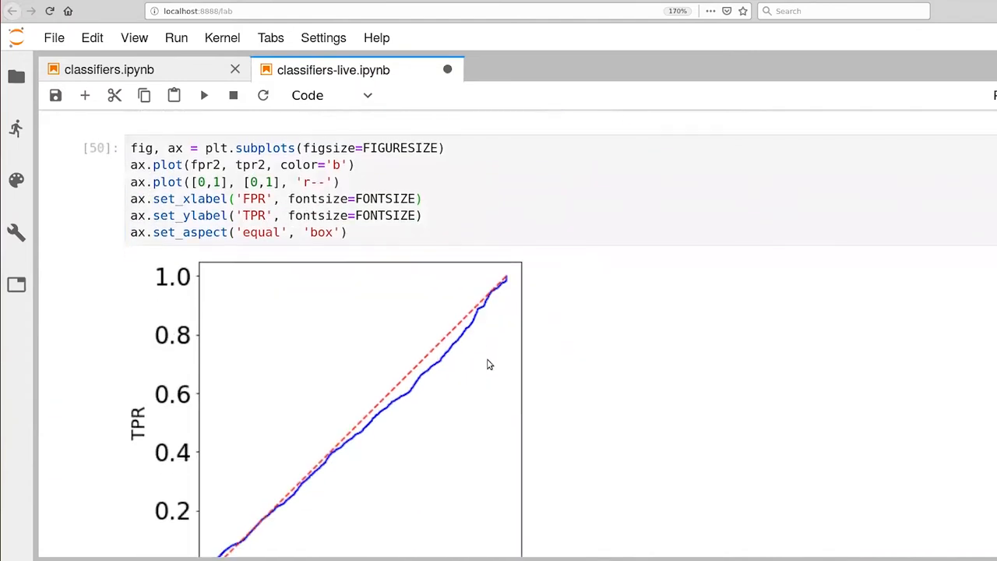
scroll("down", 3)
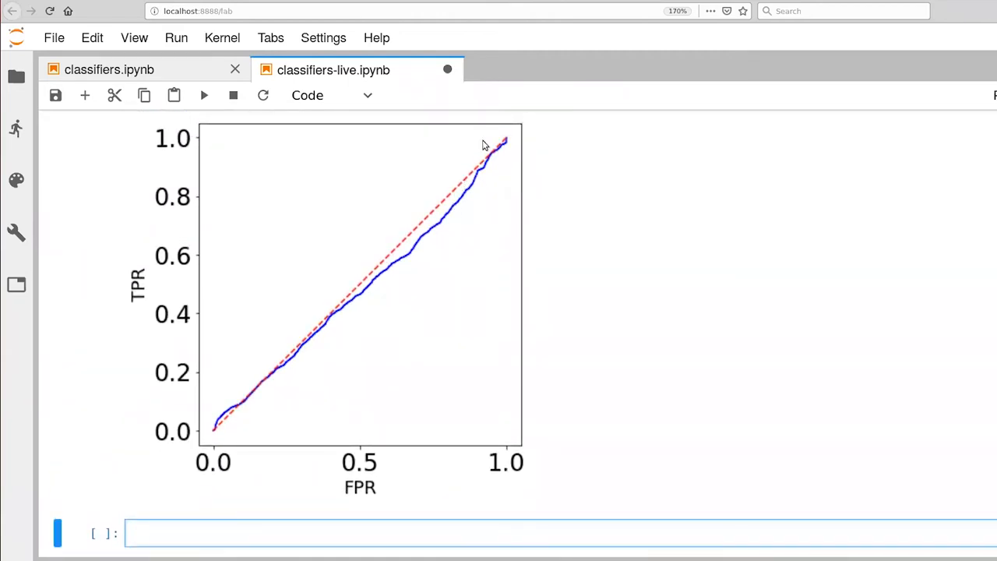
mouse_move(453, 196)
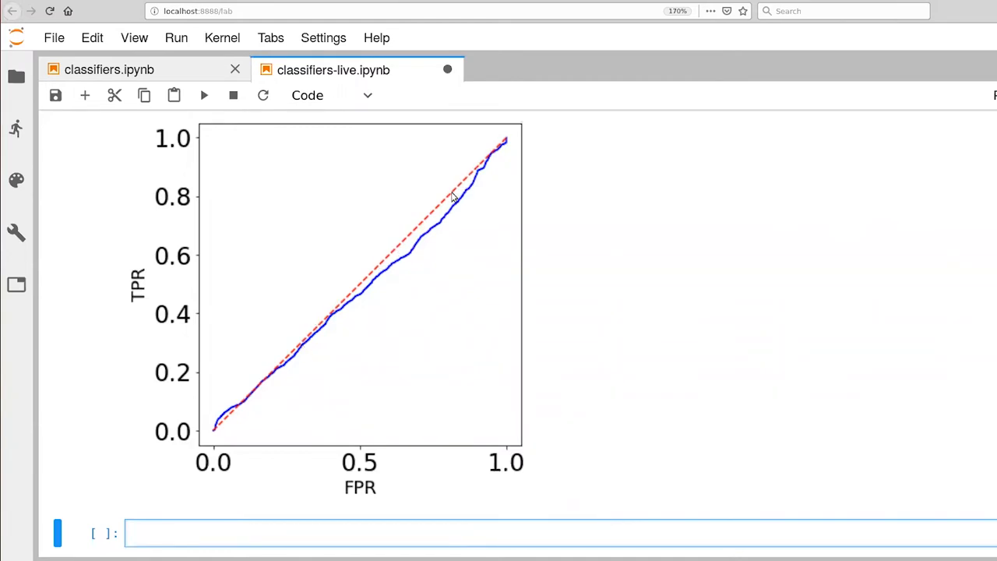
mouse_move(490, 159)
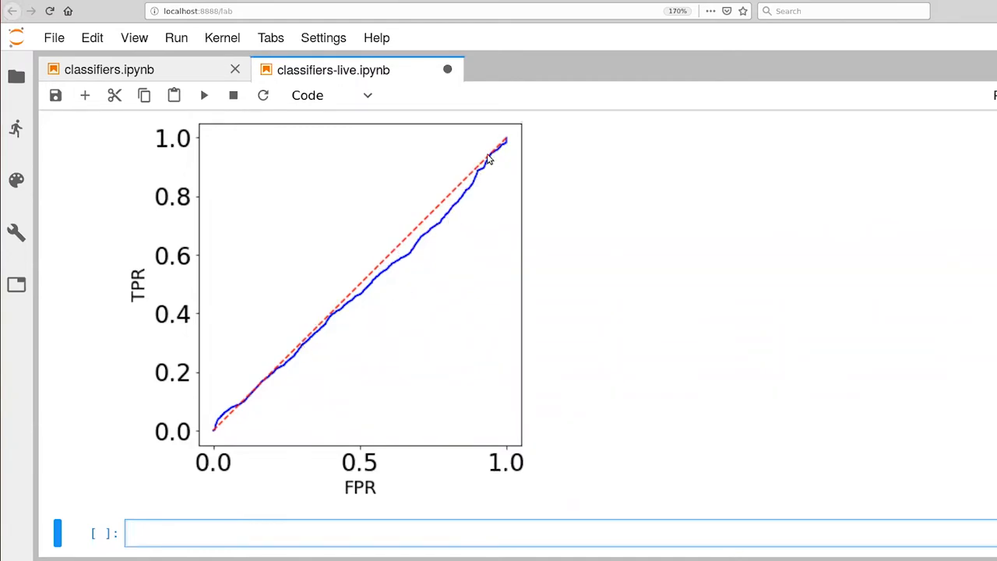
mouse_move(483, 458)
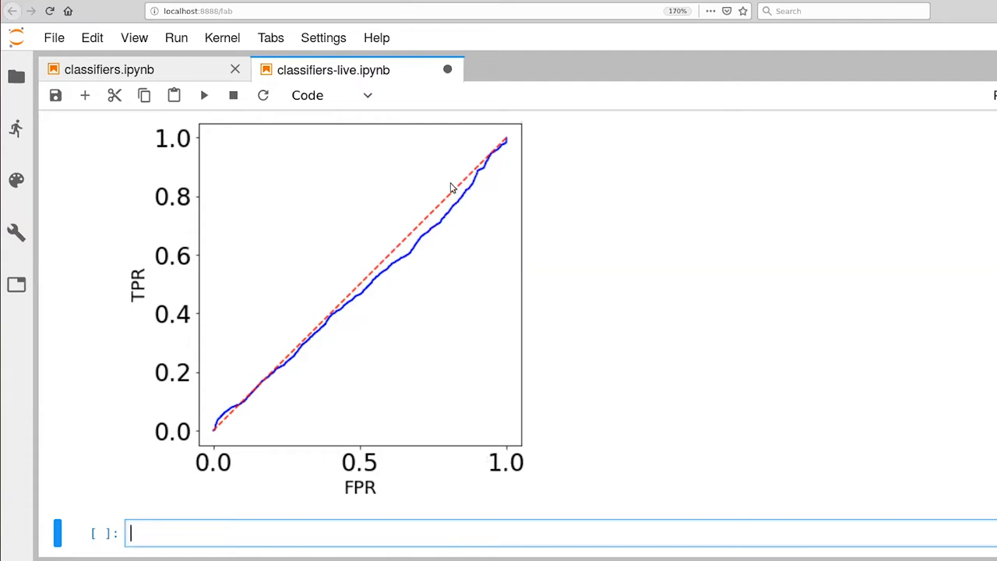
mouse_move(396, 256)
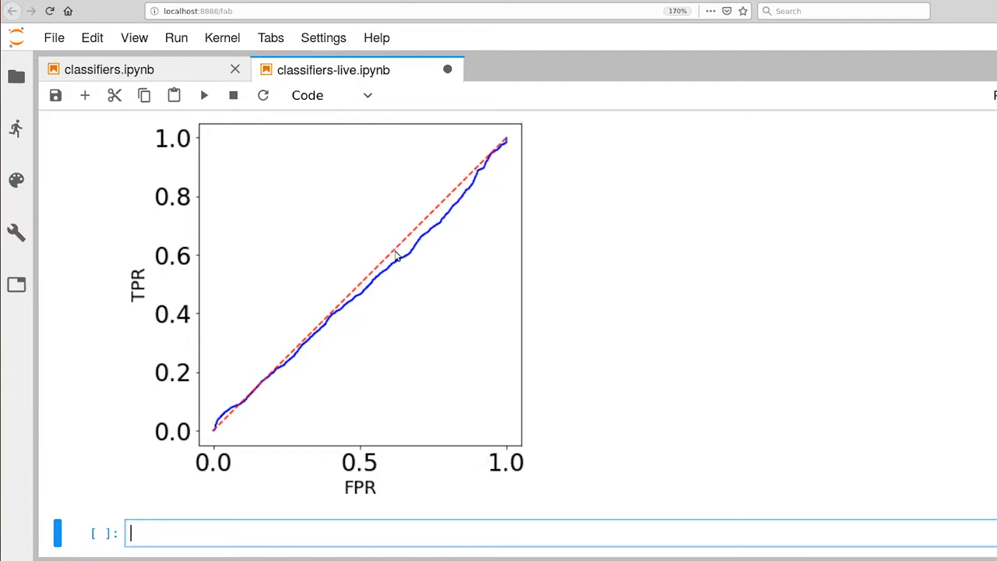
mouse_move(411, 246)
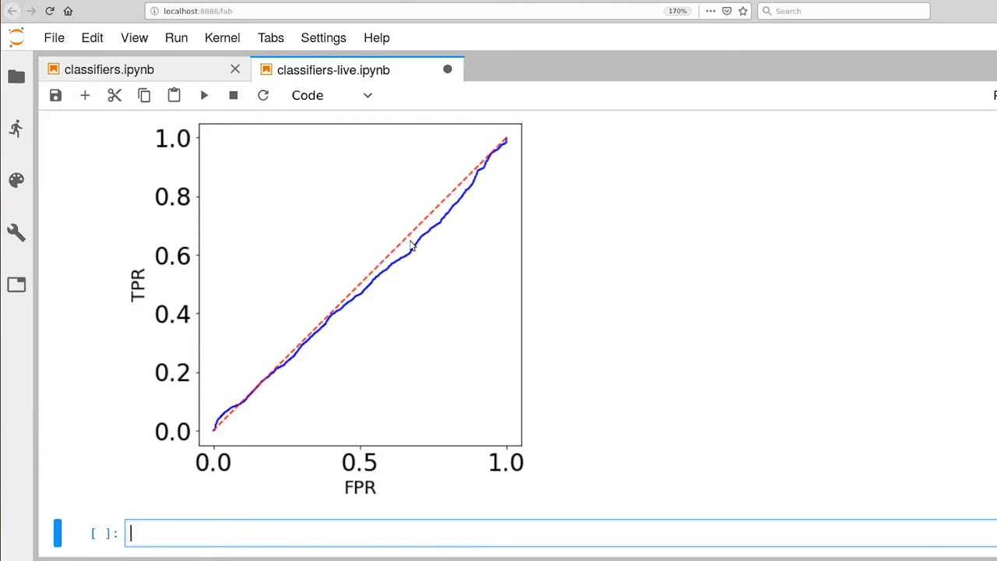
mouse_move(405, 467)
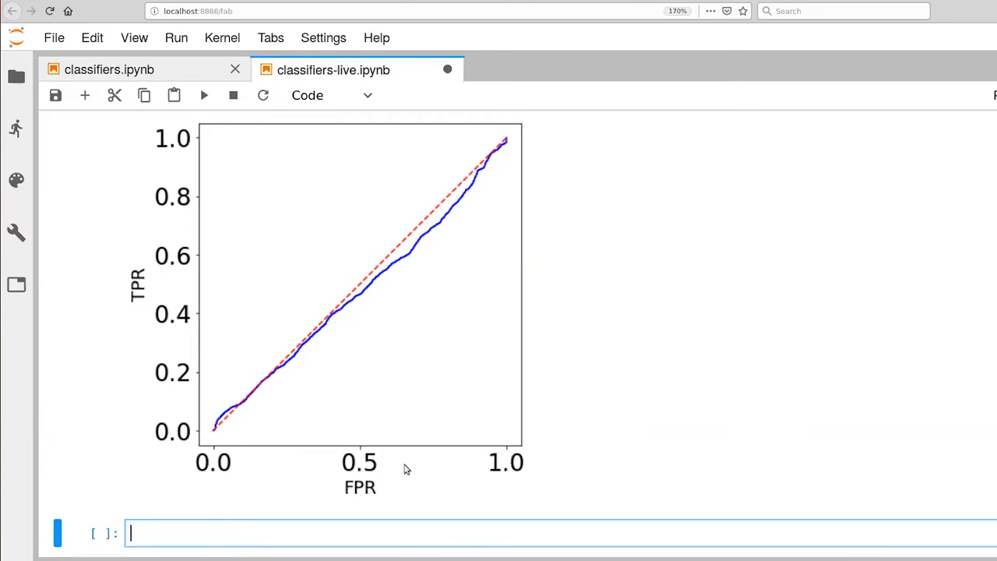
mouse_move(458, 522)
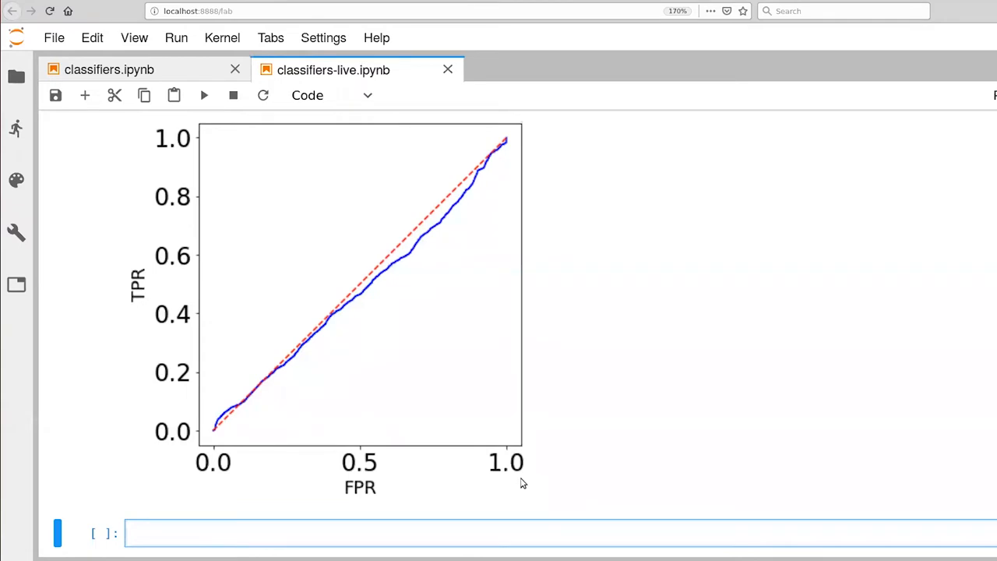
Compute the AUC of the second ROC curve, returning about 0.476.
type("auc(fpr, tpr)")
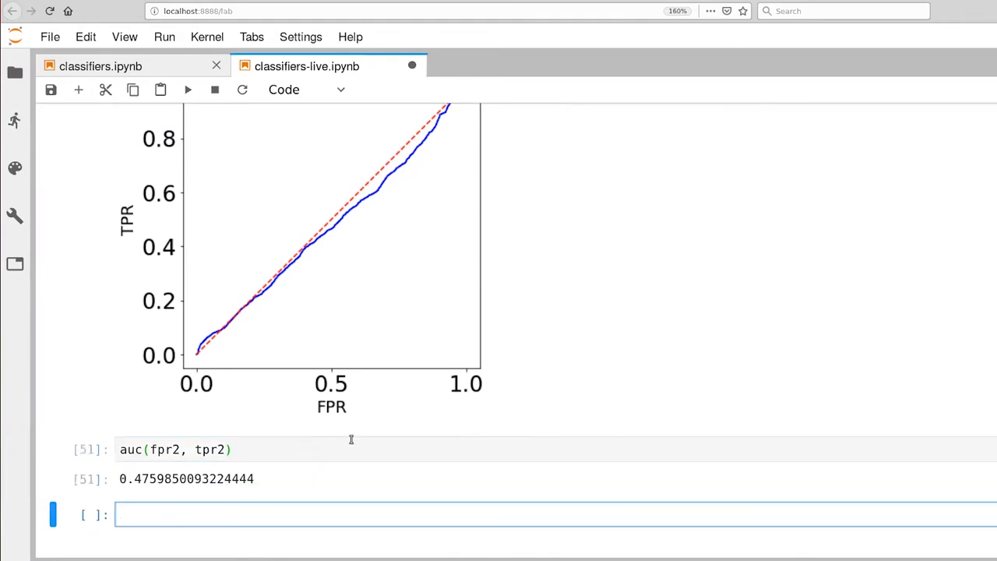
mouse_move(362, 445)
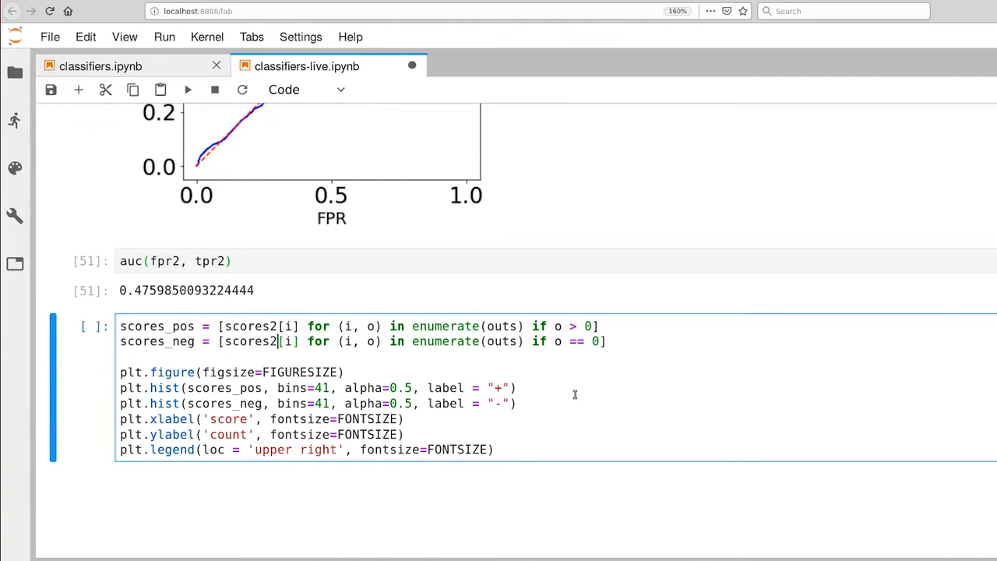
mouse_move(578, 383)
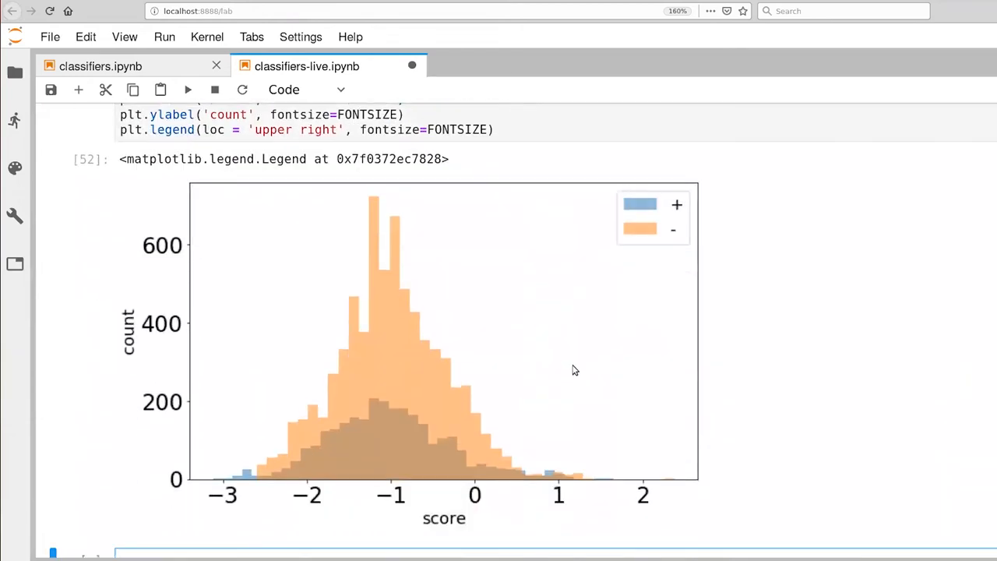
mouse_move(601, 365)
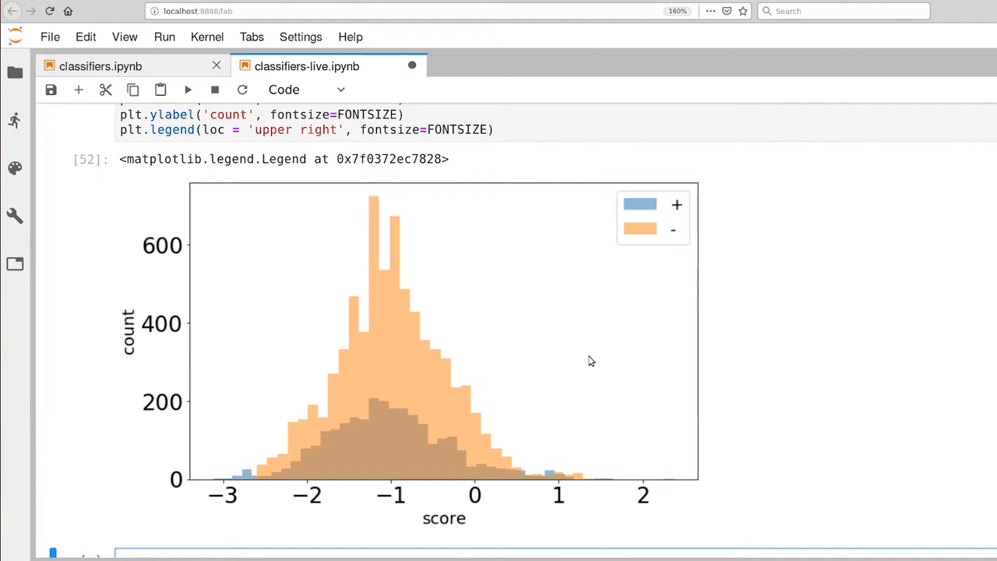
Plot overlapping histograms of scores_pos and scores_neg with a legend and run it.
left_click(311, 555)
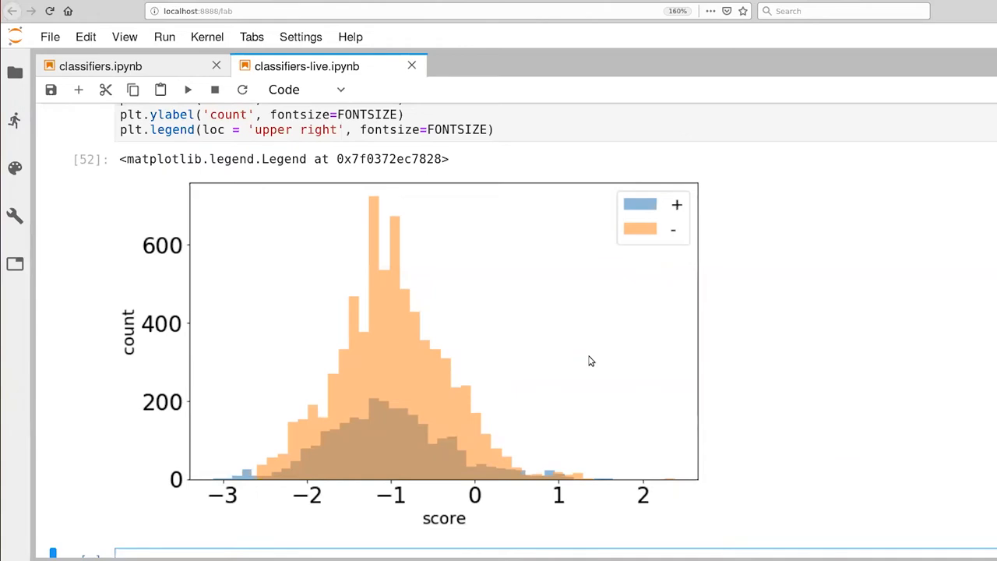
scroll("down", 3)
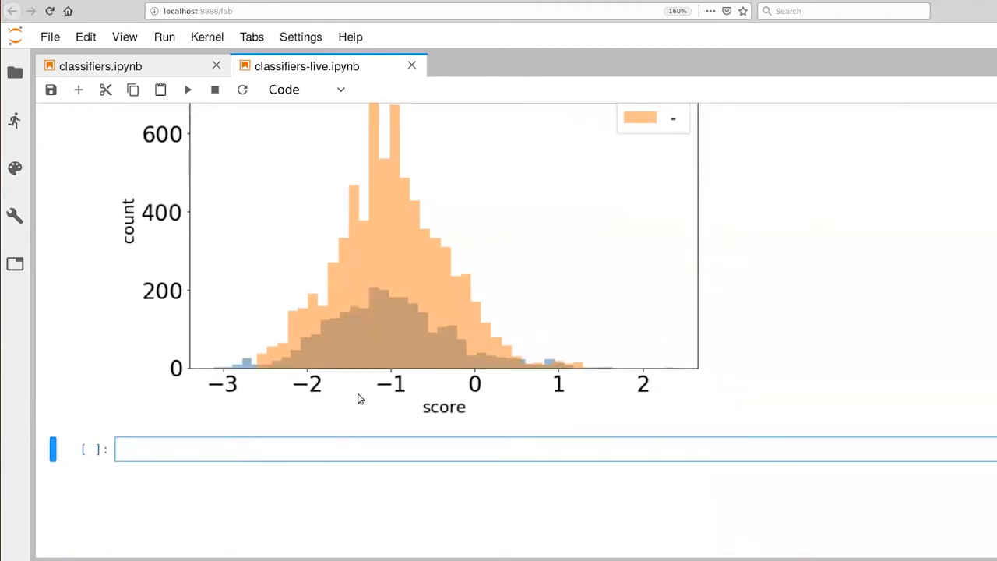
Add a 'New prediction problem' heading and clear label_motion in the pasted classifier cell.
type("##")
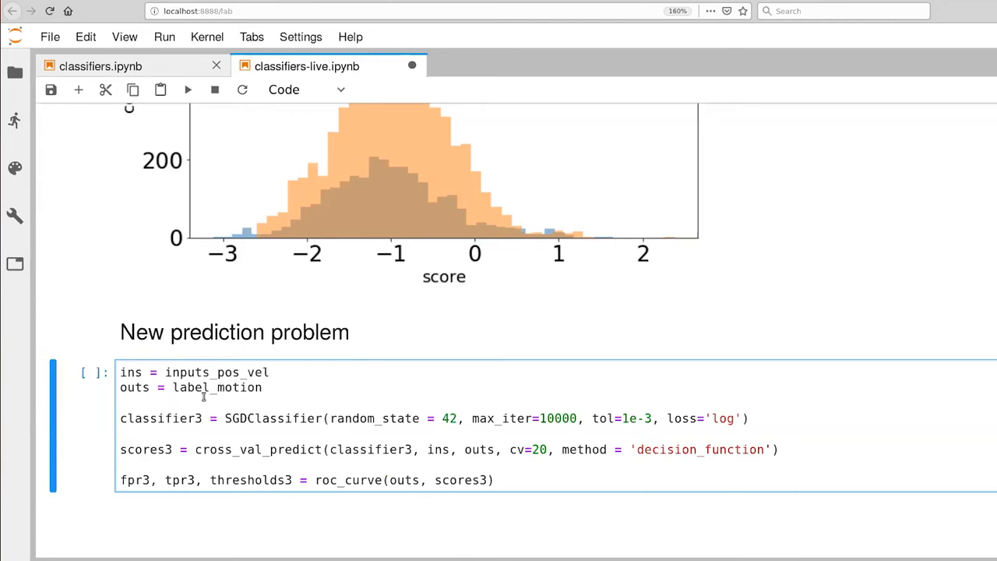
double_click(217, 387)
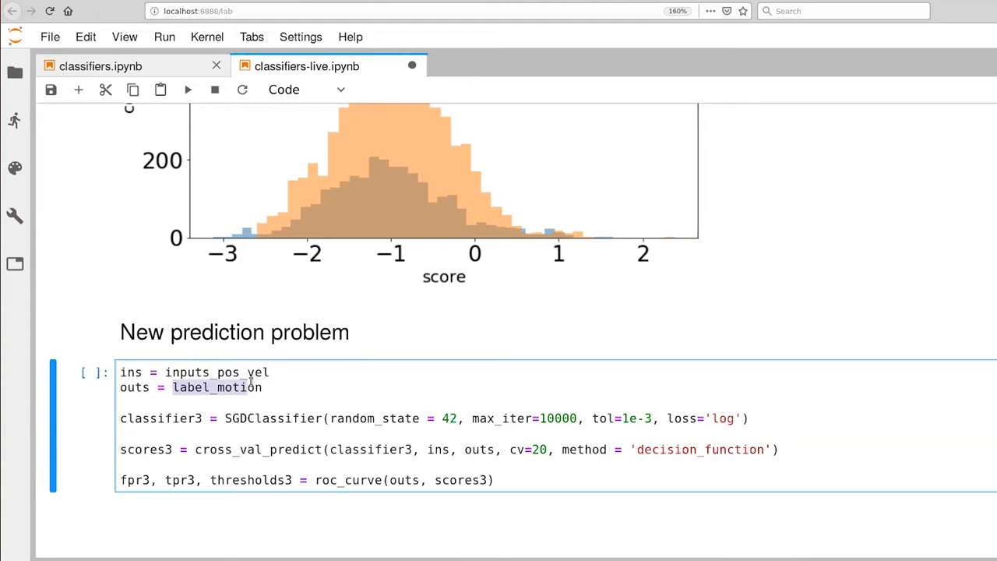
left_click(268, 387)
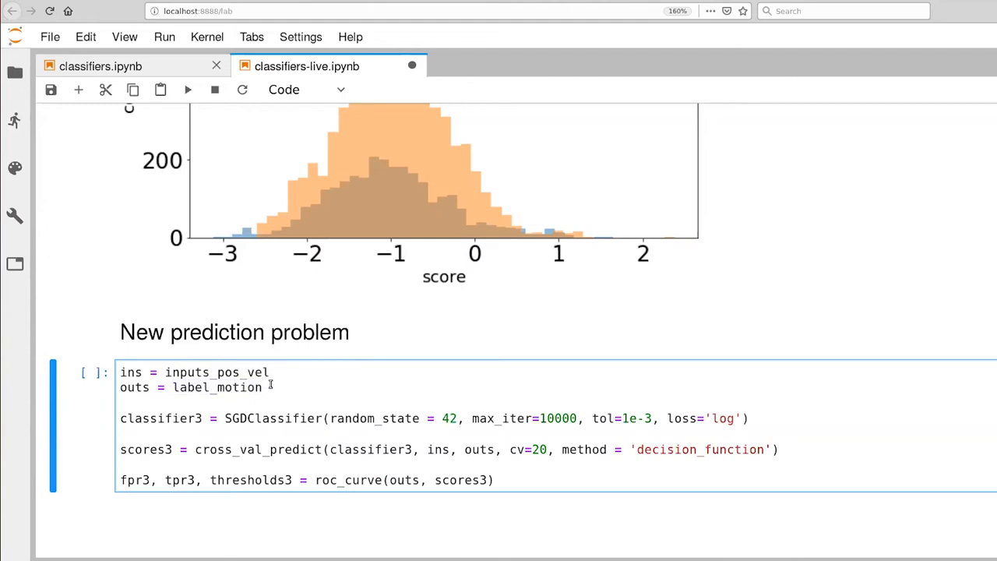
key("BackSpace")
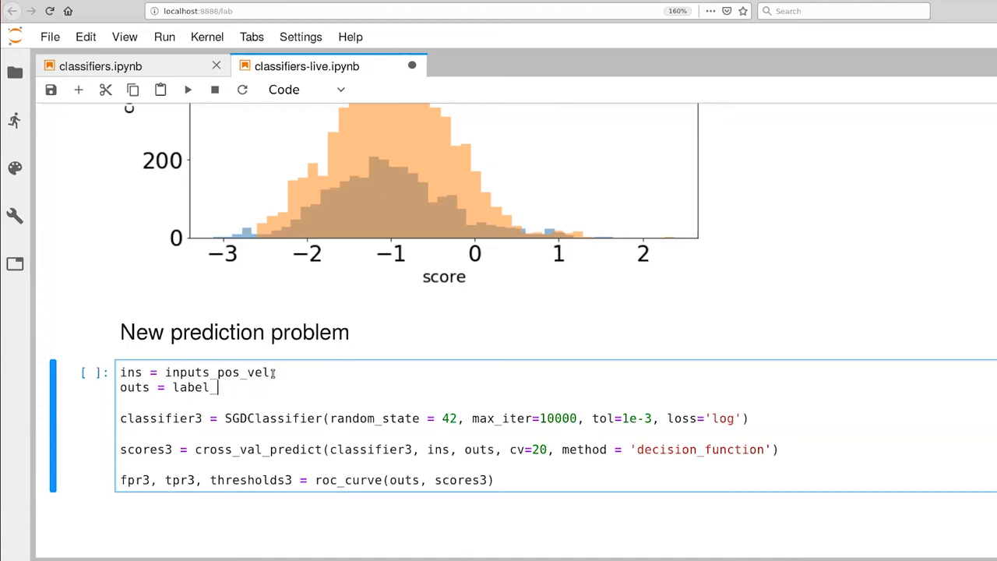
Set the label to label_assistance_onset_g for classifier3.
type("assistan")
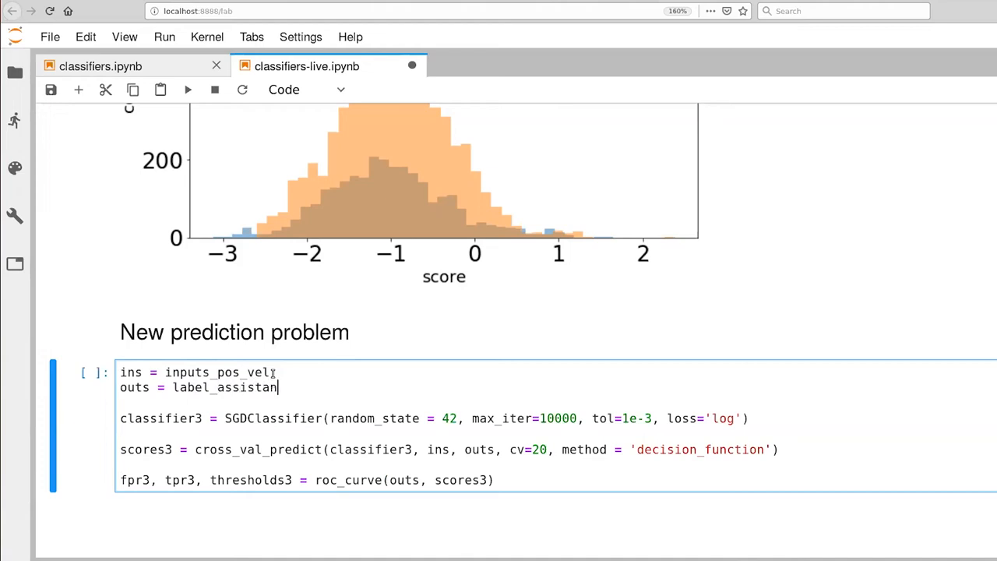
type("ce_ons")
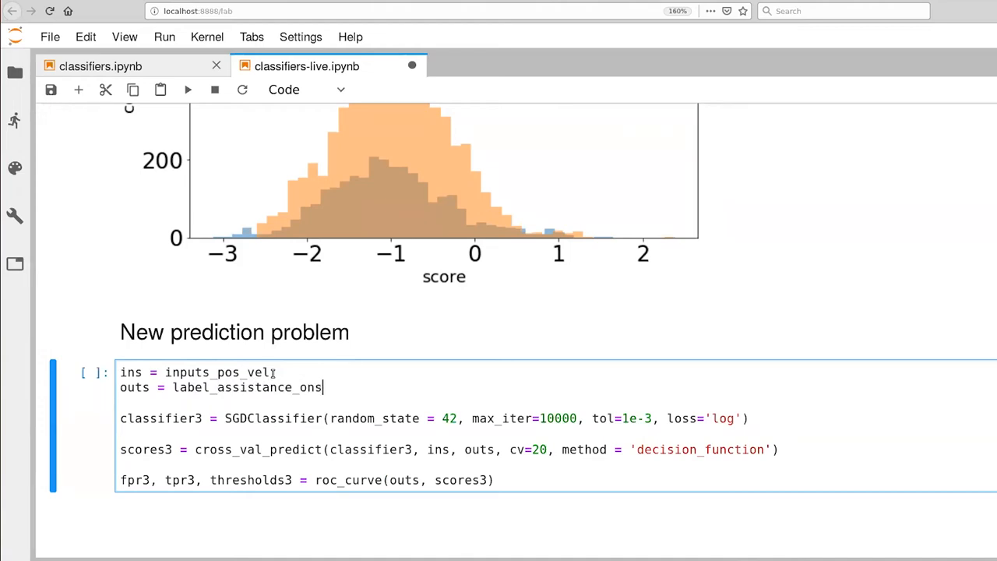
type("_onset_g")
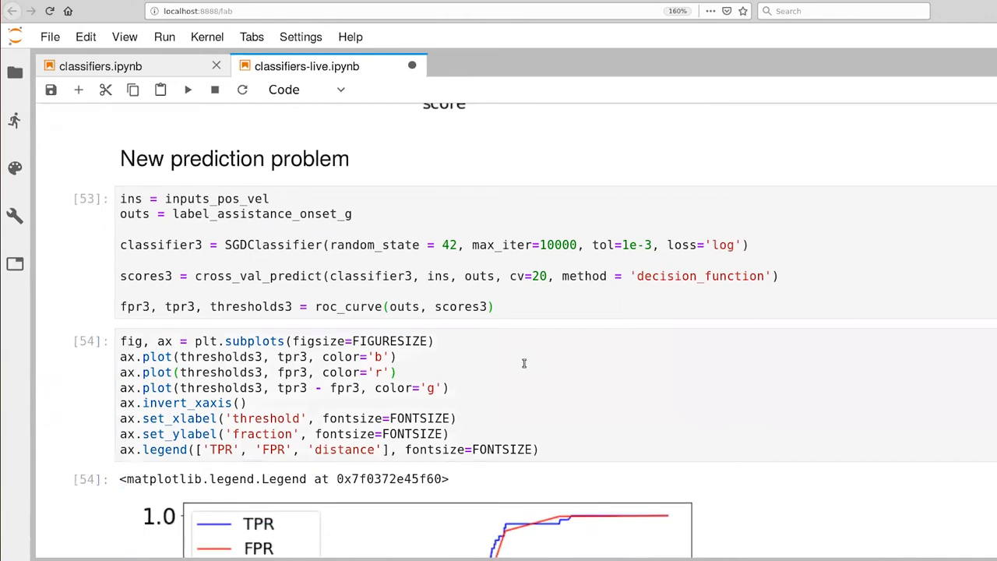
scroll("down", 3)
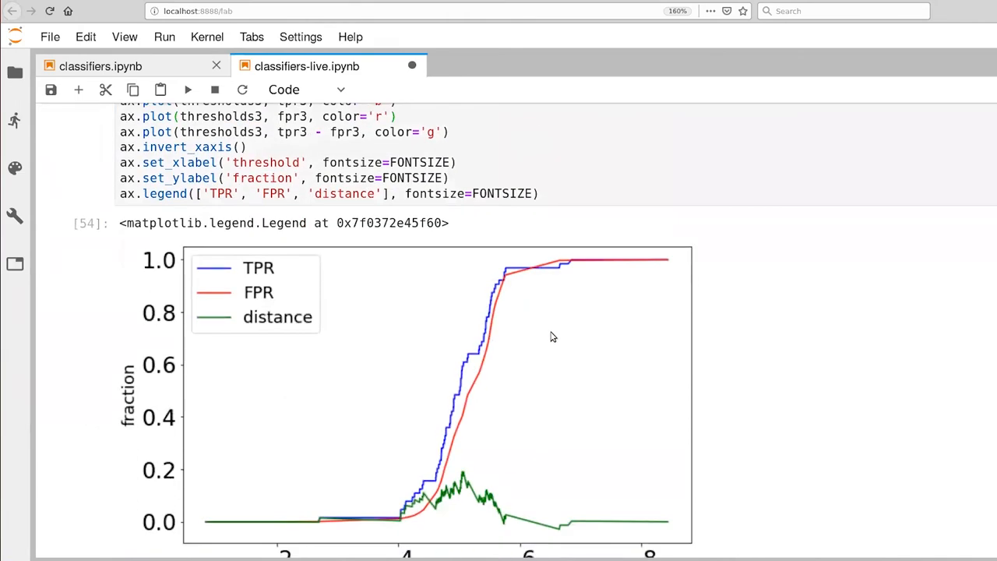
mouse_move(524, 446)
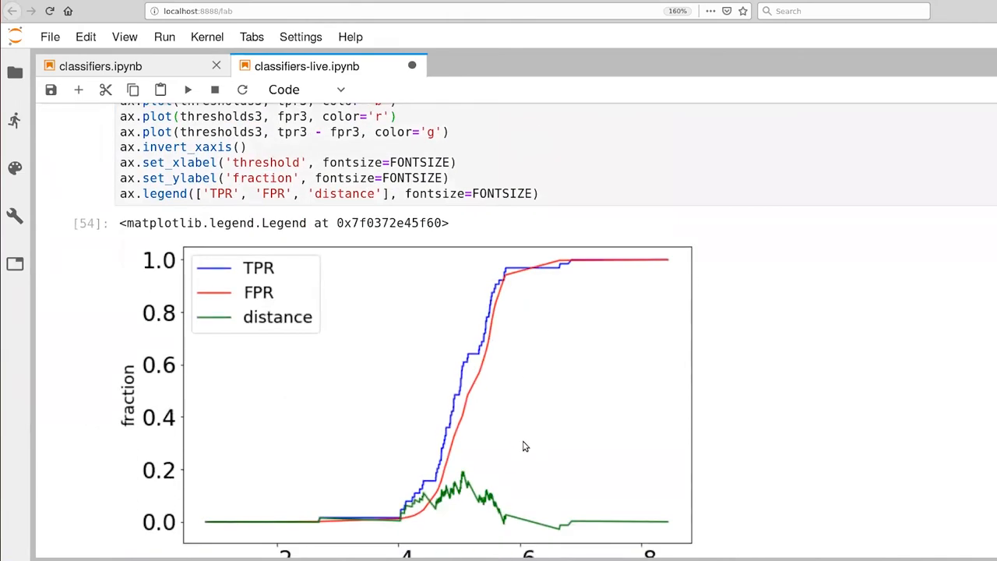
mouse_move(428, 402)
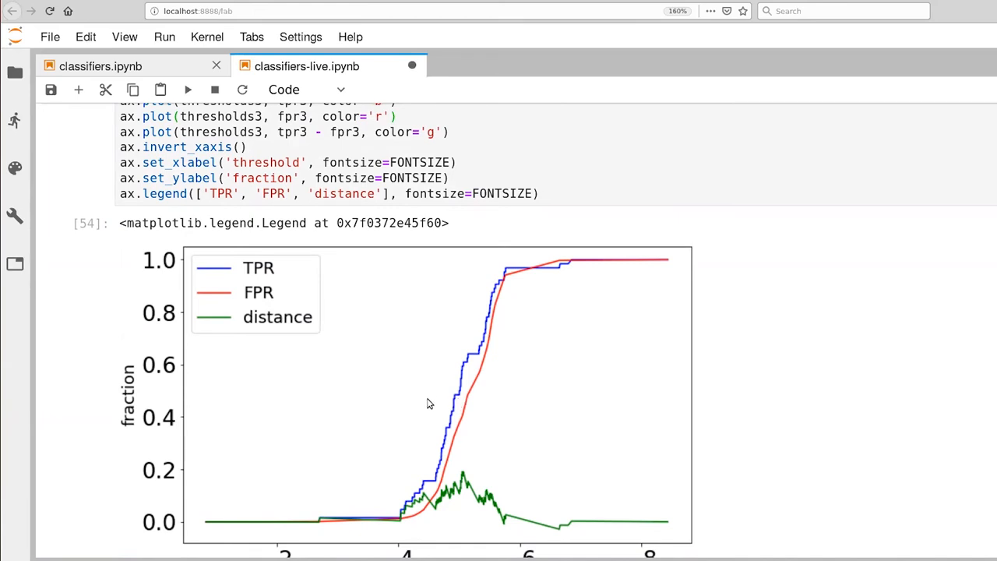
scroll("down", 3)
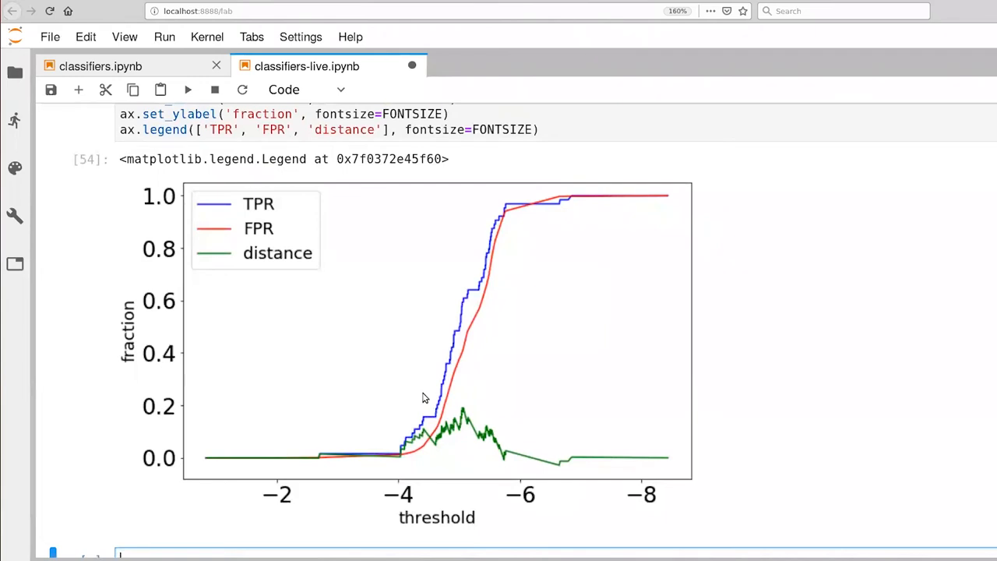
mouse_move(518, 501)
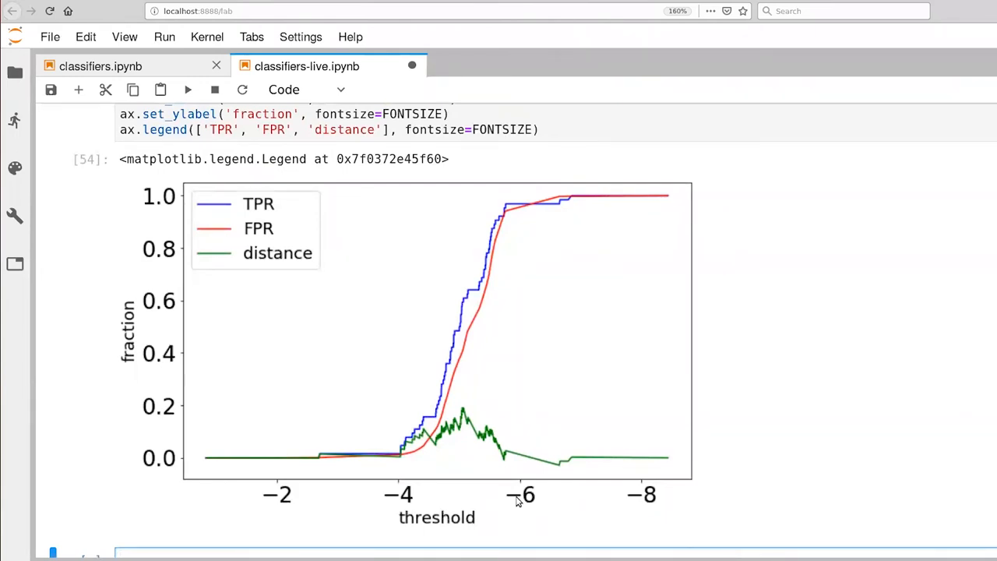
mouse_move(392, 466)
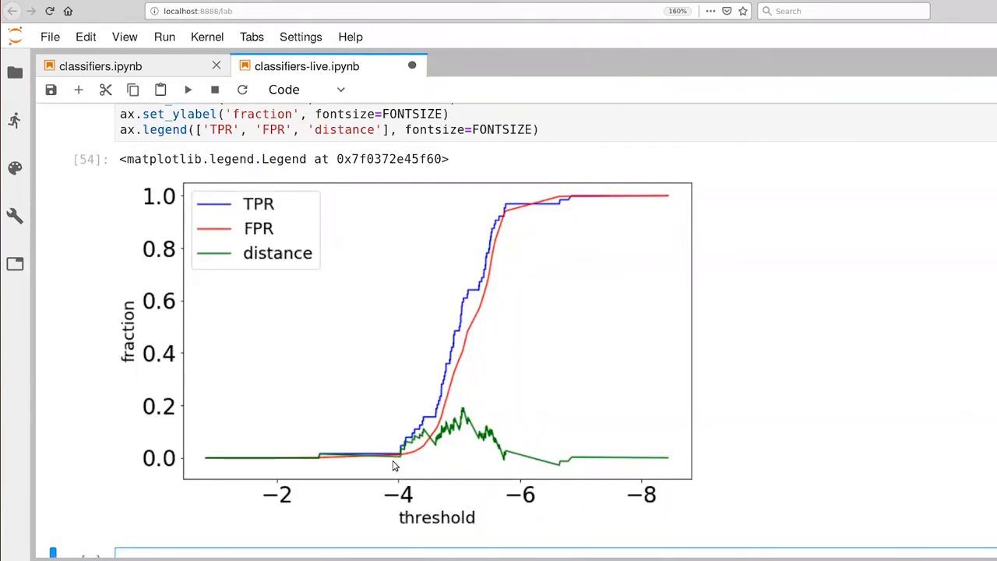
mouse_move(470, 344)
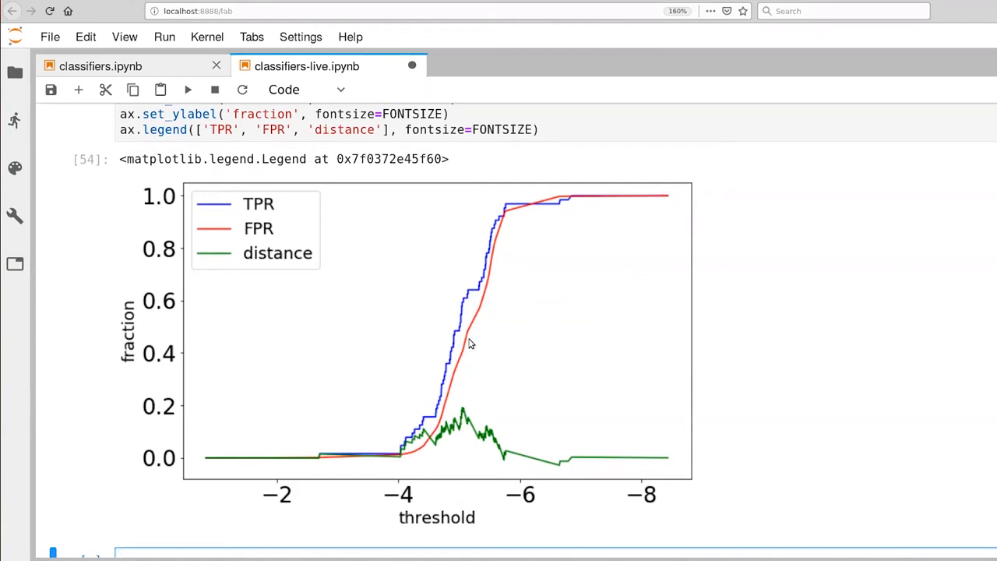
mouse_move(475, 330)
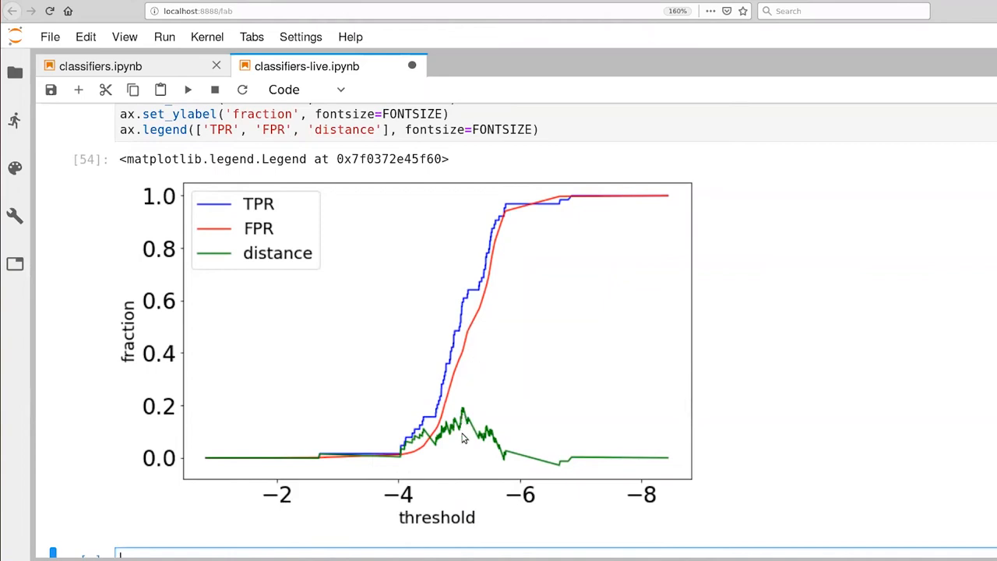
mouse_move(458, 483)
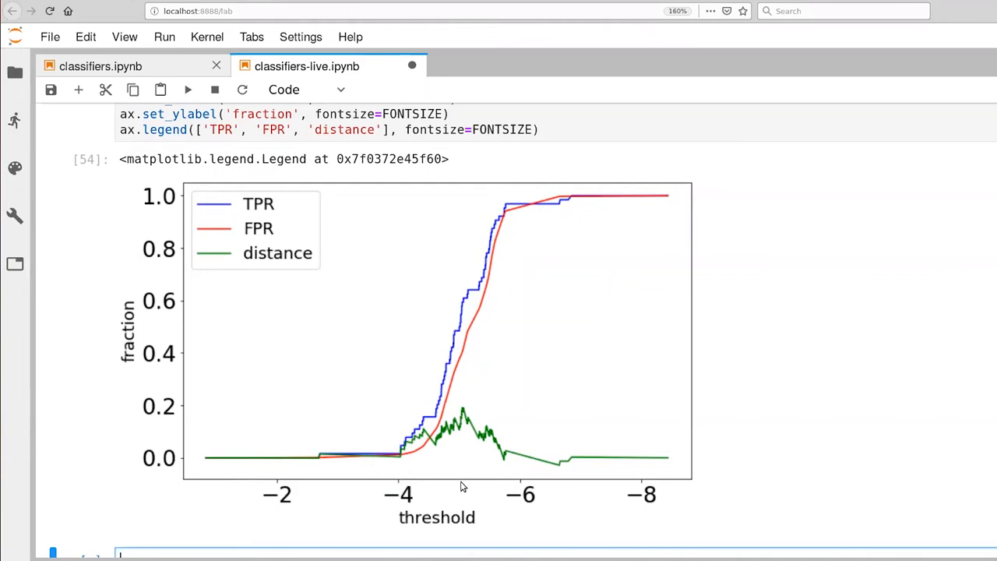
mouse_move(458, 482)
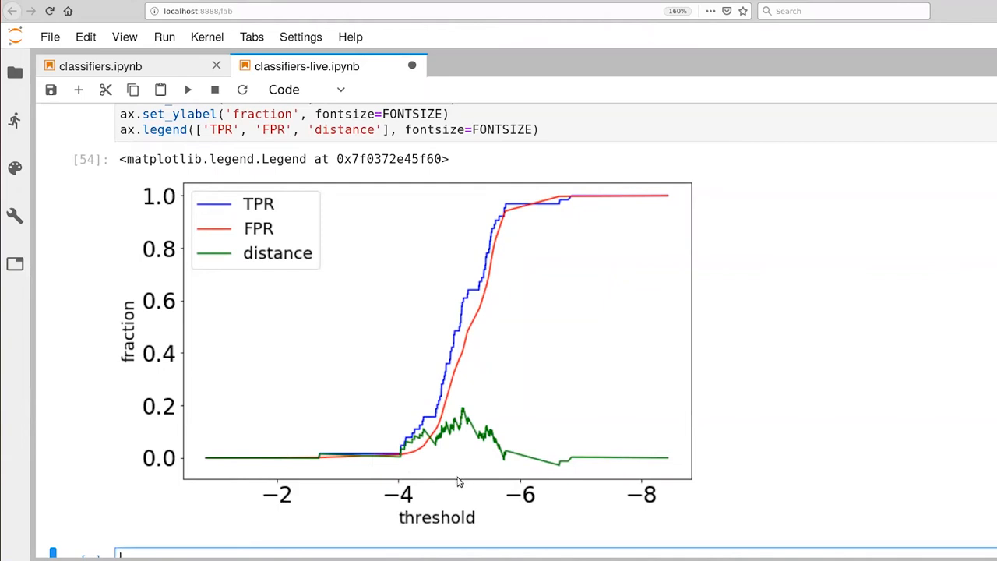
mouse_move(464, 421)
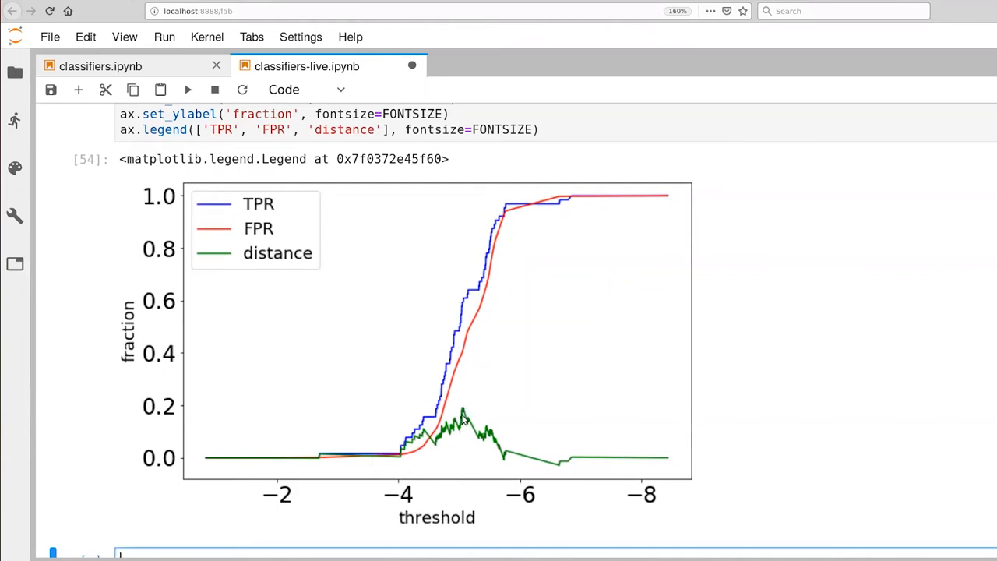
mouse_move(461, 349)
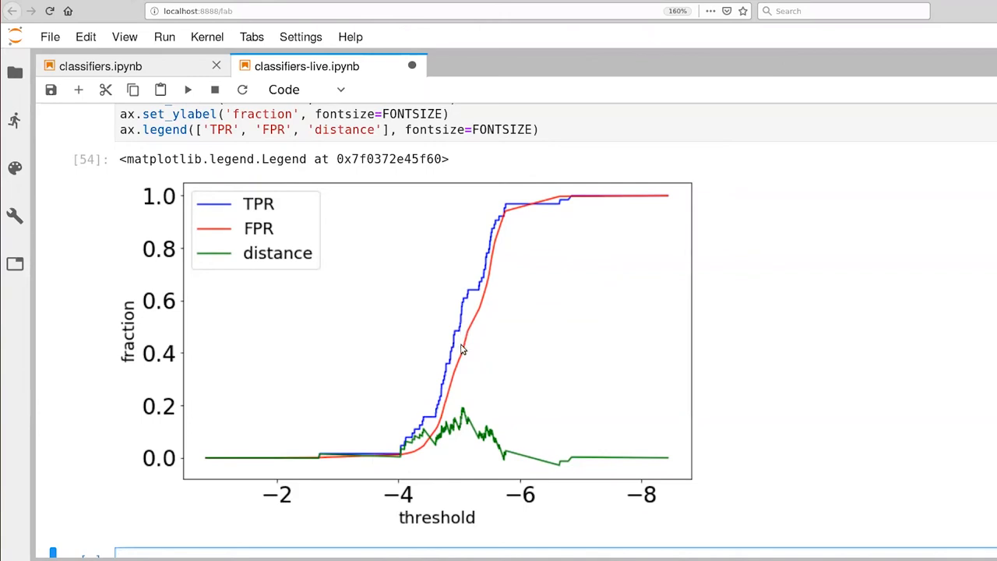
mouse_move(466, 352)
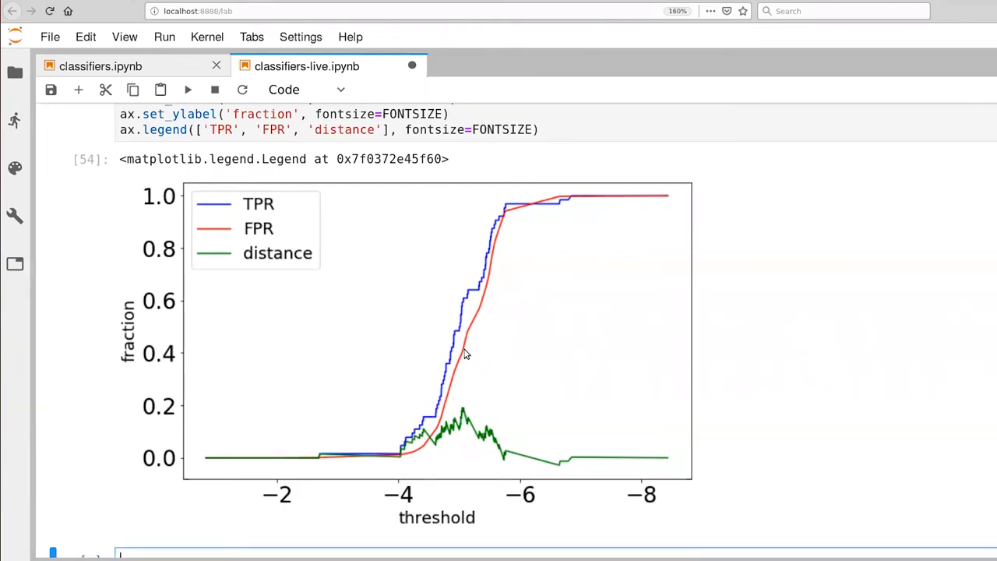
mouse_move(471, 299)
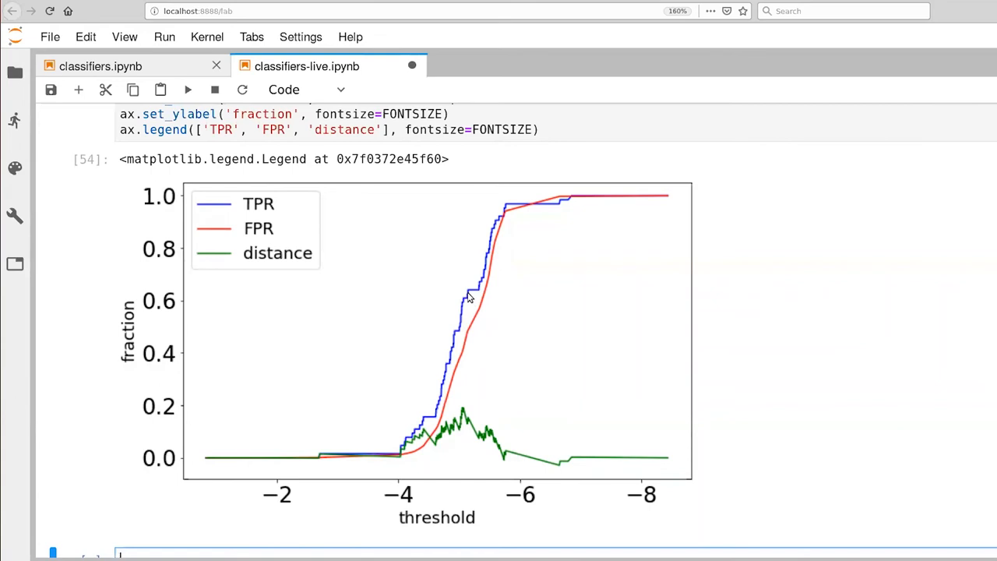
scroll("down", 3)
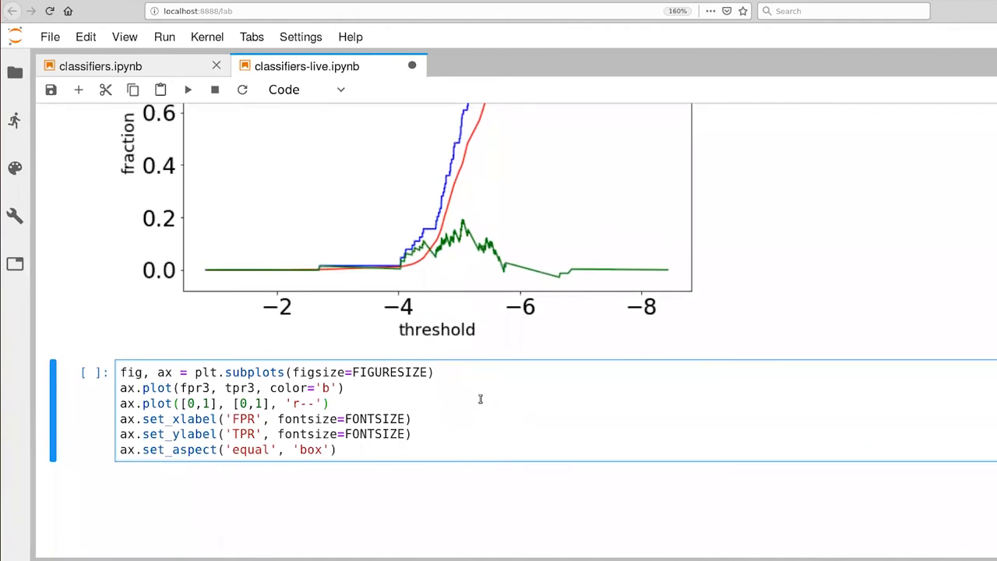
Run the fpr3/tpr3 ROC plot and compute auc(fpr3, tpr3) ≈ 0.591.
left_click(187, 89)
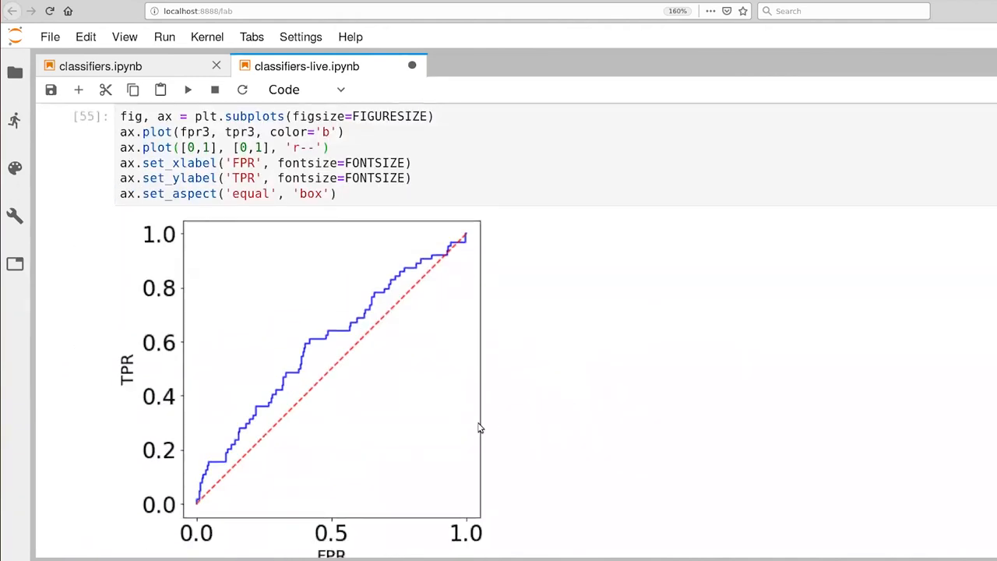
mouse_move(184, 483)
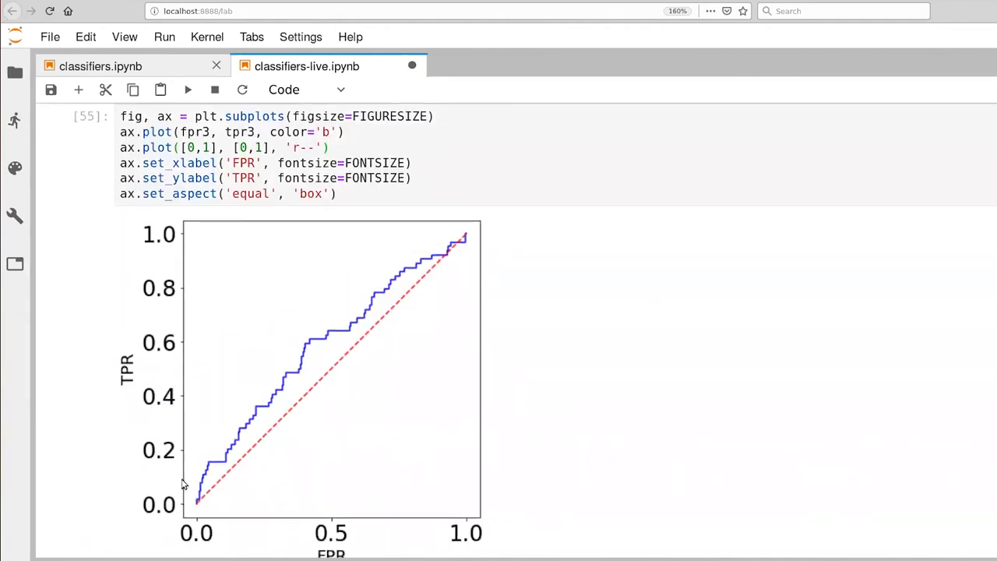
mouse_move(320, 359)
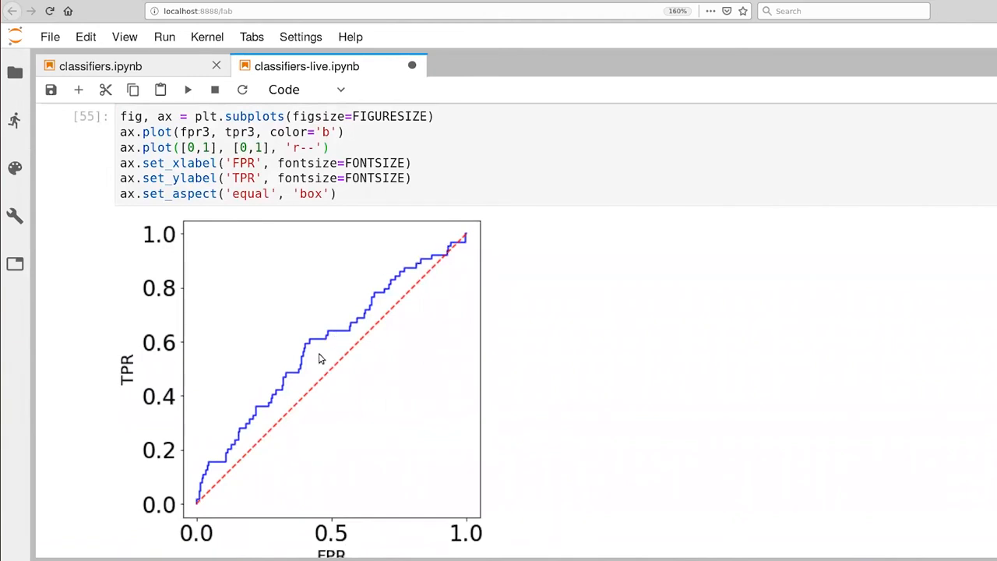
mouse_move(389, 282)
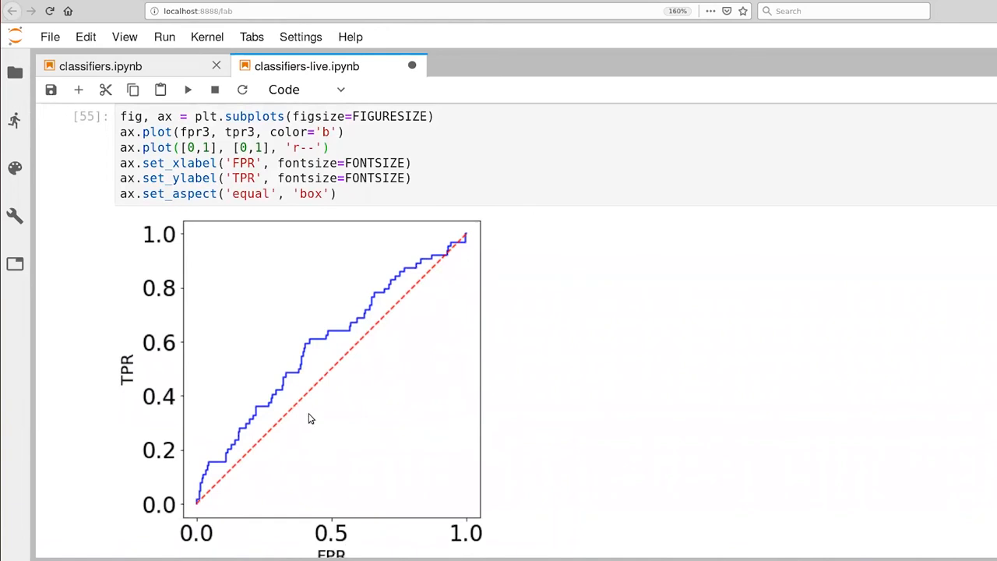
mouse_move(418, 283)
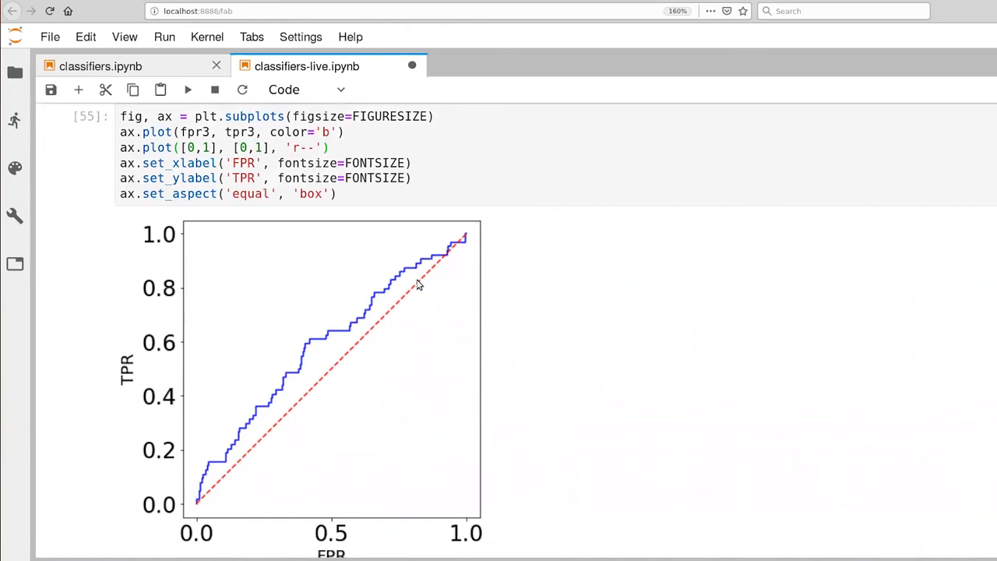
scroll("down", 3)
type("auc(fpr3, tpr3)")
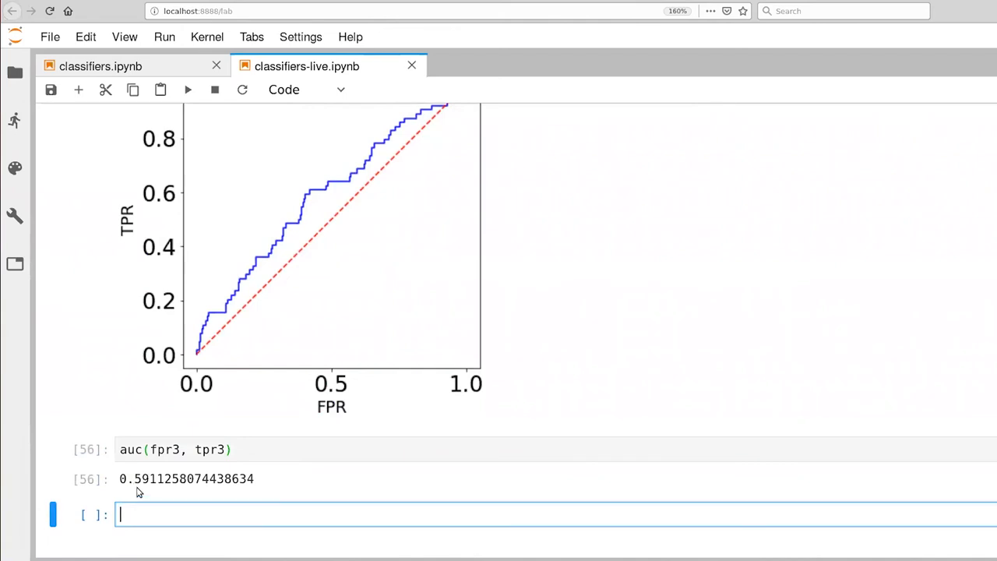
mouse_move(338, 448)
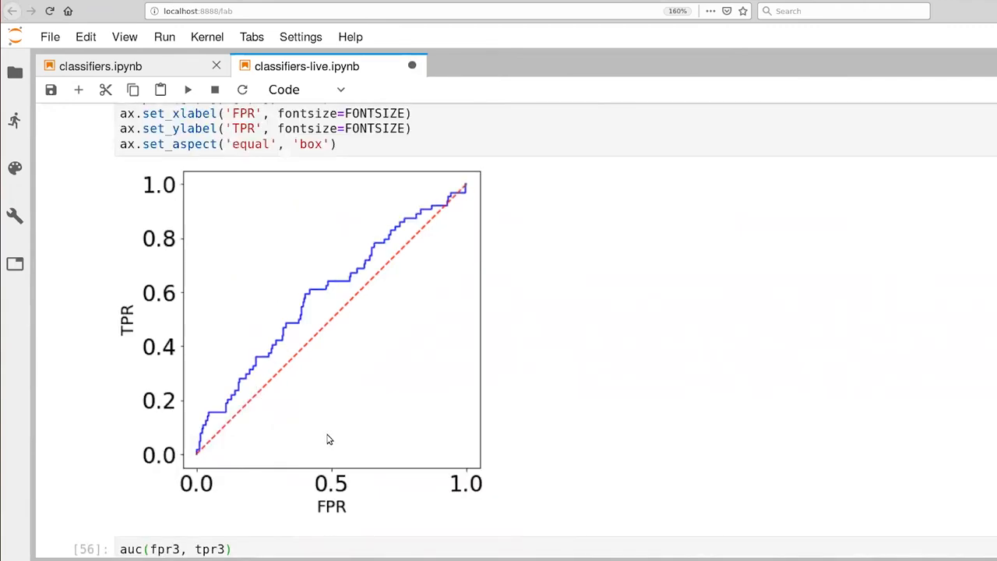
Scroll down to the scores3 histogram cell showing positive and negative score distributions.
scroll("down", 3)
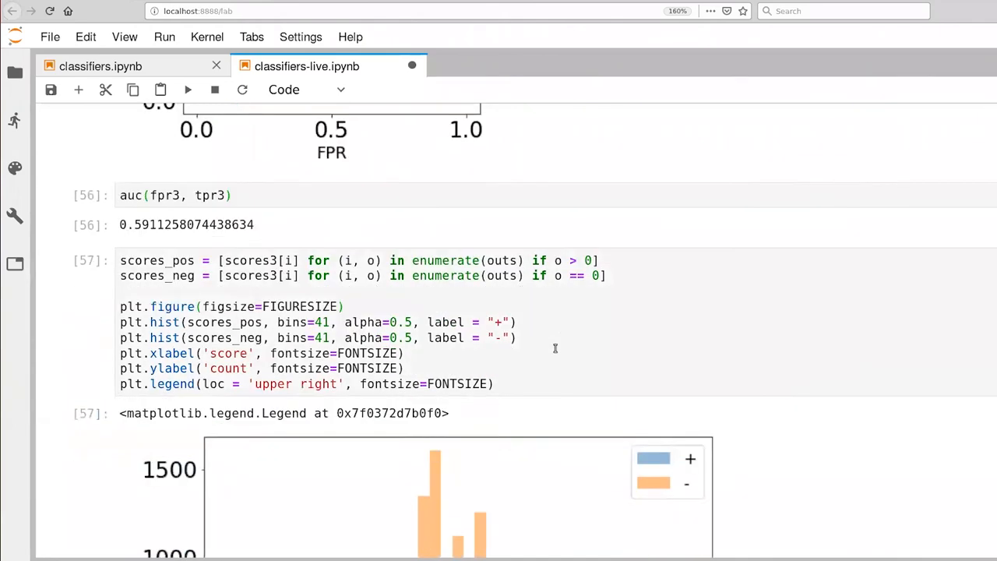
scroll("down", 3)
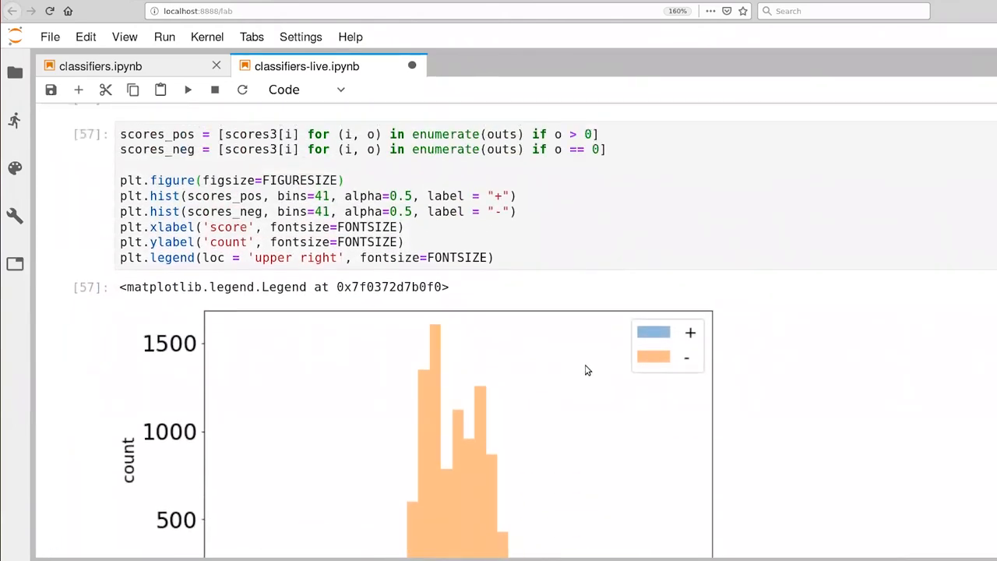
scroll("down", 3)
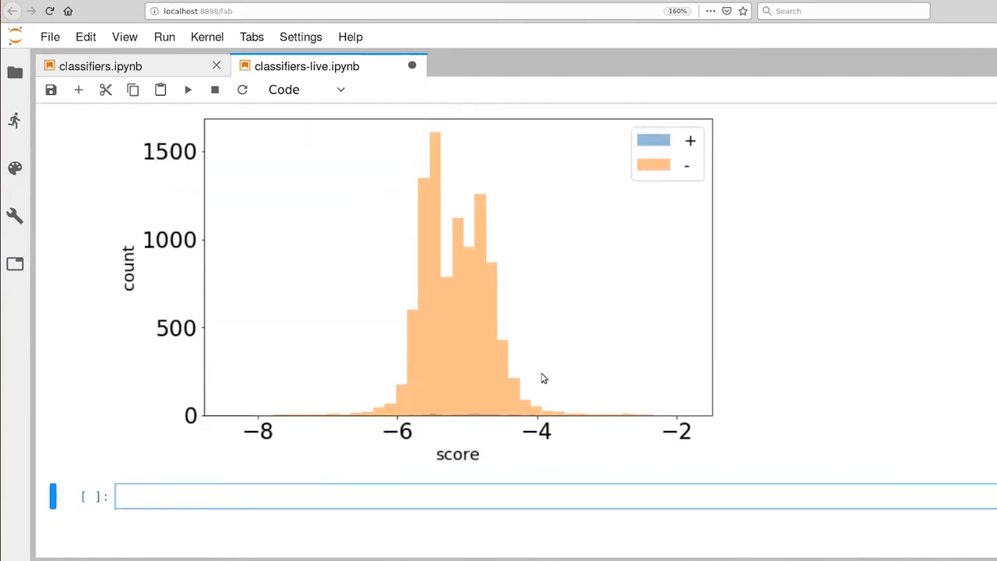
mouse_move(537, 367)
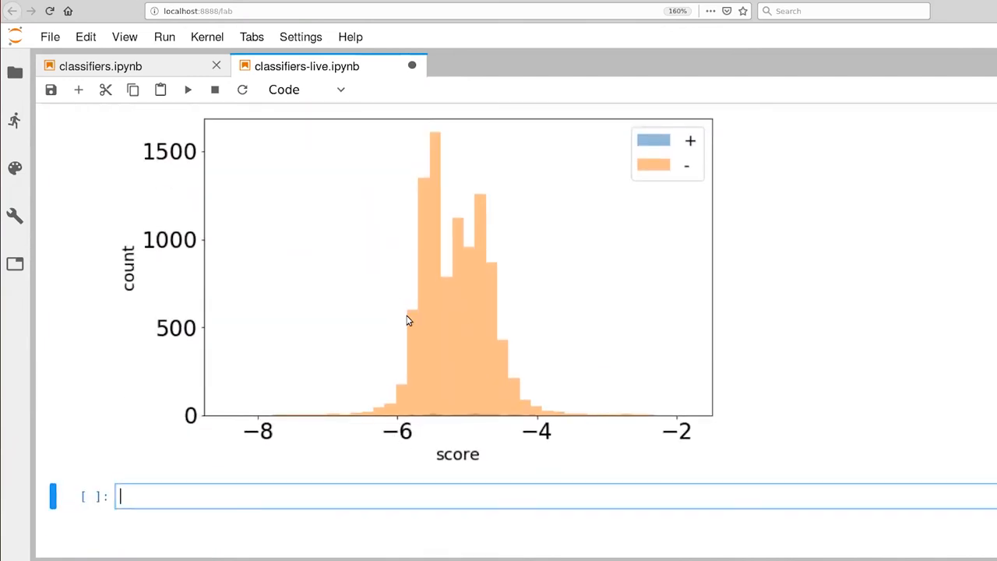
mouse_move(420, 437)
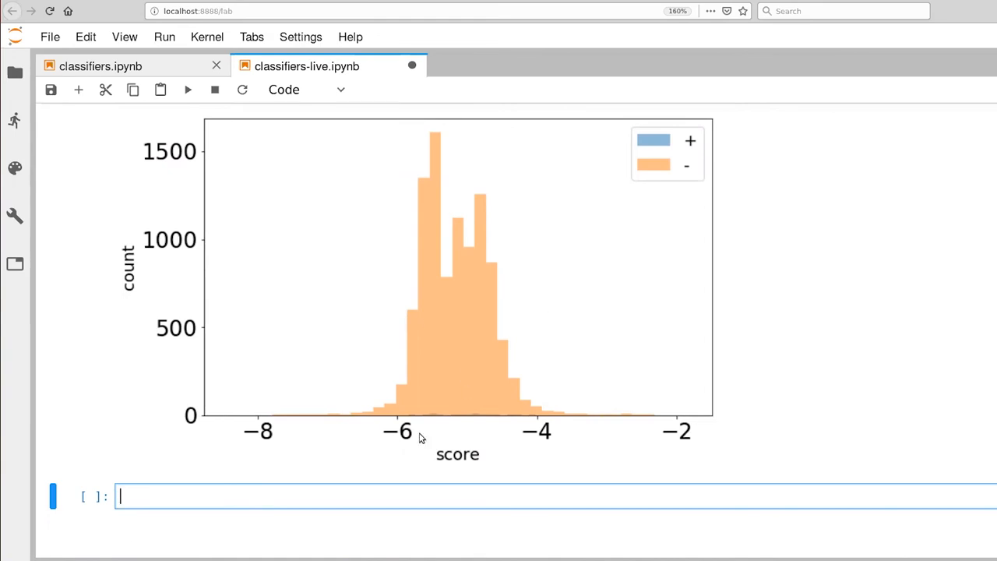
mouse_move(500, 420)
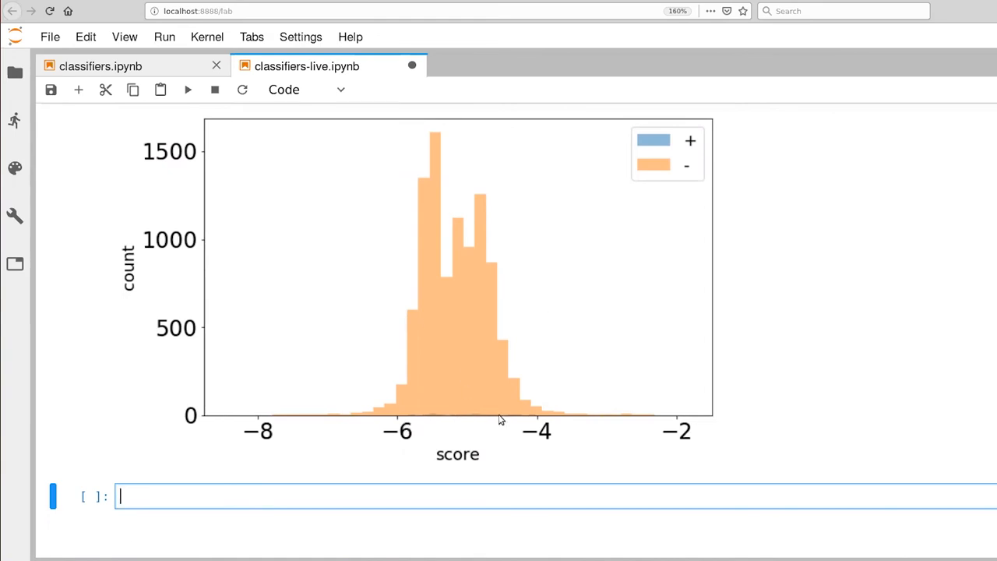
mouse_move(420, 417)
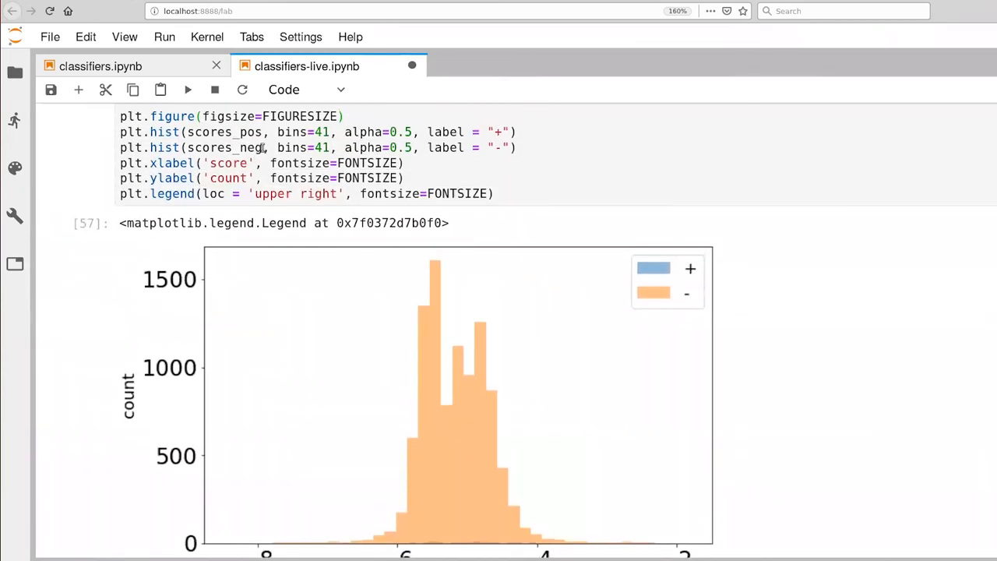
Subsample negatives in the second plt.hist with scores_neg[:10000:50] and rerun the cell.
type("[")
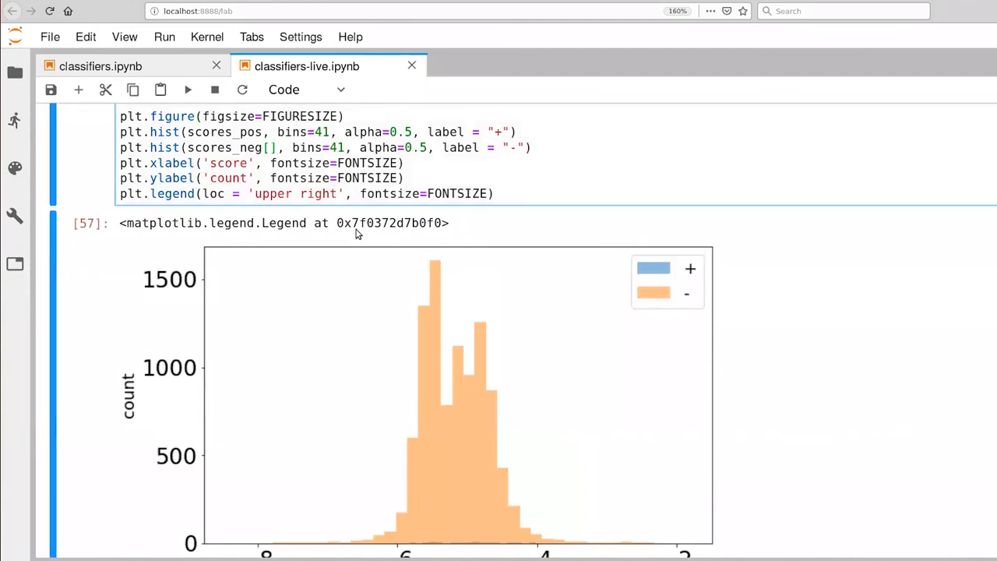
type(":1")
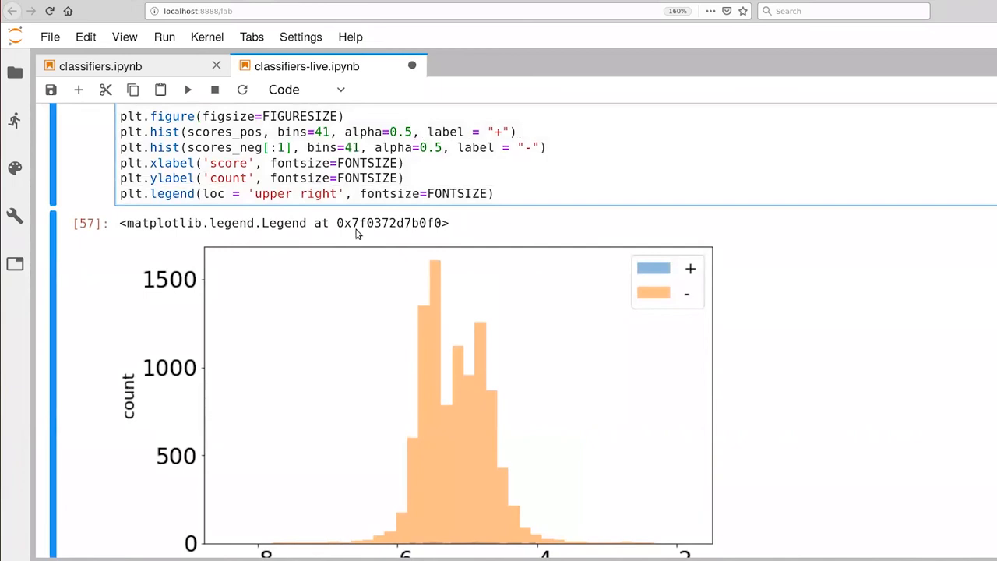
type("0000")
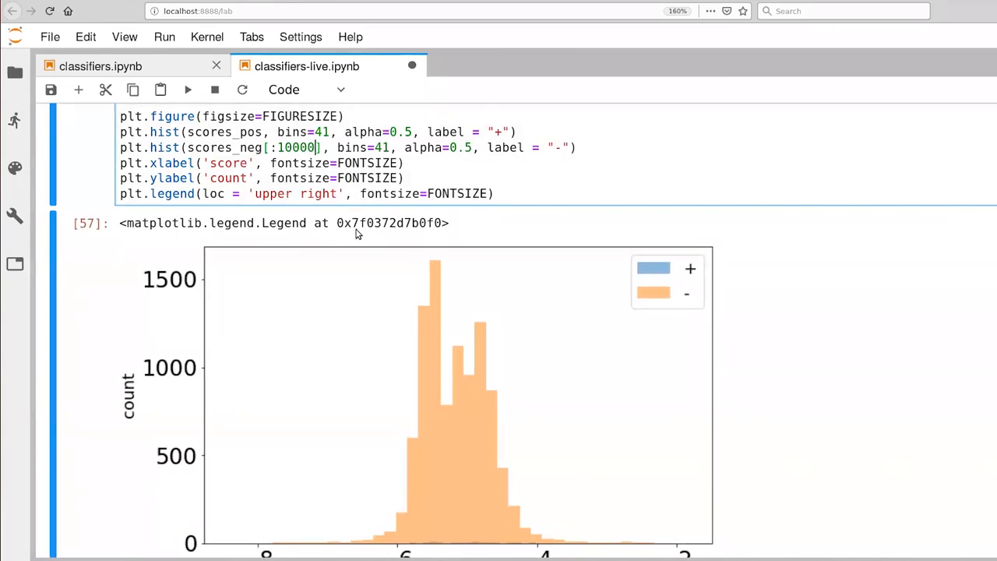
type(",5")
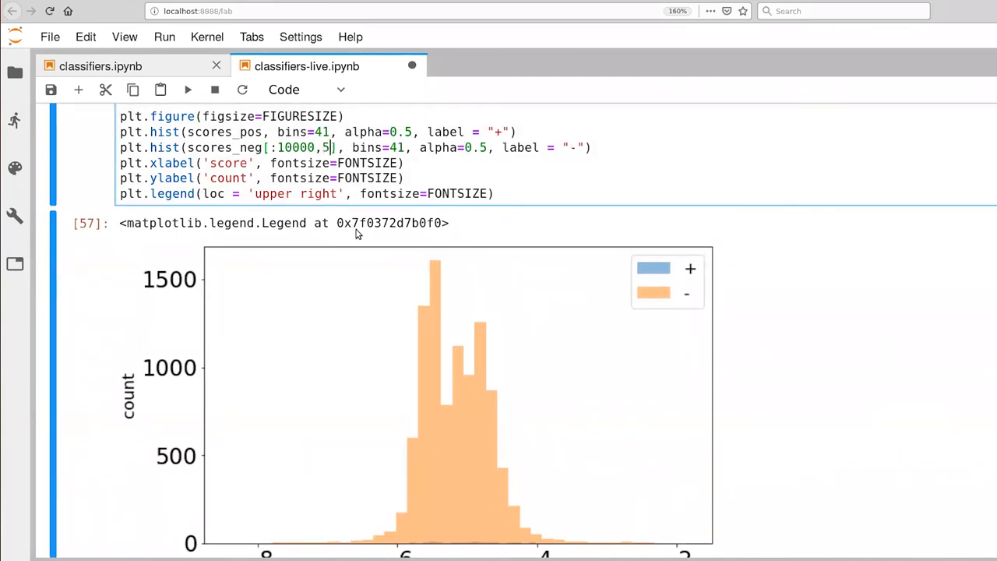
type("0")
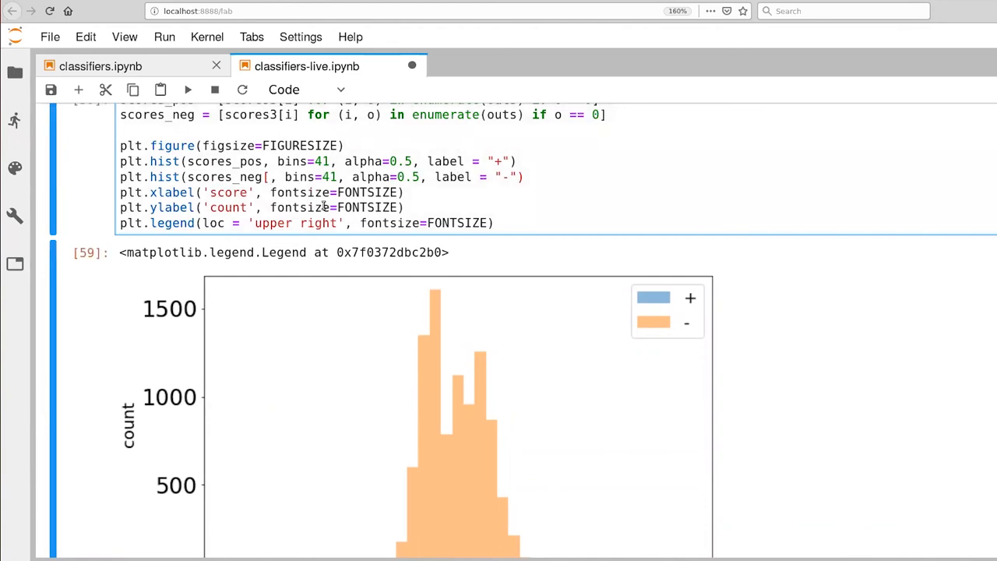
type(":")
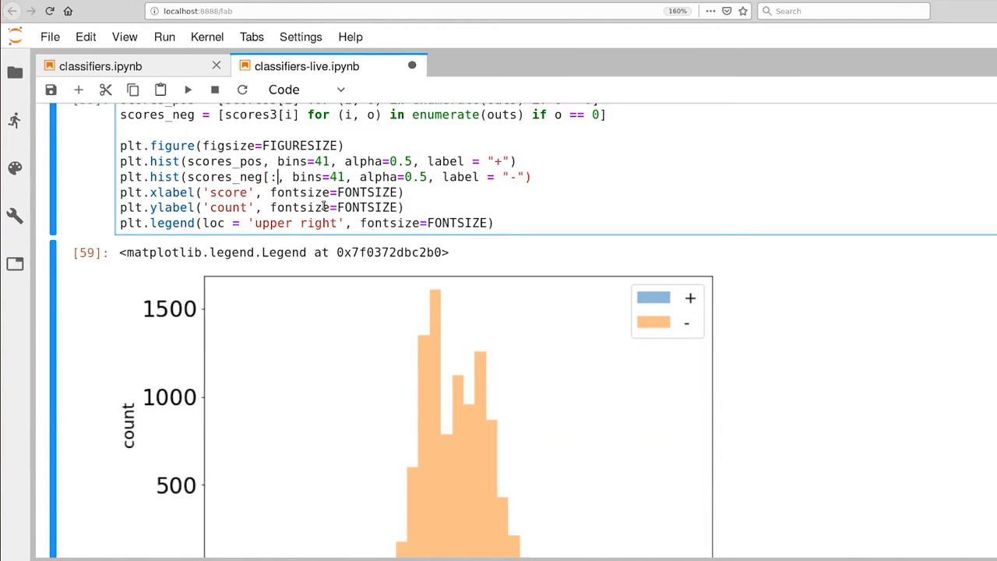
type("10000")
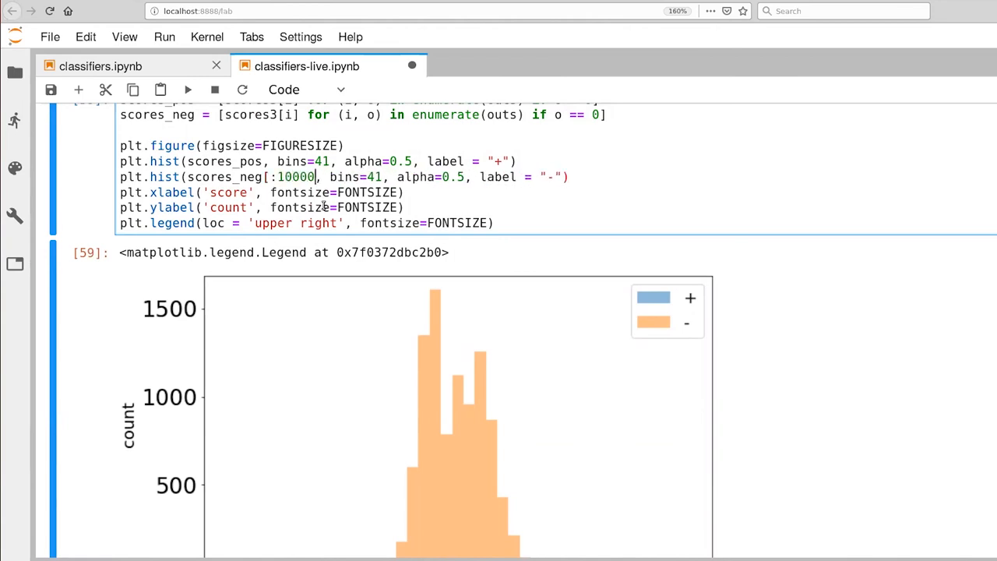
type(":5")
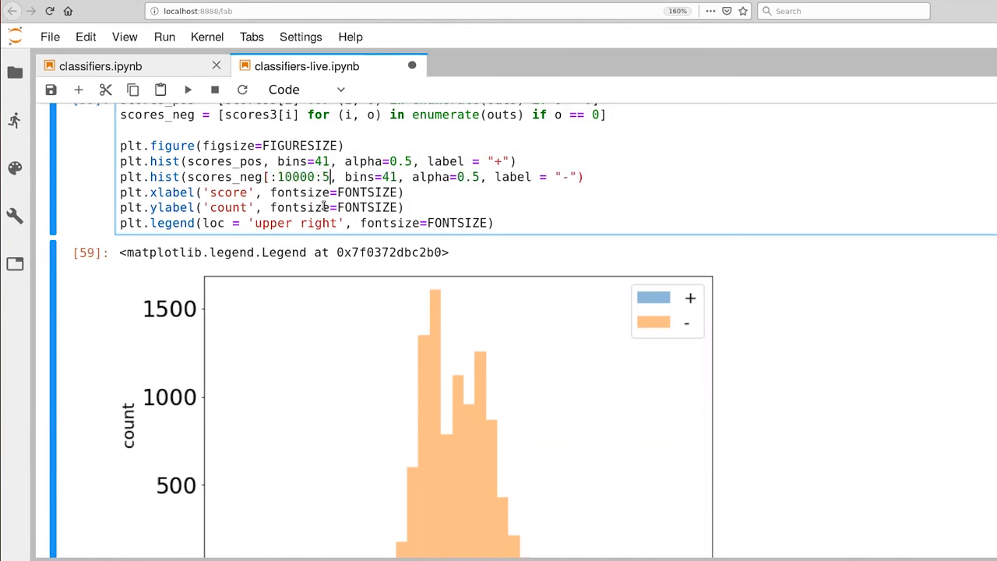
type("0")
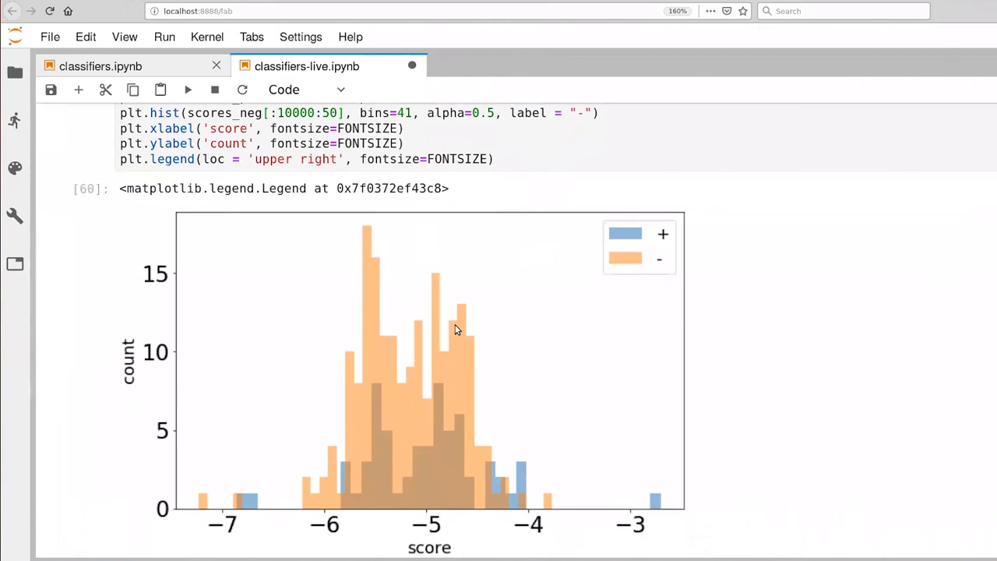
mouse_move(464, 377)
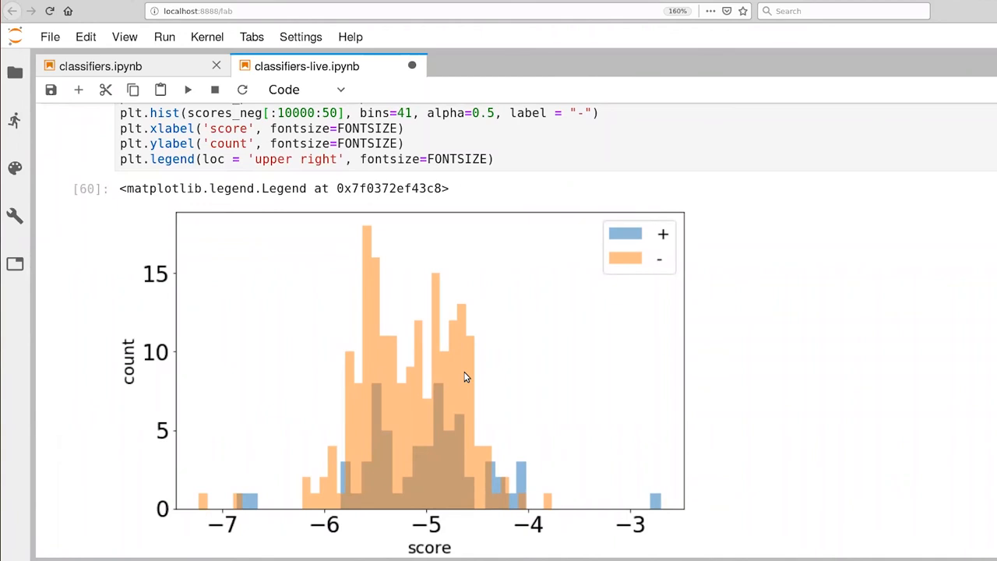
scroll("down", 3)
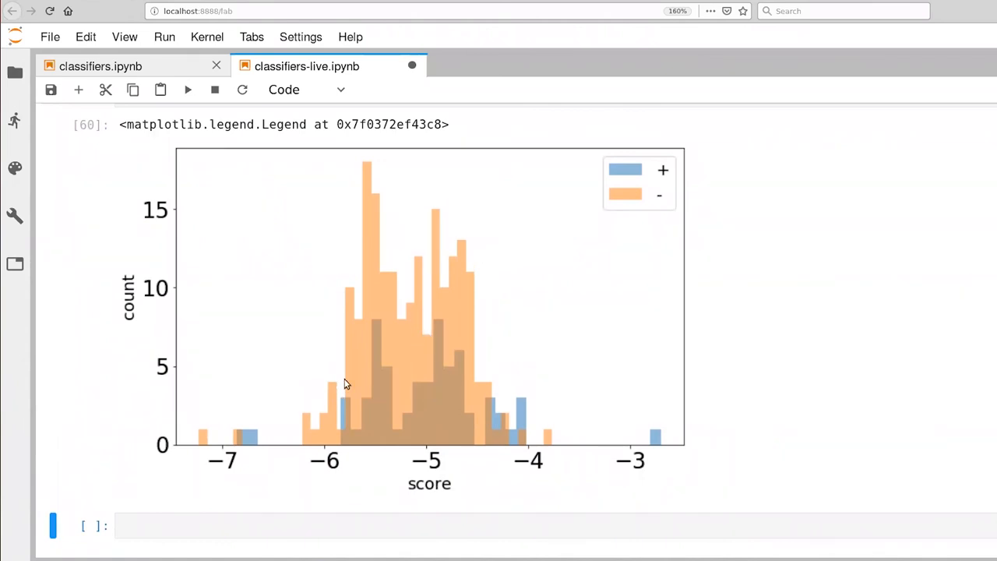
mouse_move(490, 318)
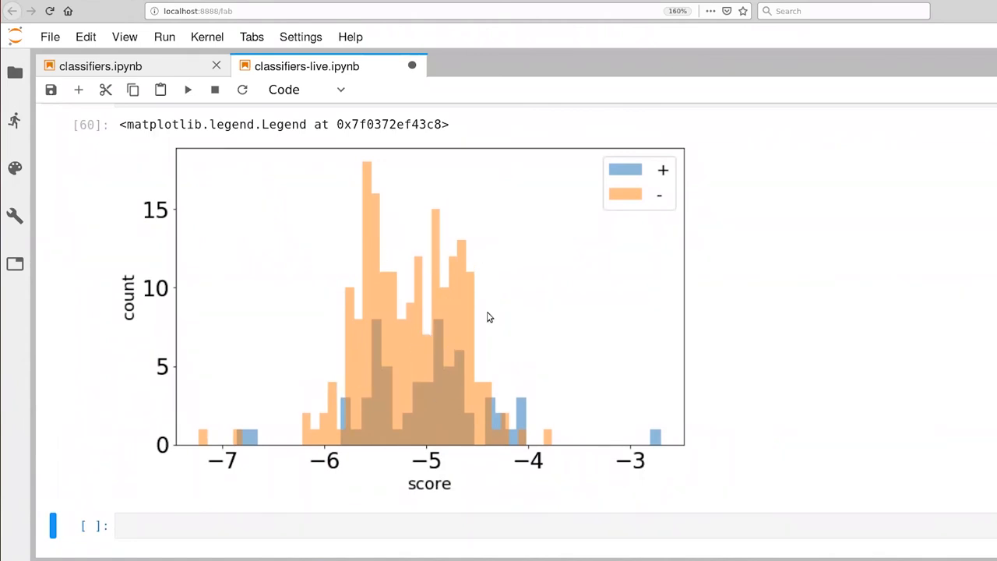
mouse_move(449, 374)
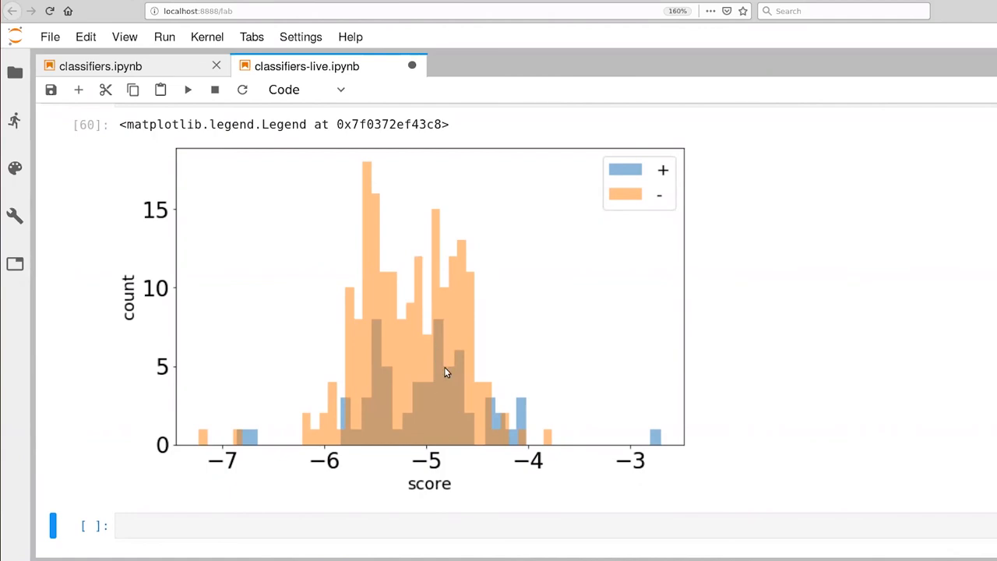
mouse_move(452, 383)
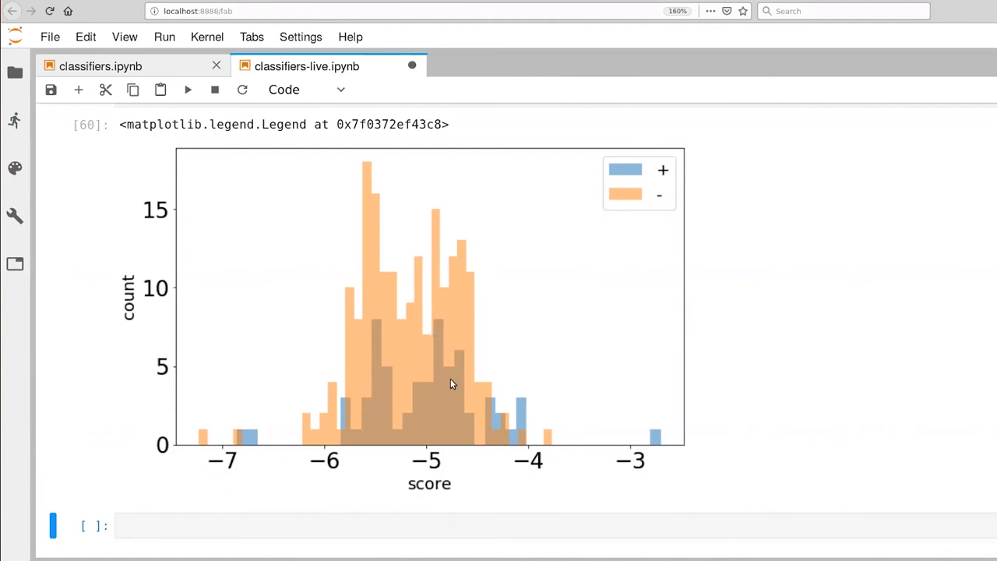
mouse_move(483, 402)
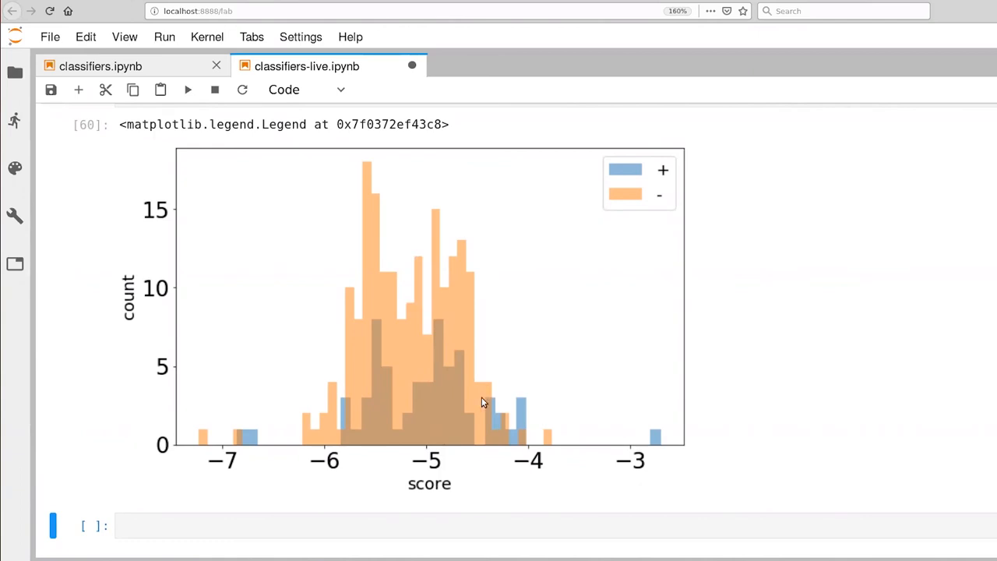
mouse_move(492, 452)
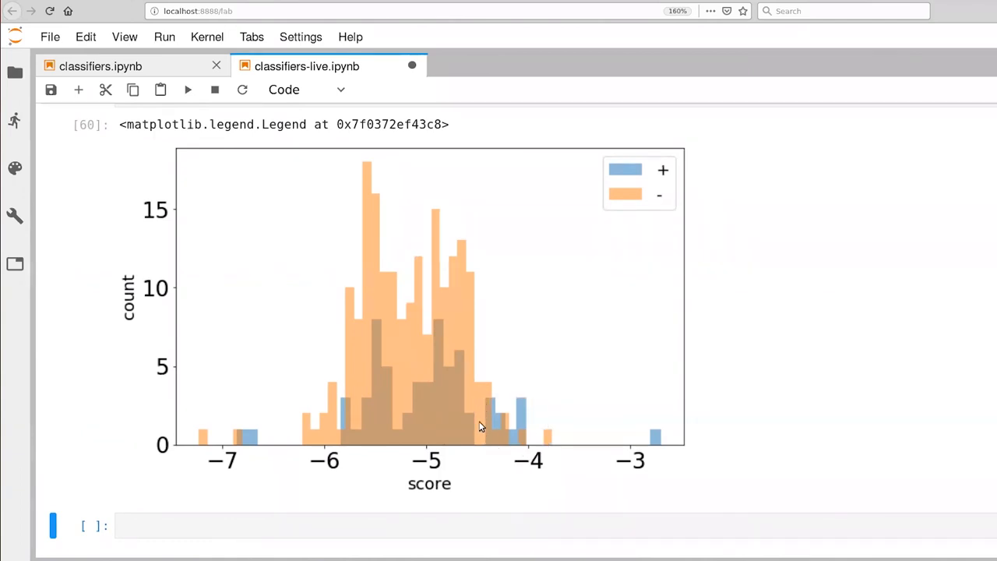
mouse_move(492, 327)
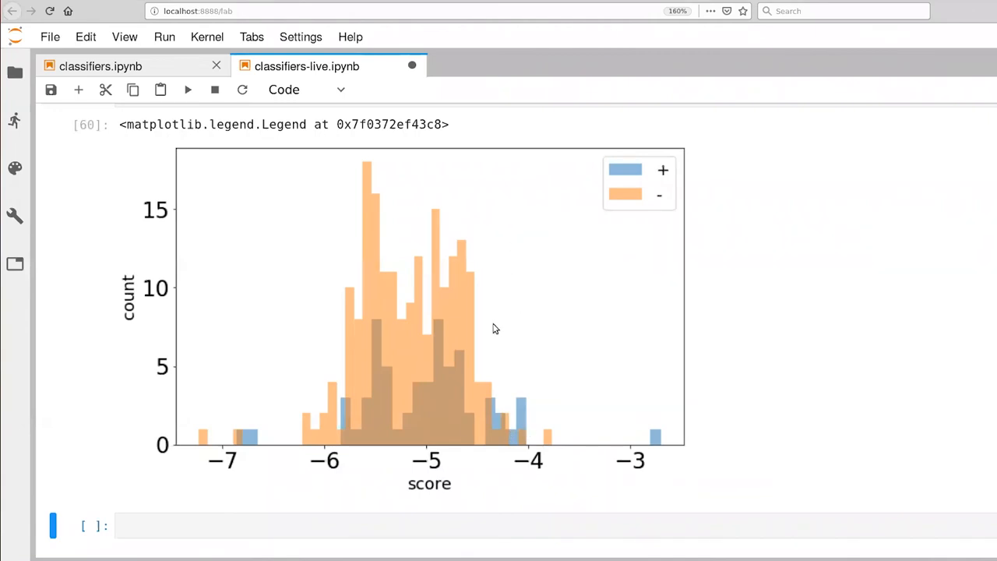
mouse_move(480, 450)
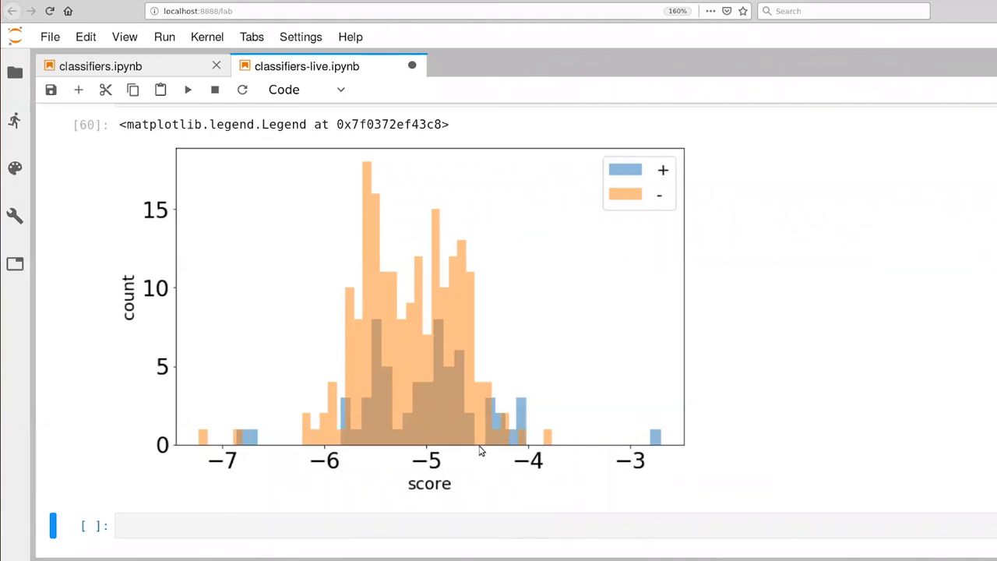
mouse_move(461, 457)
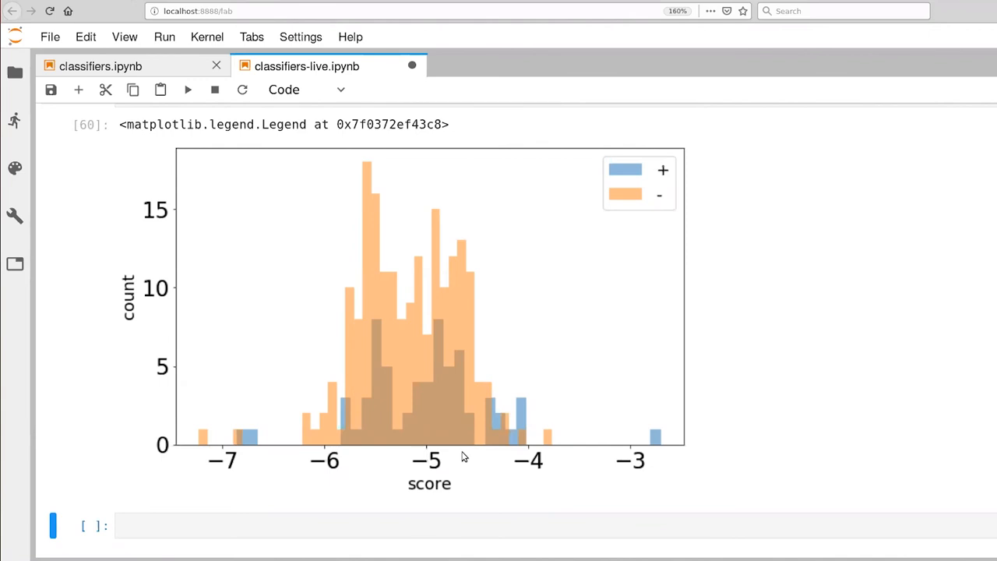
mouse_move(455, 263)
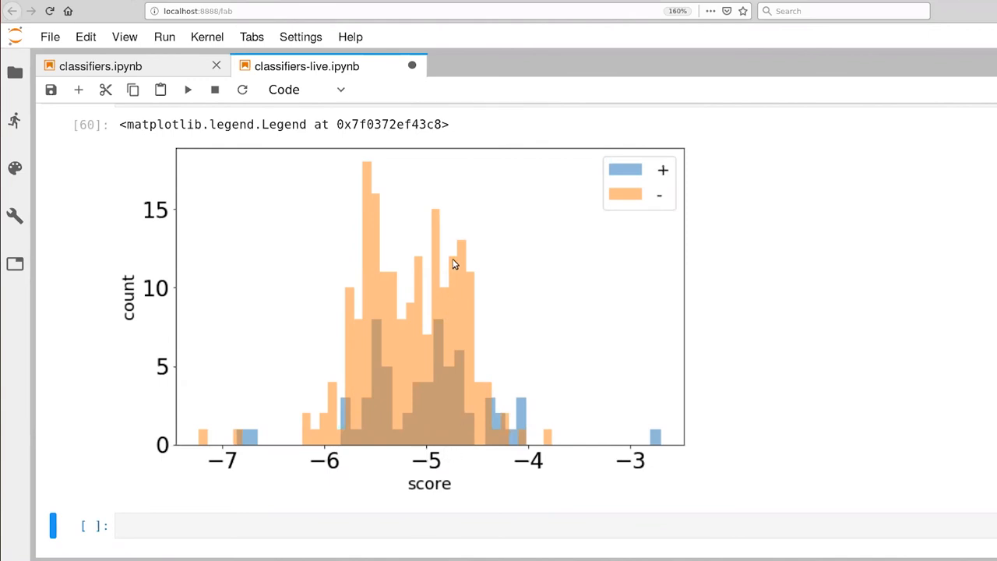
mouse_move(480, 440)
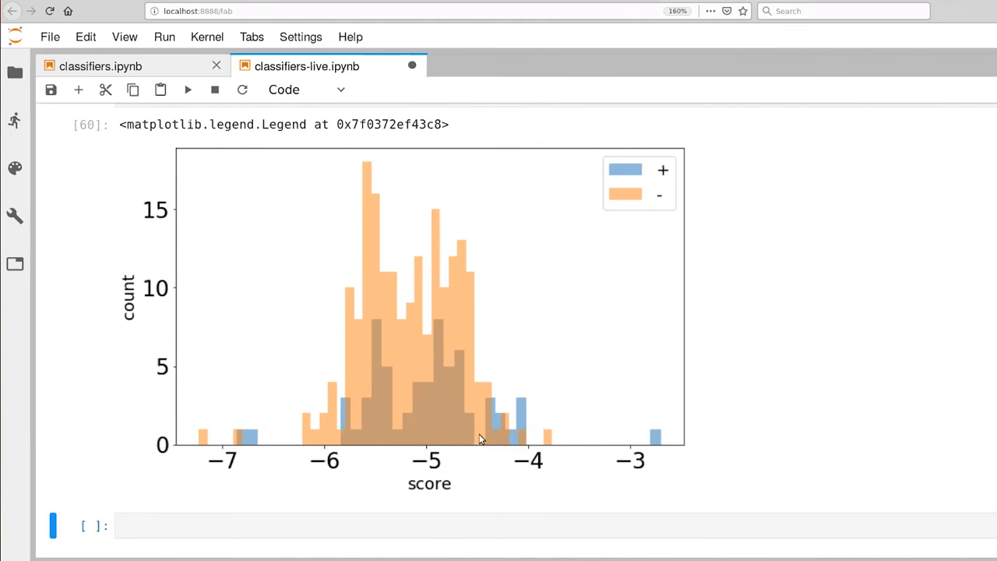
mouse_move(522, 392)
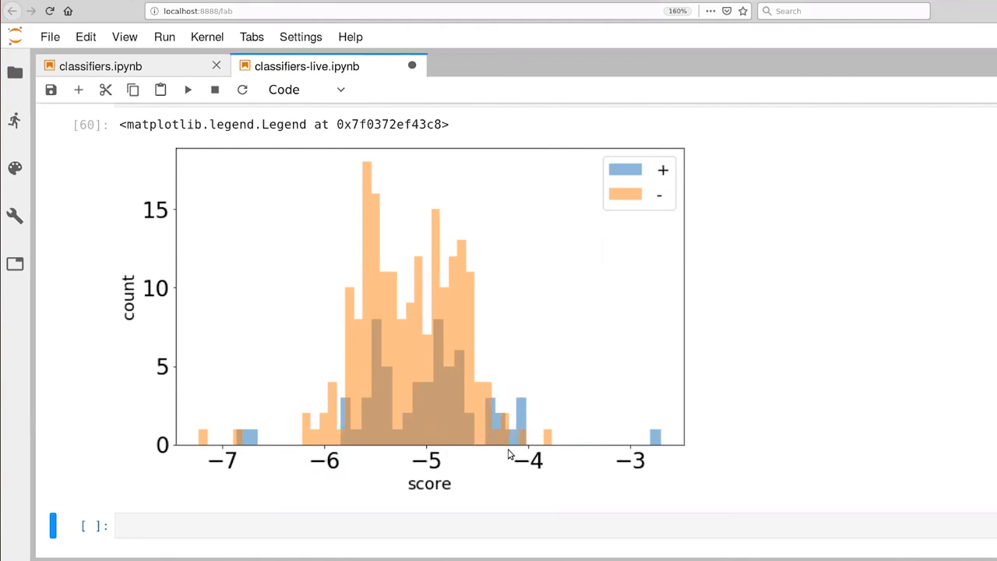
mouse_move(501, 446)
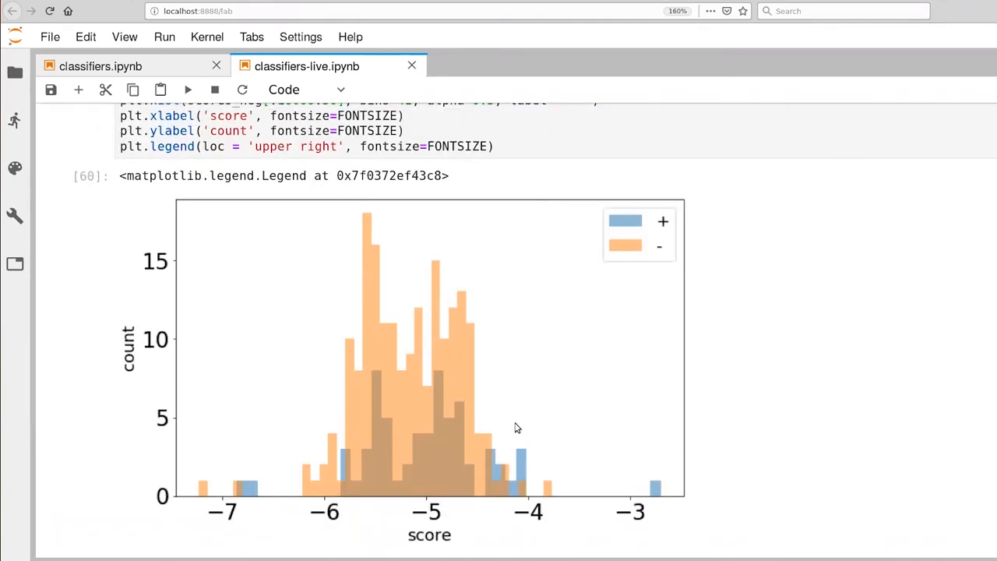
mouse_move(491, 499)
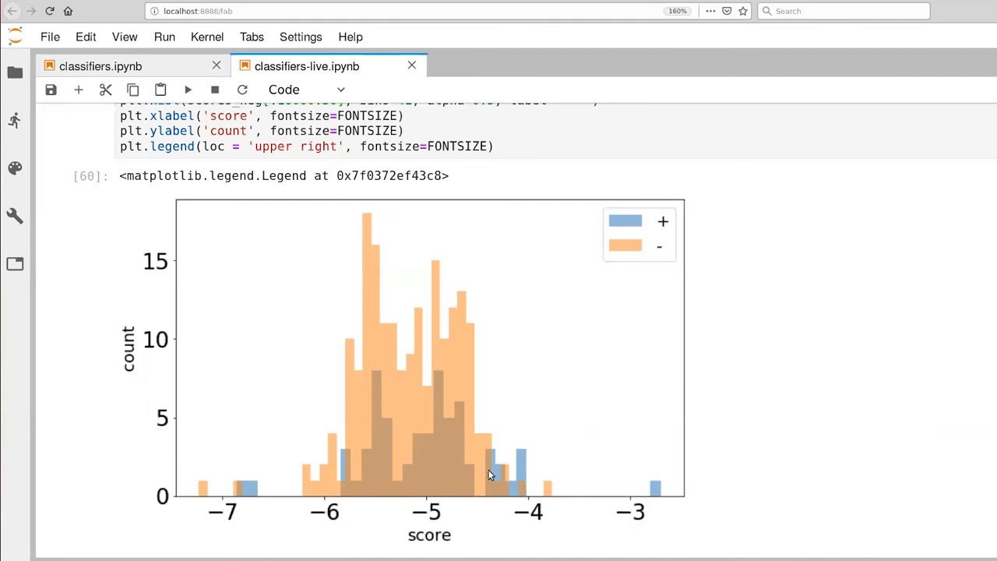
mouse_move(466, 355)
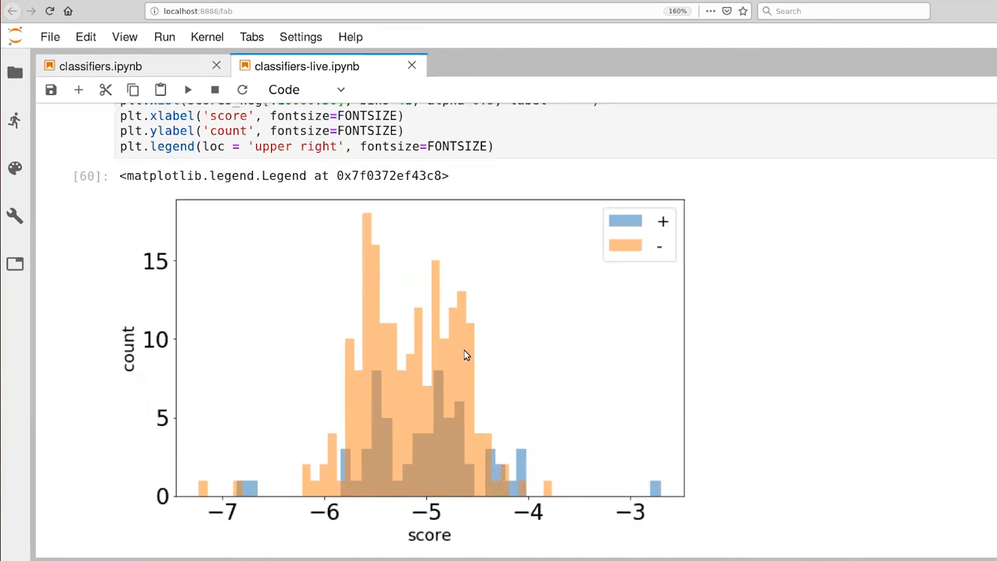
Scroll back to the tpr3 ROC curve and its AUC of about 0.591.
scroll("down", 3)
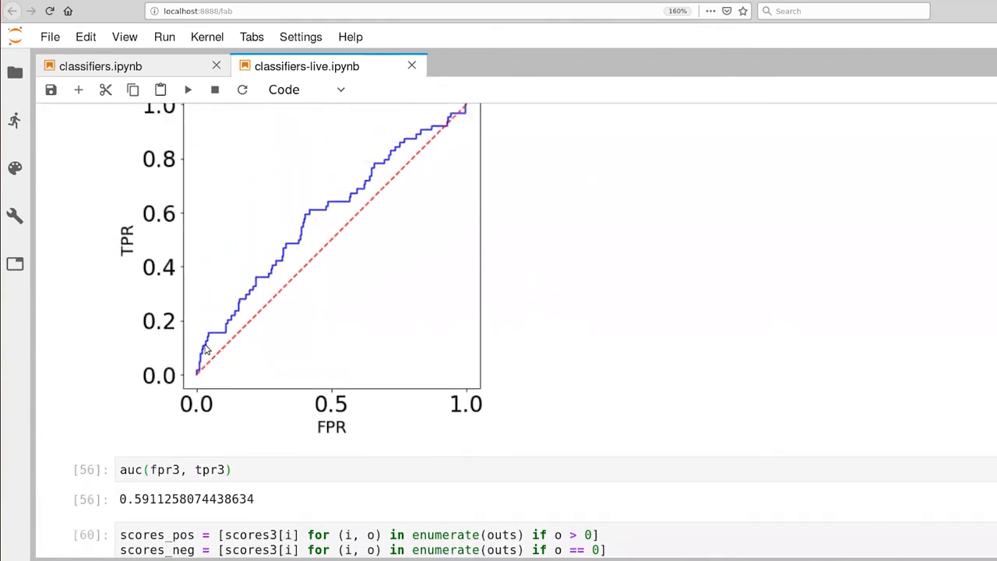
mouse_move(310, 218)
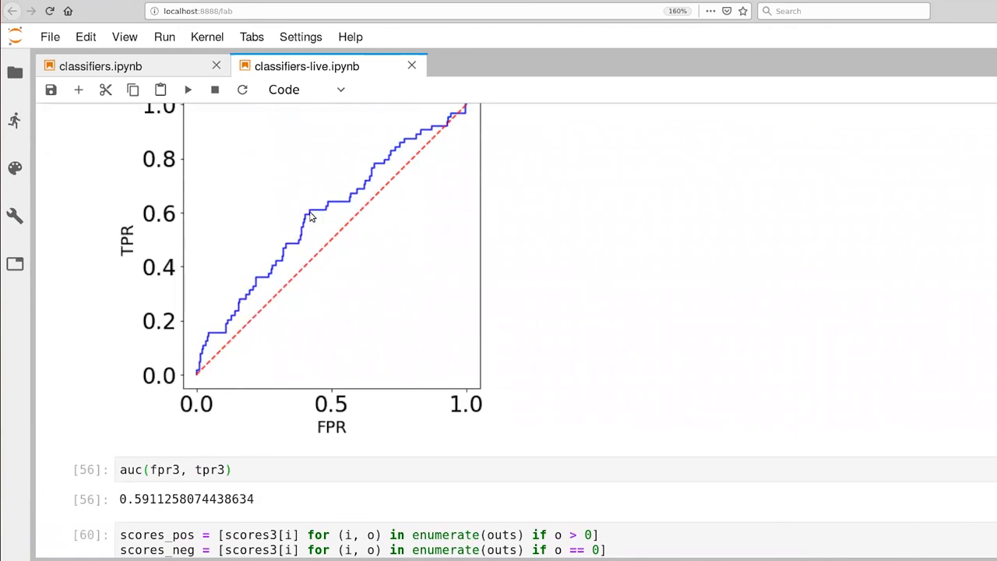
mouse_move(237, 331)
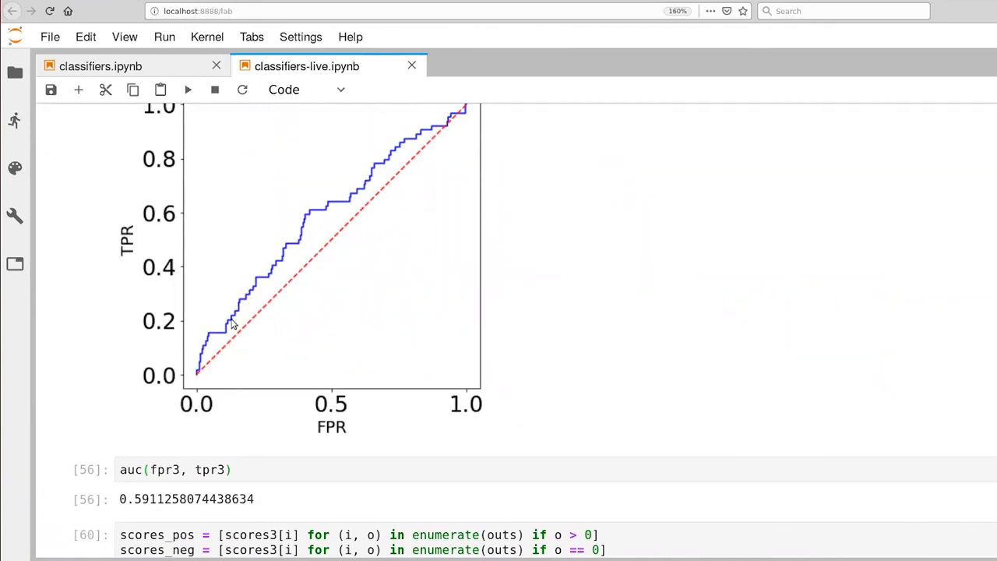
mouse_move(252, 331)
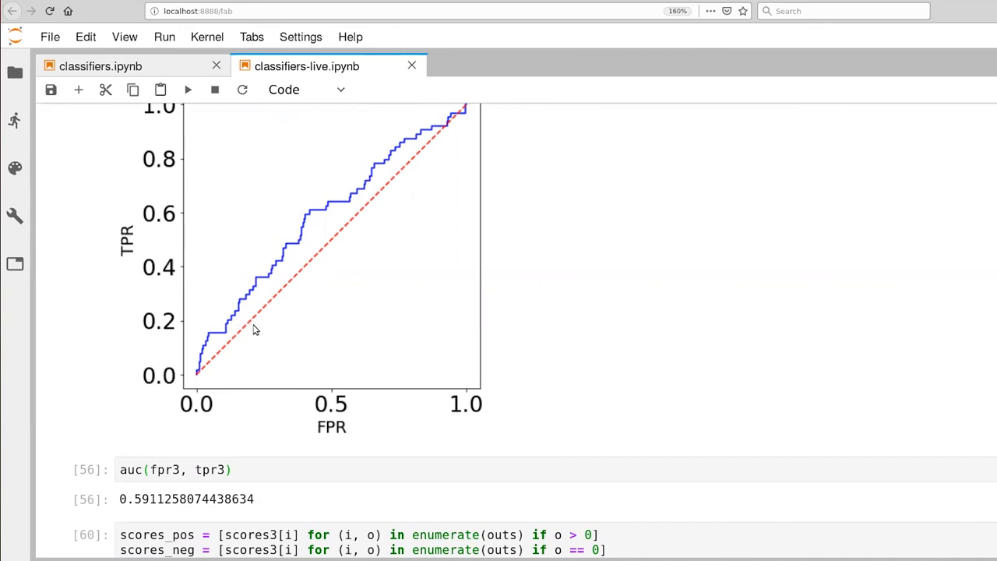
mouse_move(265, 325)
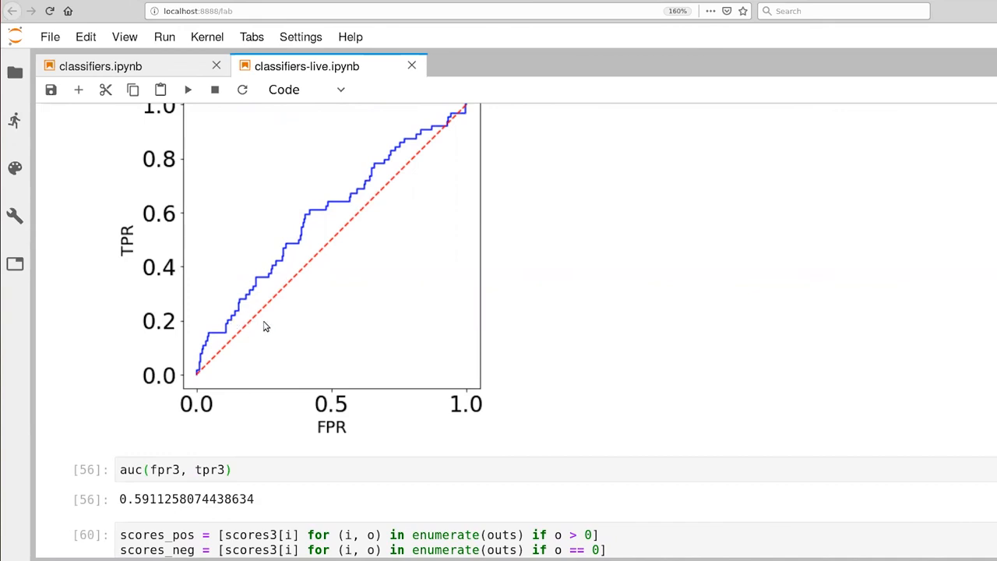